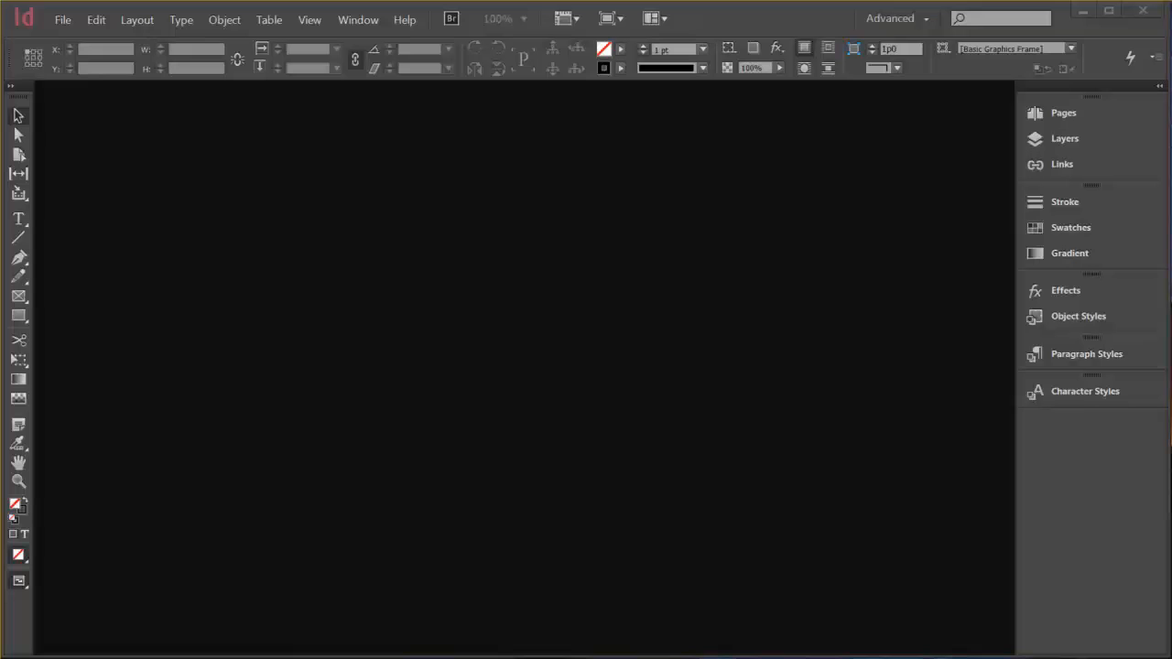
- Reveal the File > New options to start a new document
{"action": "left_click", "coordinate": [62, 18]}
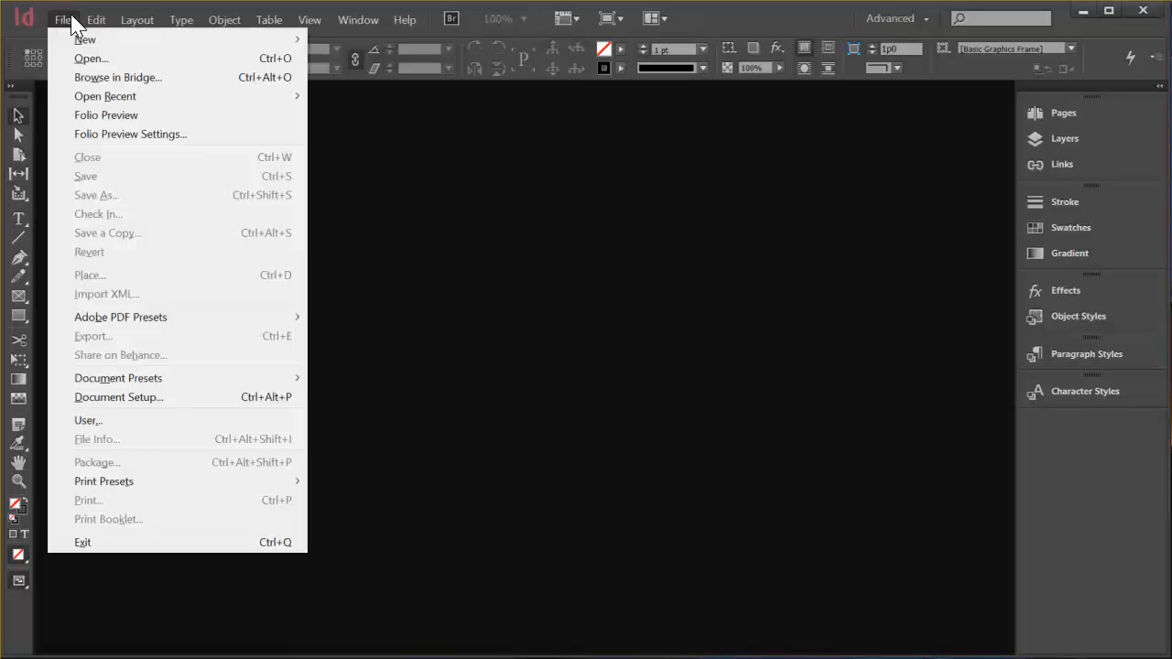
{"action": "mouse_move", "coordinate": [84, 39]}
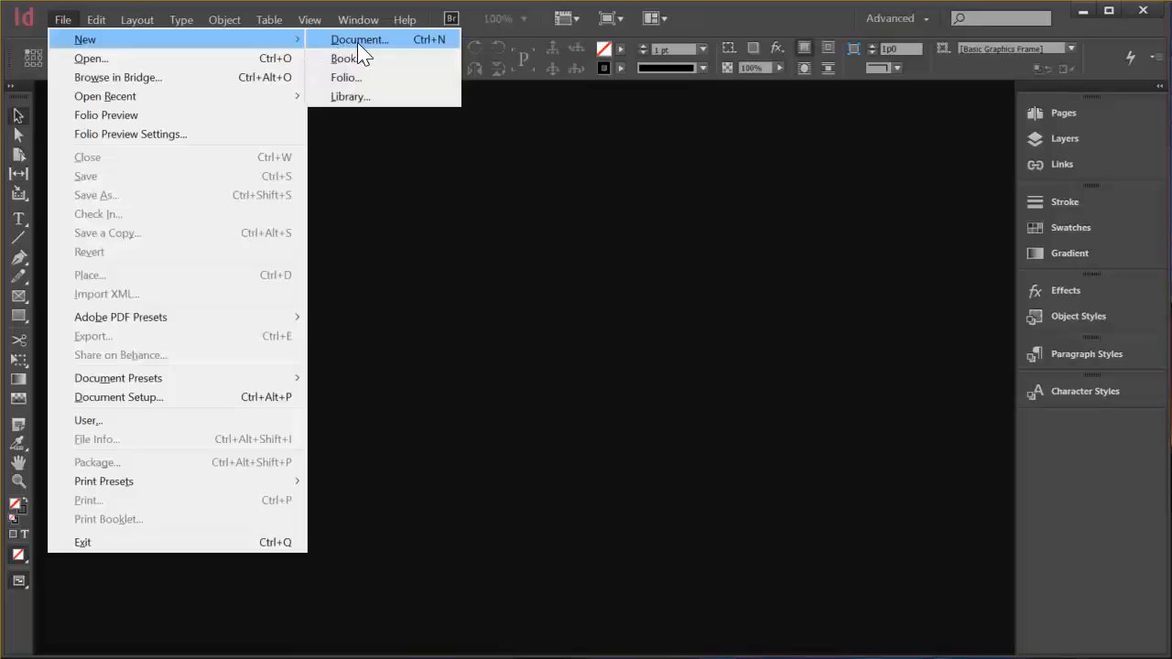
- Create an 8-page Letter-Half document with 1p6 margins and 1p6 bleed on all sides
{"action": "left_click", "coordinate": [359, 40]}
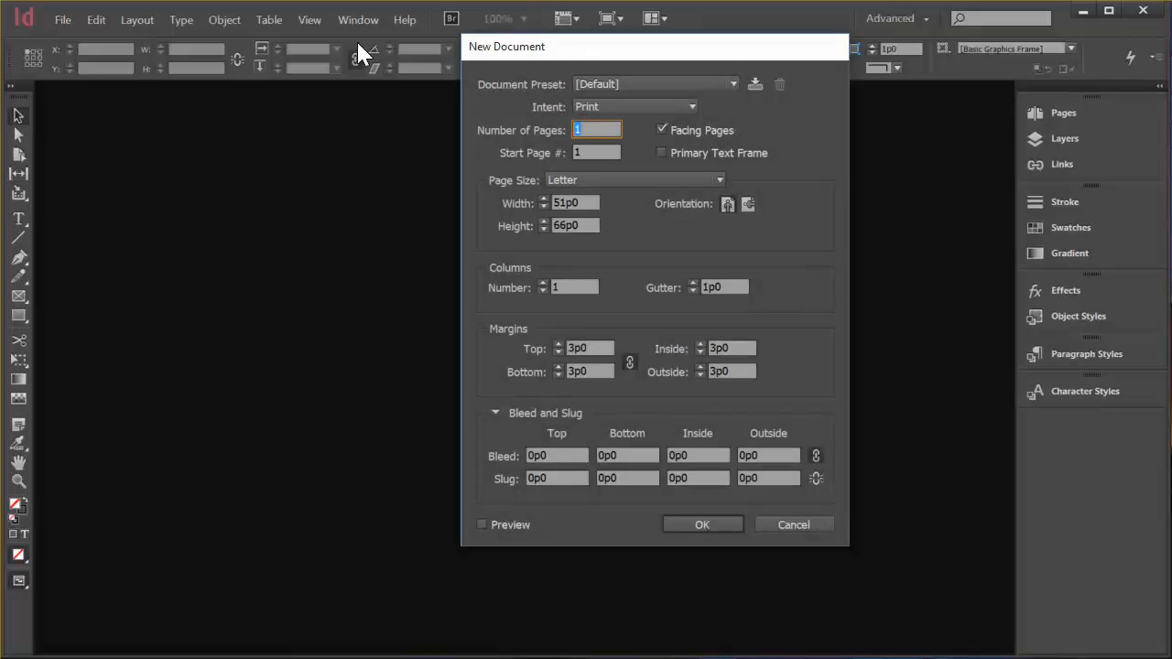
{"action": "type", "text": "8"}
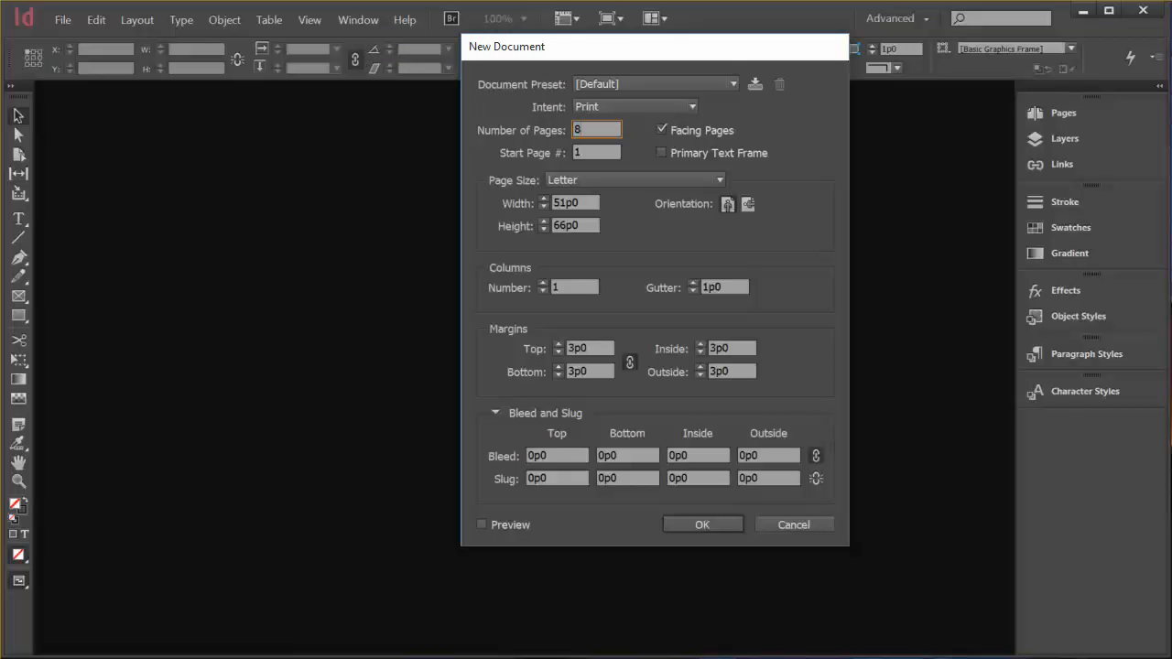
{"action": "mouse_move", "coordinate": [641, 195]}
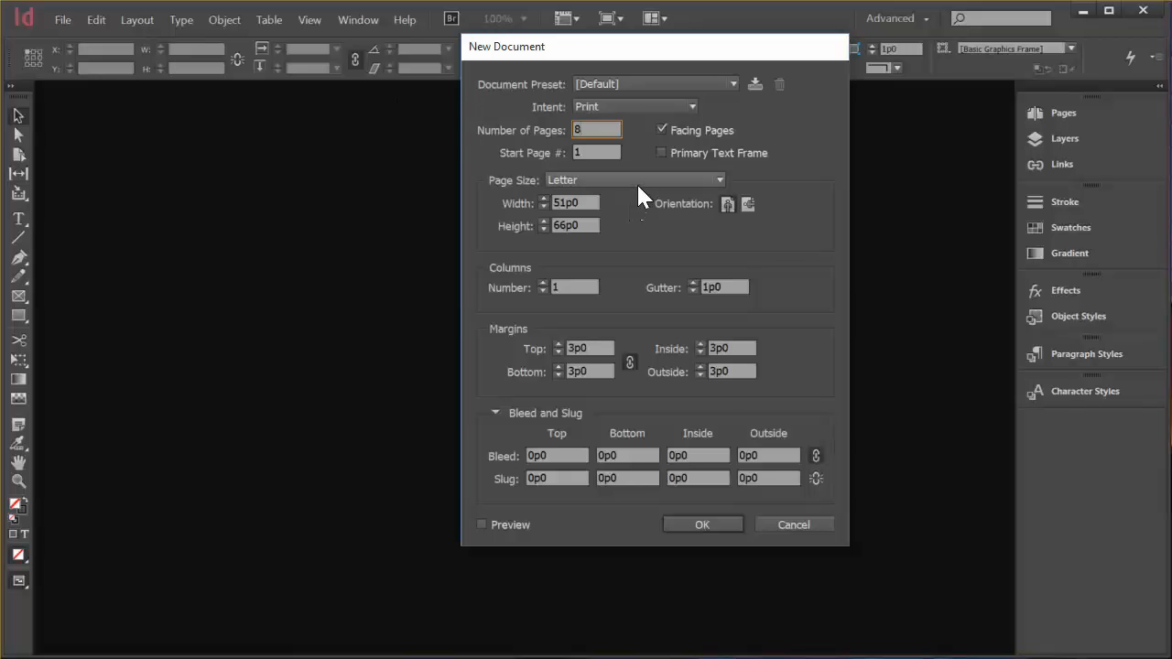
{"action": "left_click", "coordinate": [634, 180]}
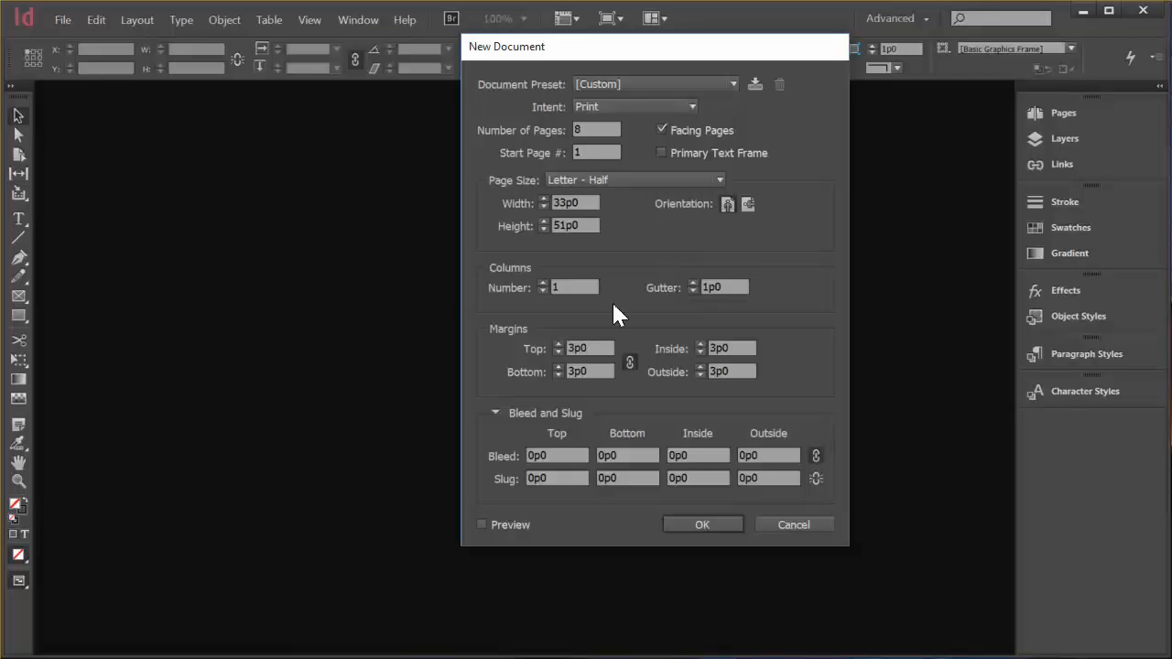
{"action": "left_click", "coordinate": [590, 348]}
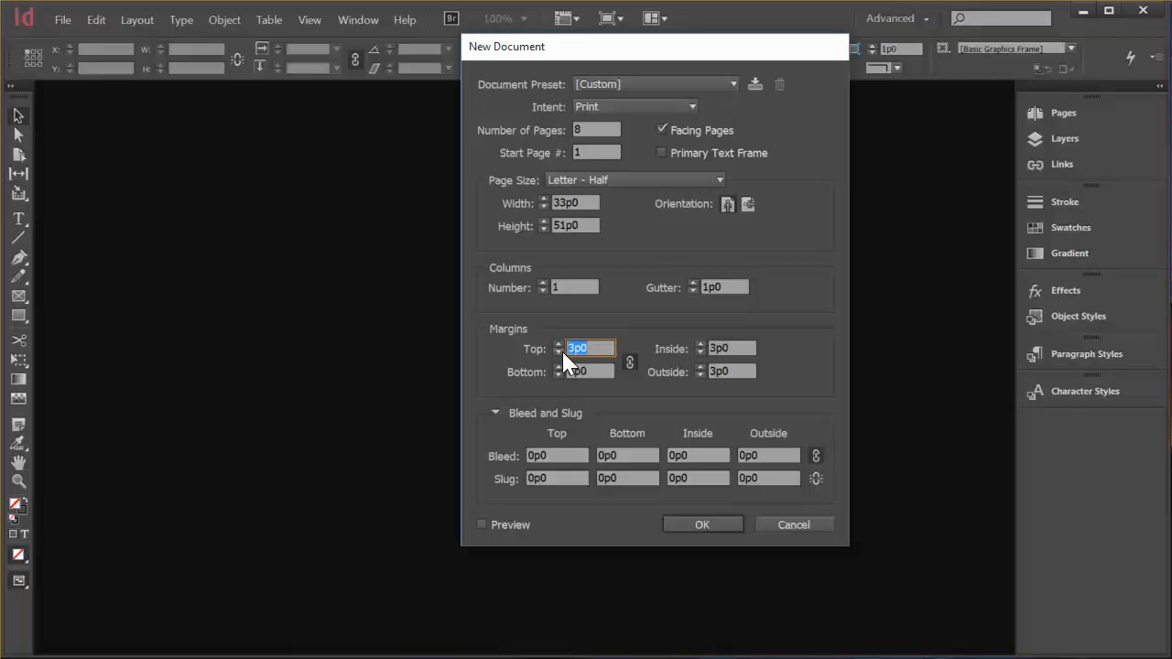
{"action": "type", "text": "1p6"}
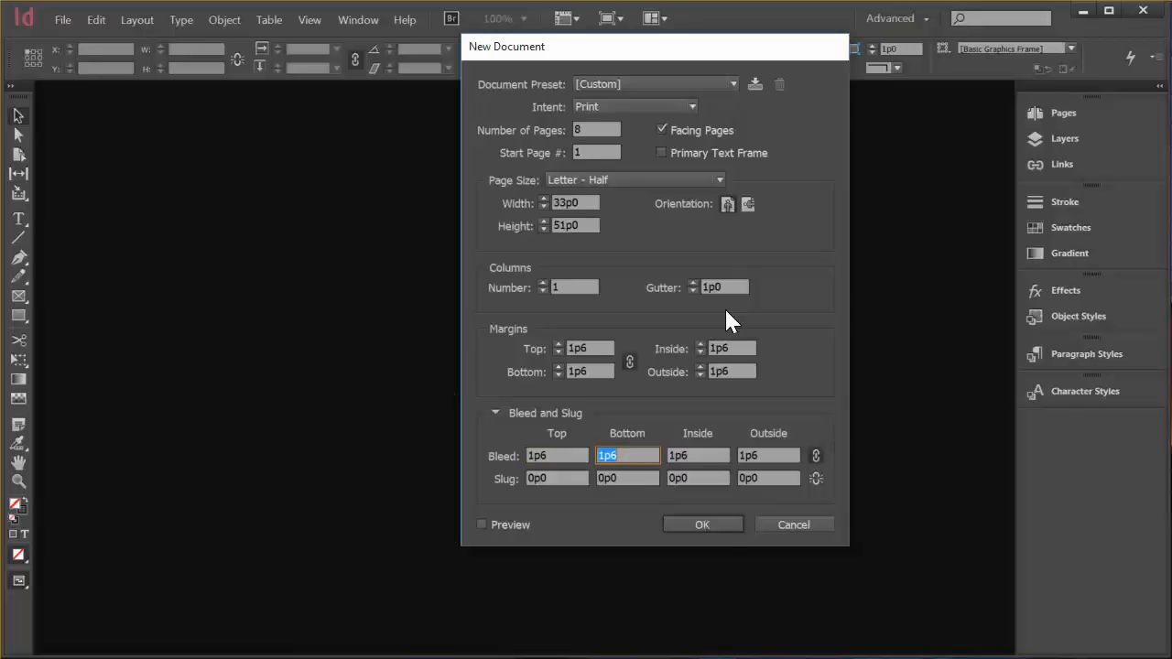
{"action": "left_click", "coordinate": [703, 524]}
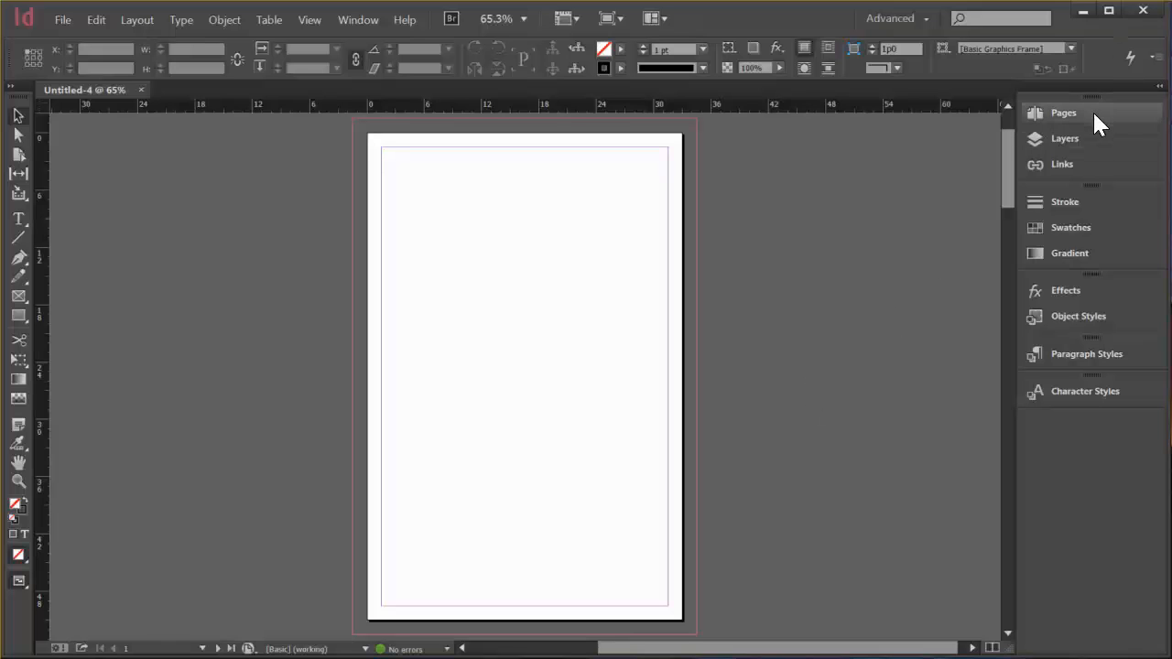
- Start Load Master Pages from the Pages panel menu, listing the CC Curriculum files
{"action": "left_click", "coordinate": [1062, 114]}
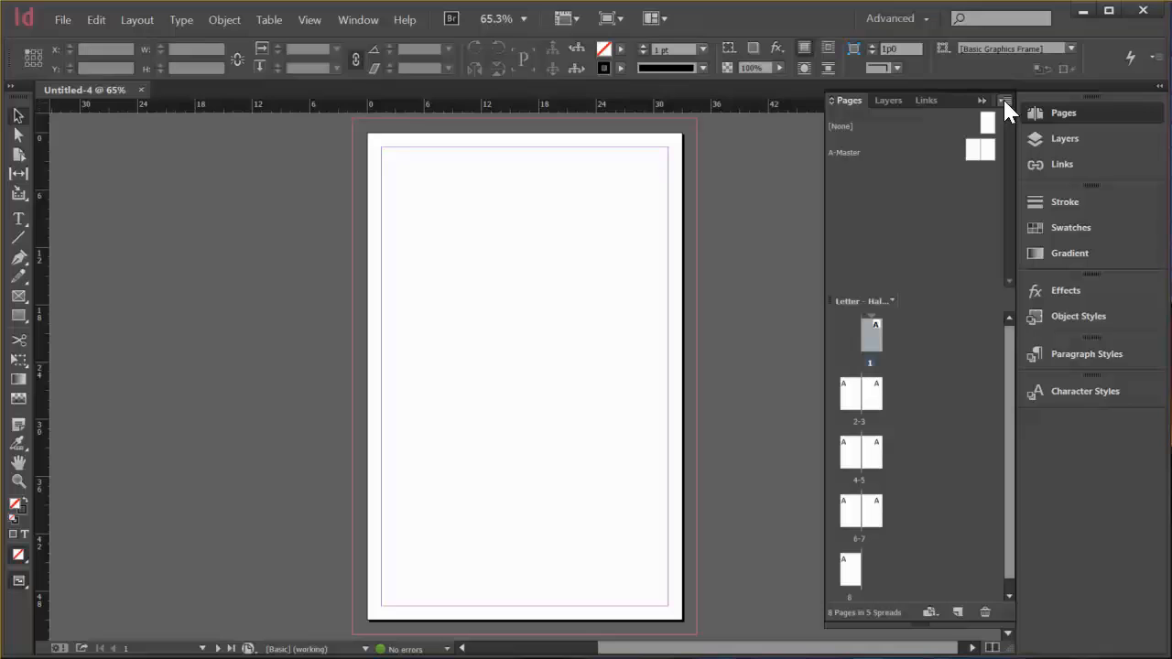
{"action": "left_click", "coordinate": [1007, 100]}
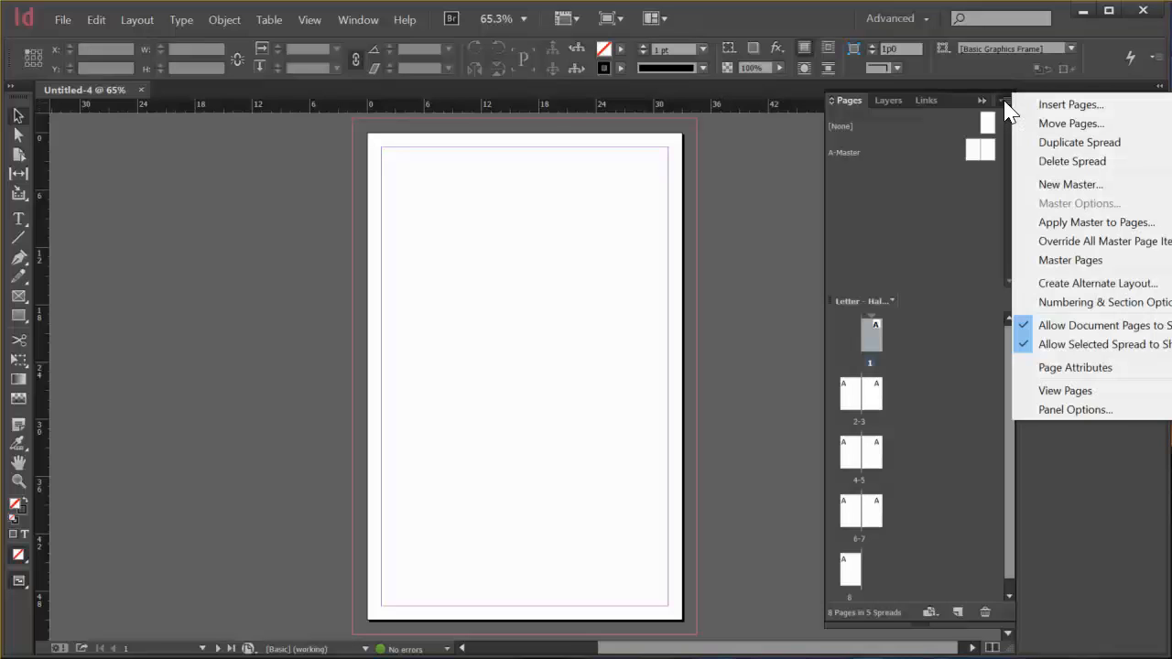
{"action": "mouse_move", "coordinate": [1099, 142]}
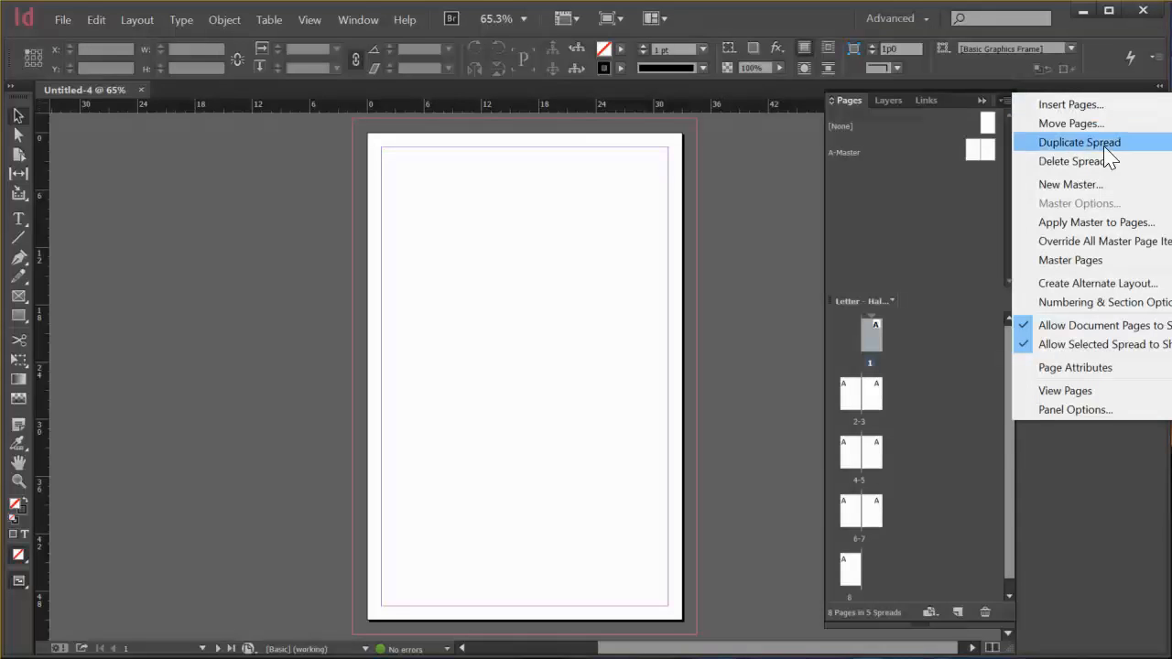
{"action": "mouse_move", "coordinate": [1069, 260]}
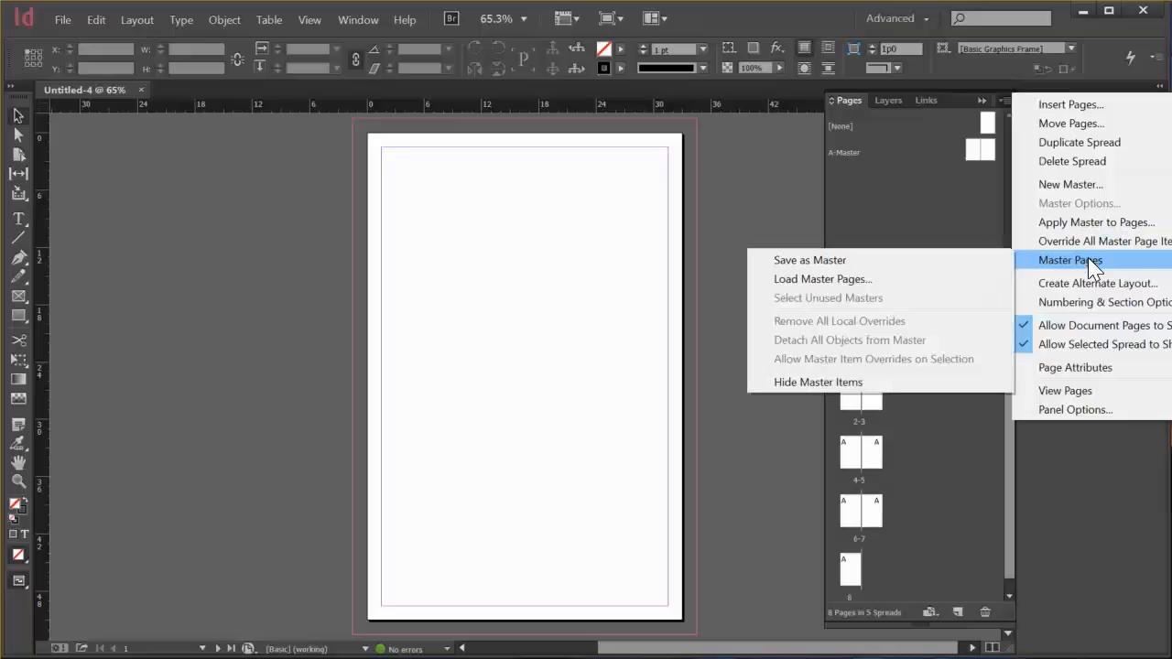
{"action": "mouse_move", "coordinate": [823, 279]}
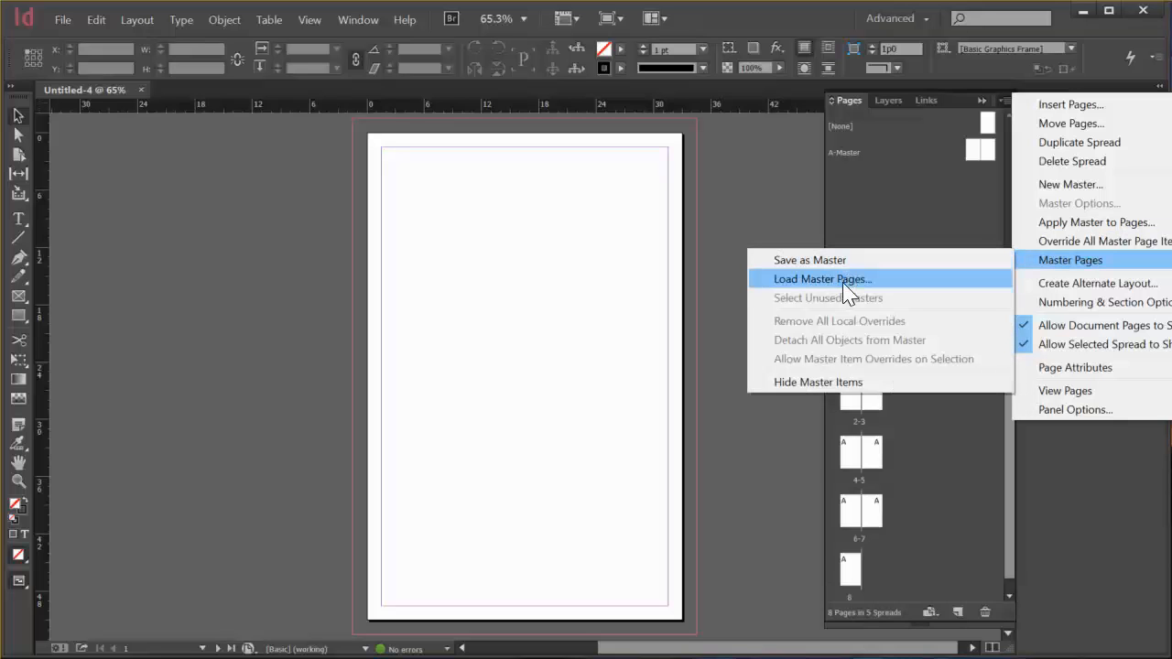
{"action": "left_click", "coordinate": [820, 278]}
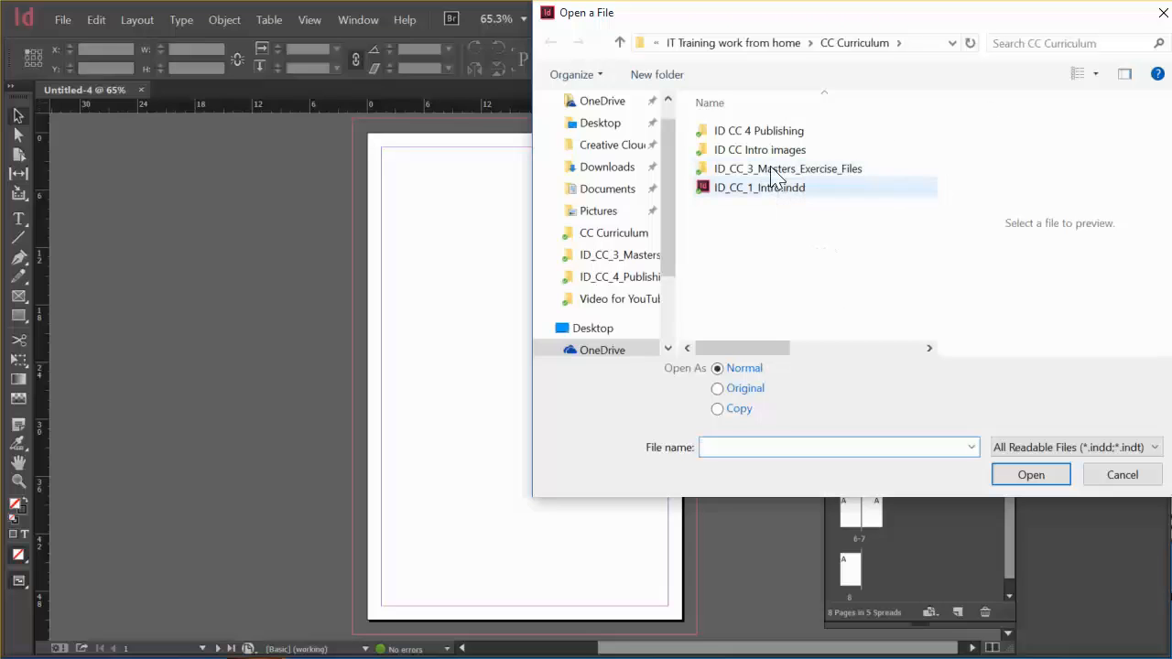
- Load the Pages, Cover and Back masters from CoMoZooAnimalFacts.indd in ID_CC_3_Masters
{"action": "double_click", "coordinate": [787, 168]}
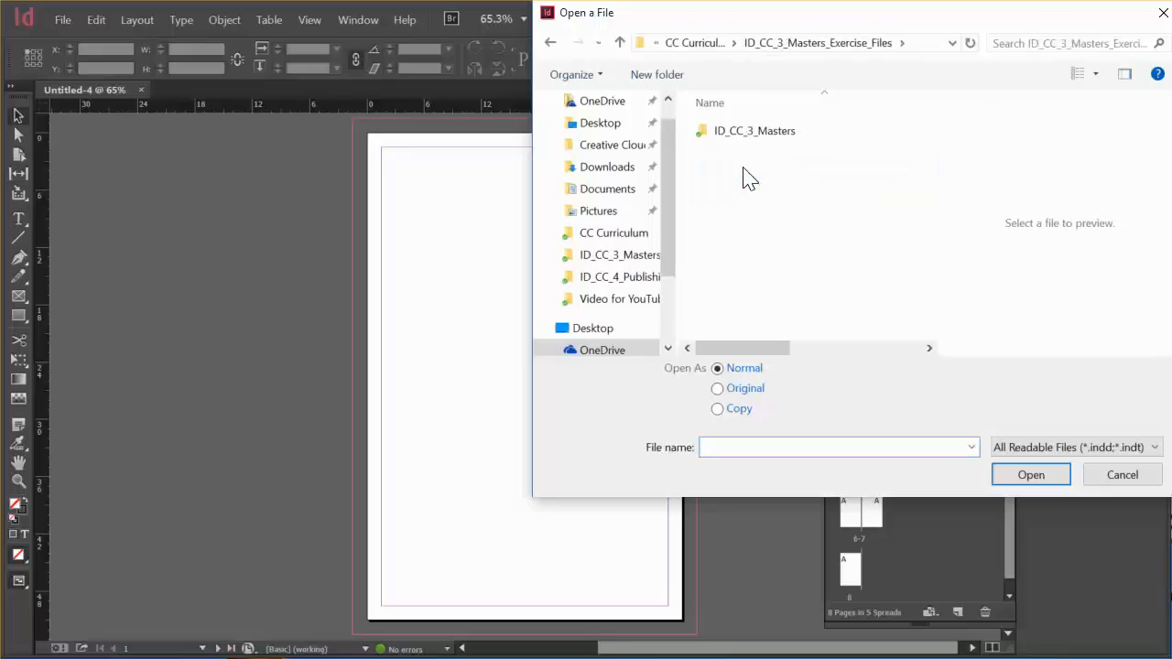
{"action": "double_click", "coordinate": [755, 130]}
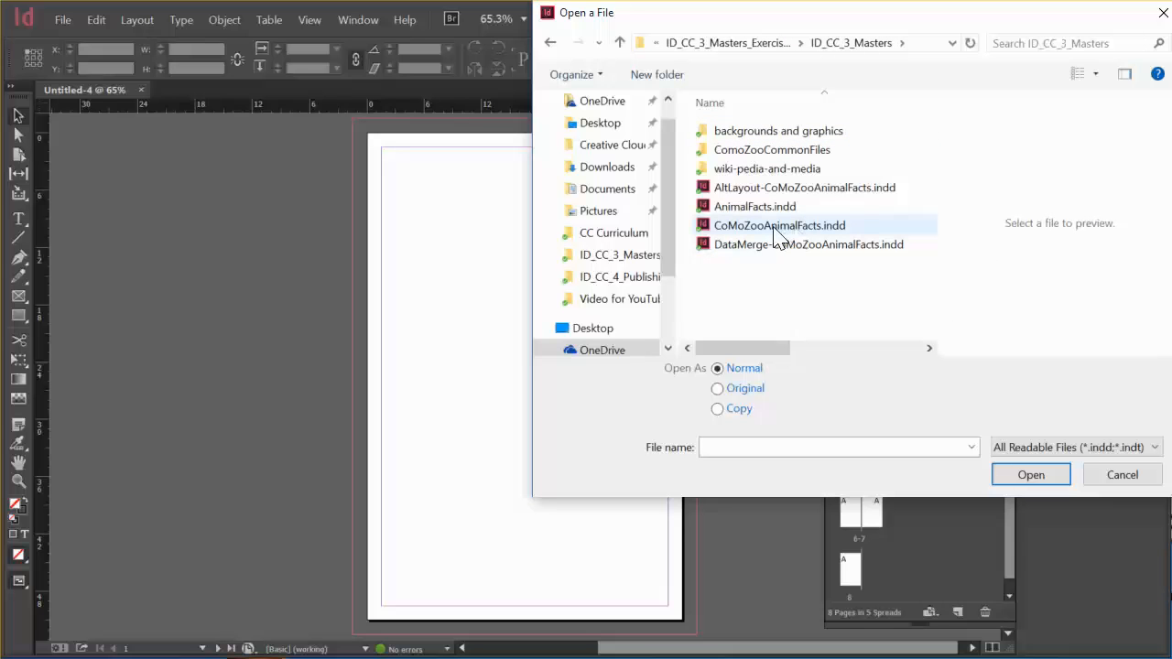
{"action": "left_click", "coordinate": [780, 226]}
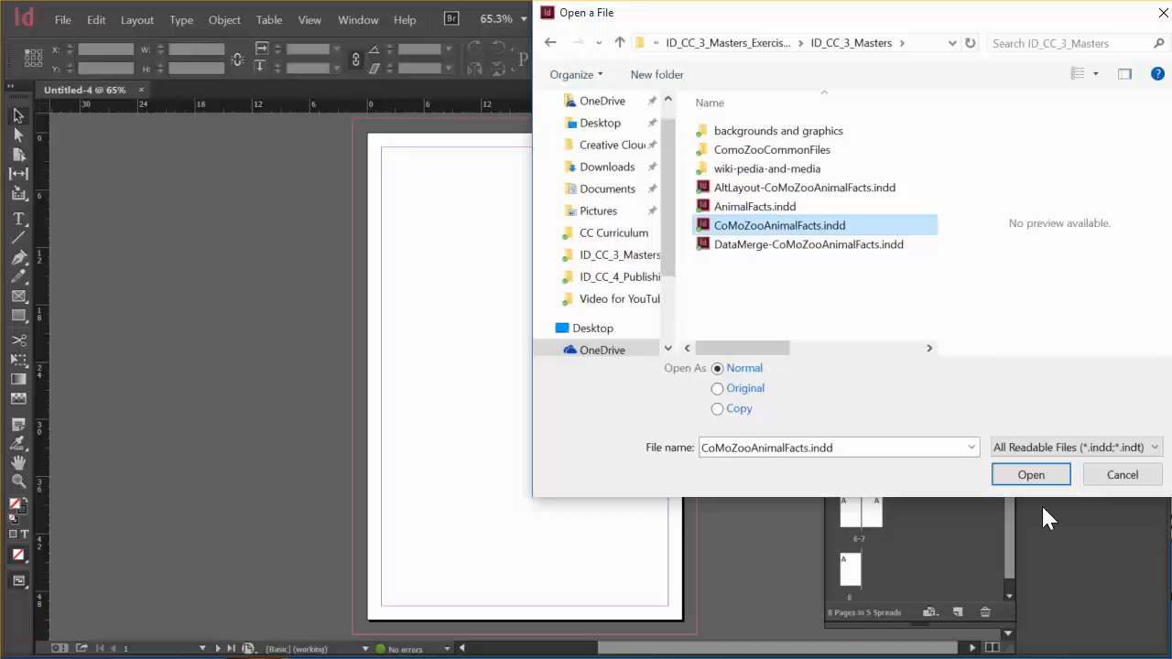
{"action": "left_click", "coordinate": [1030, 475]}
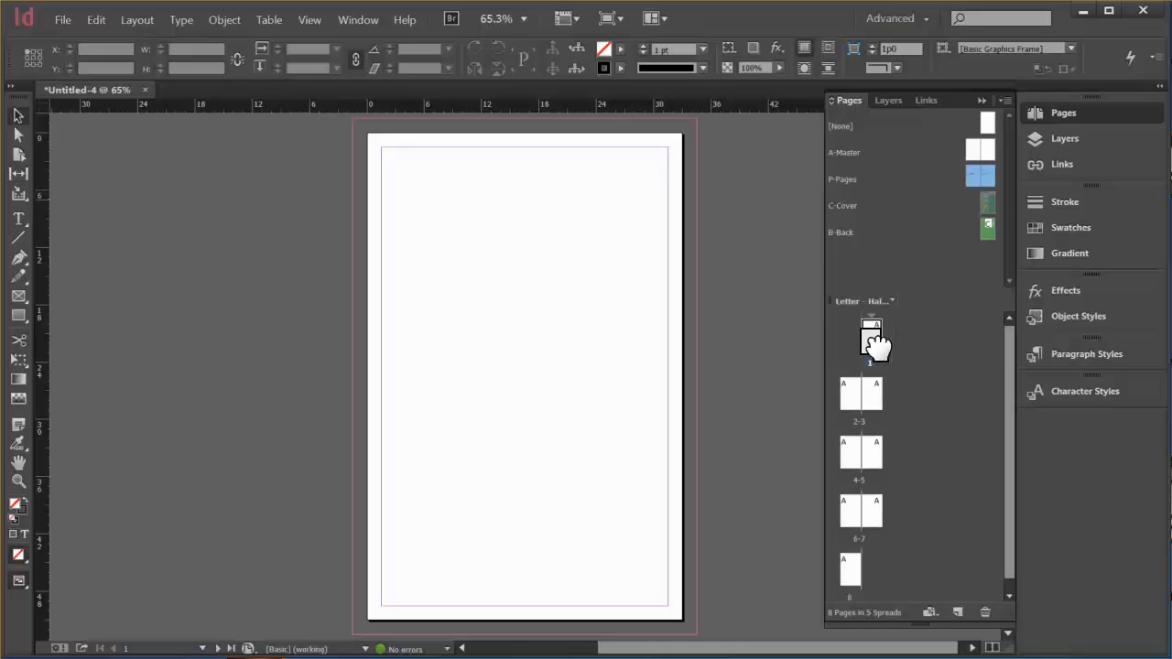
- Apply C-Cover to page 1, P-Pages to pages 2–7 and B-Back to page 8
{"action": "double_click", "coordinate": [870, 338]}
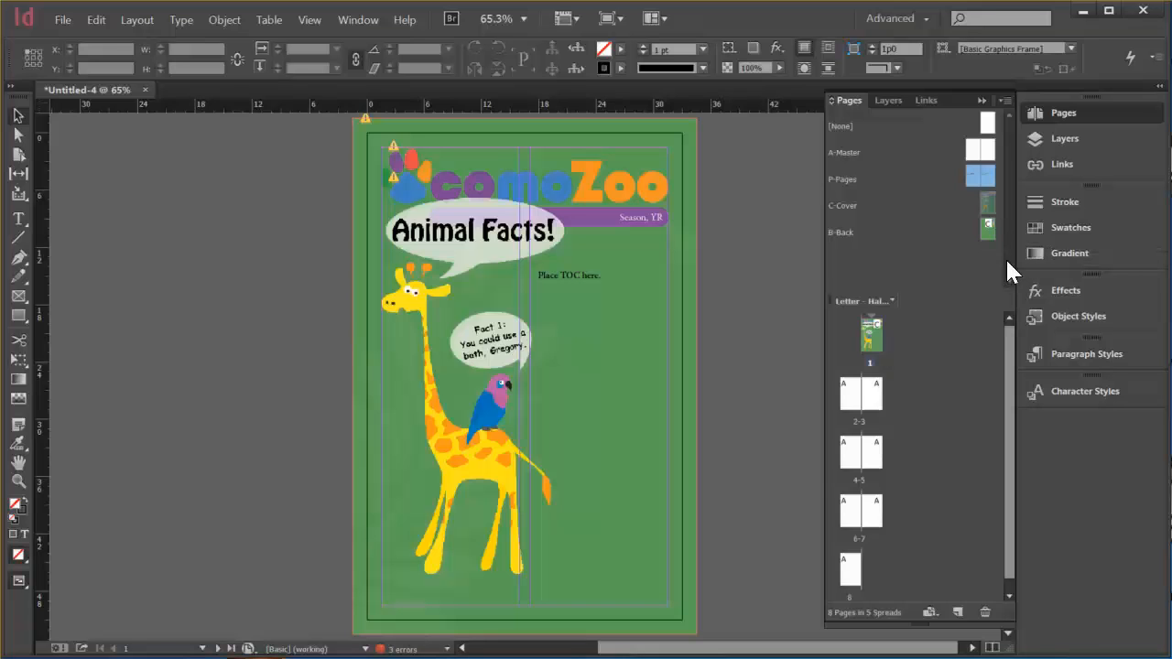
{"action": "mouse_move", "coordinate": [993, 234]}
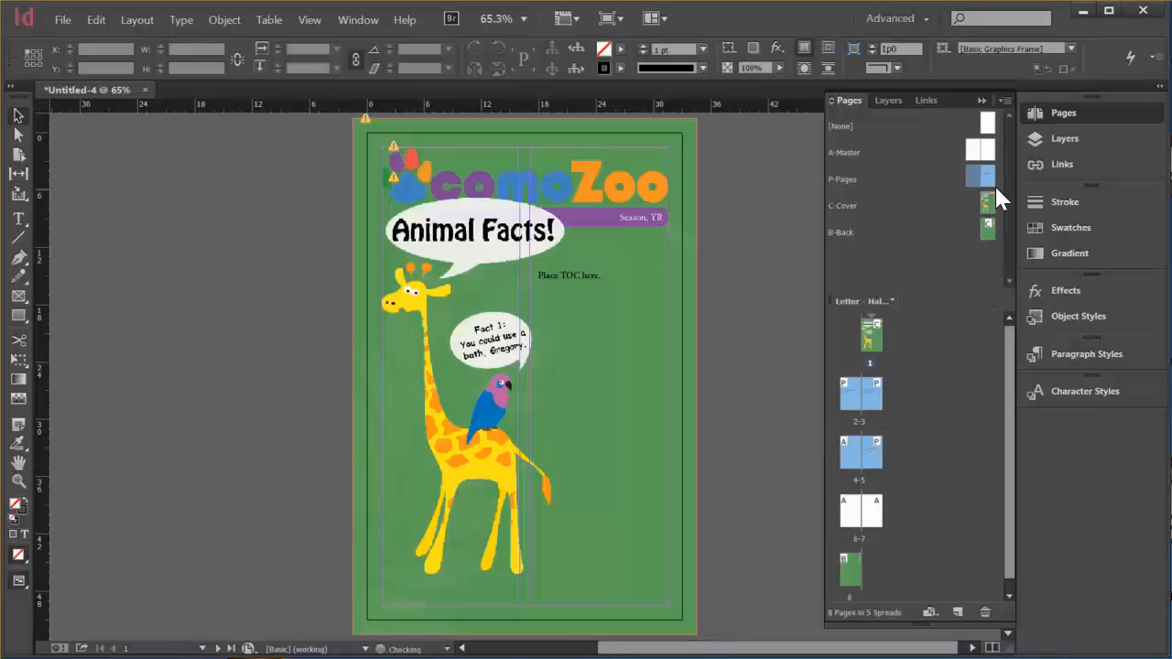
{"action": "left_click", "coordinate": [846, 454]}
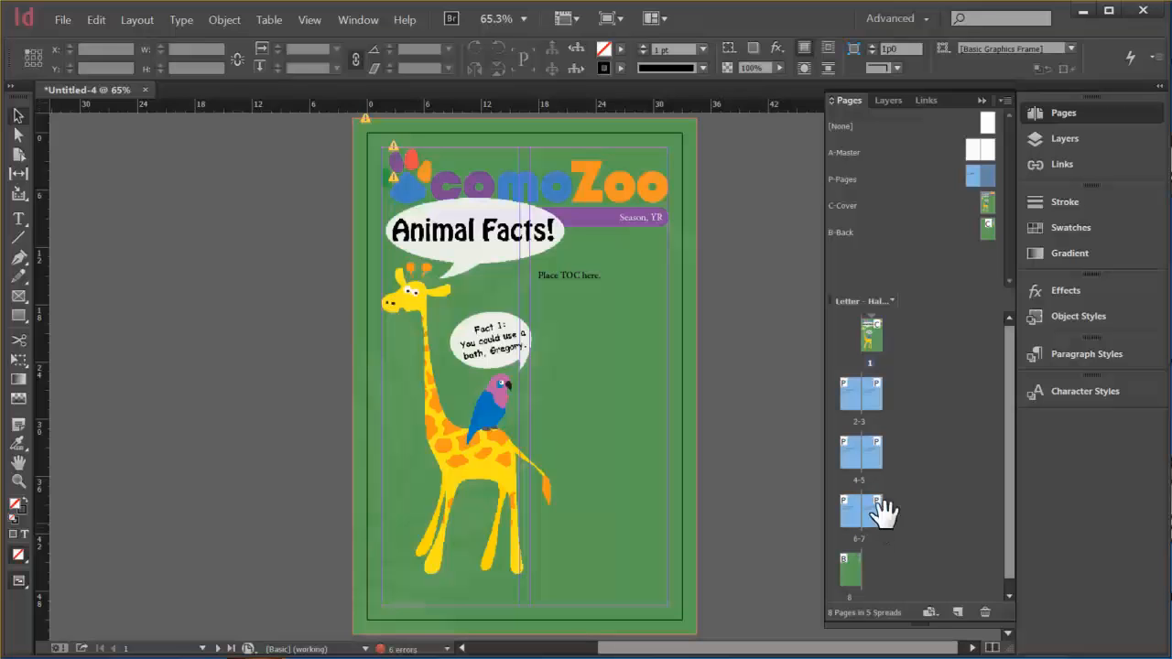
{"action": "mouse_move", "coordinate": [852, 380]}
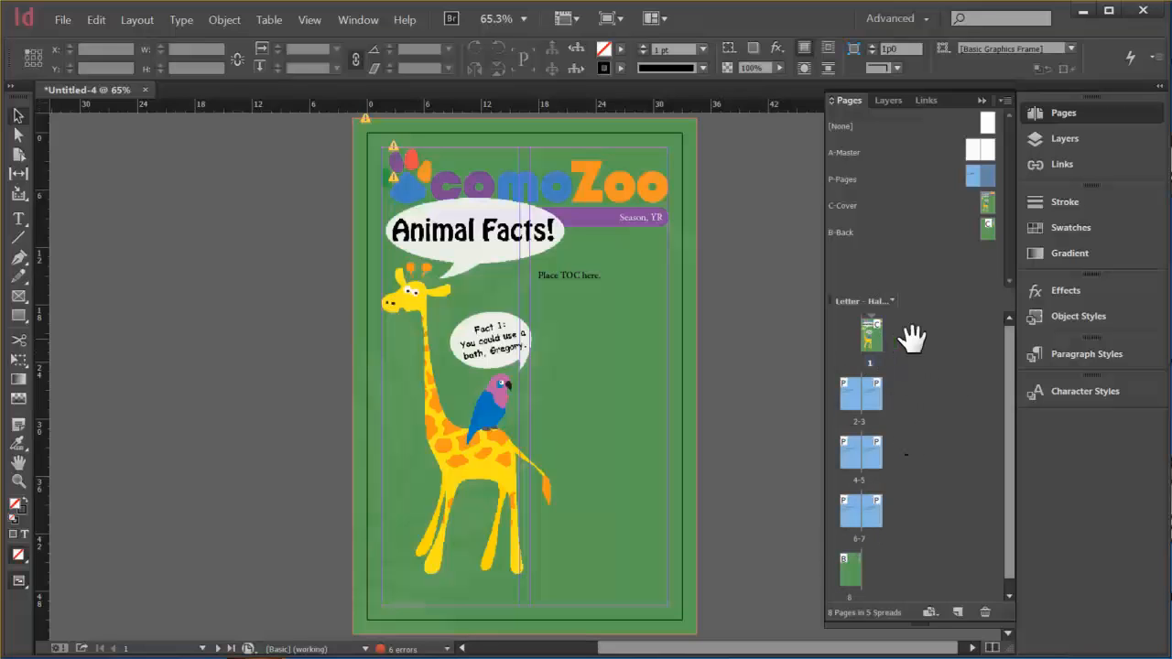
{"action": "left_click", "coordinate": [1086, 353]}
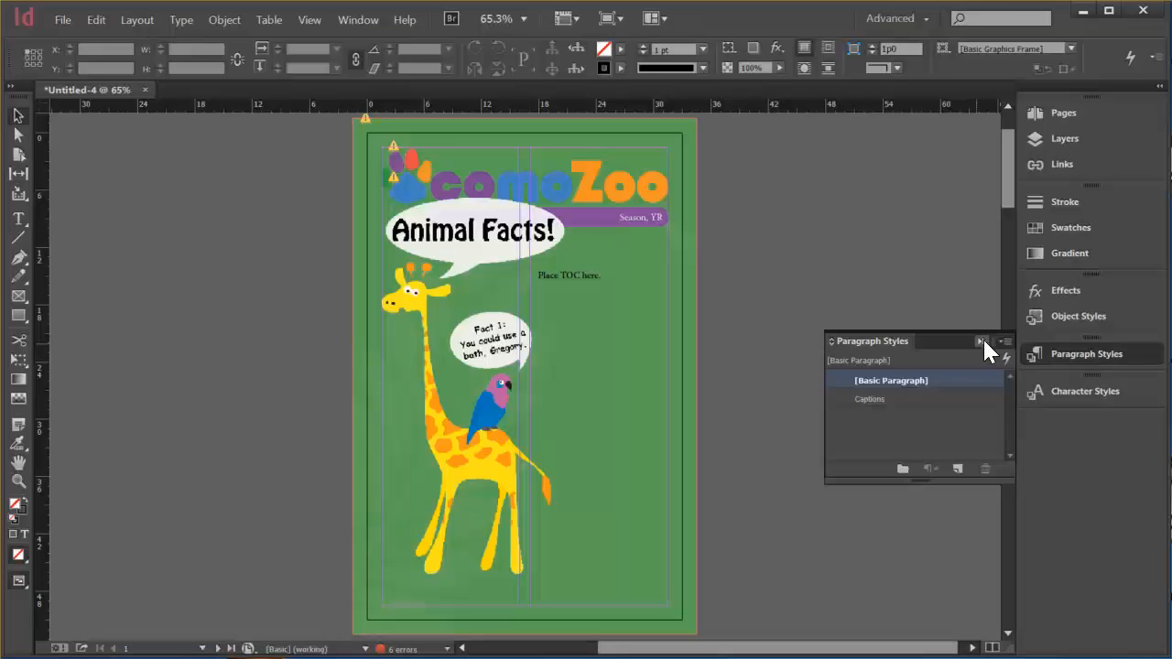
- Start Load Paragraph Styles from the Paragraph Styles panel menu
{"action": "left_click", "coordinate": [981, 341]}
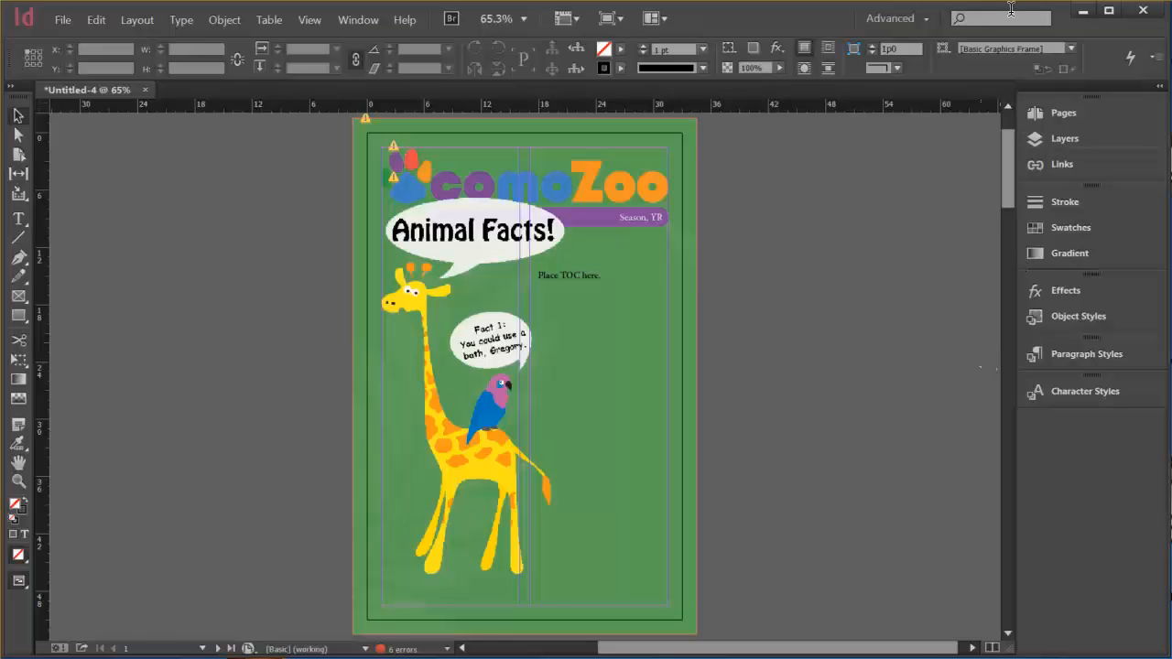
{"action": "mouse_move", "coordinate": [1099, 422]}
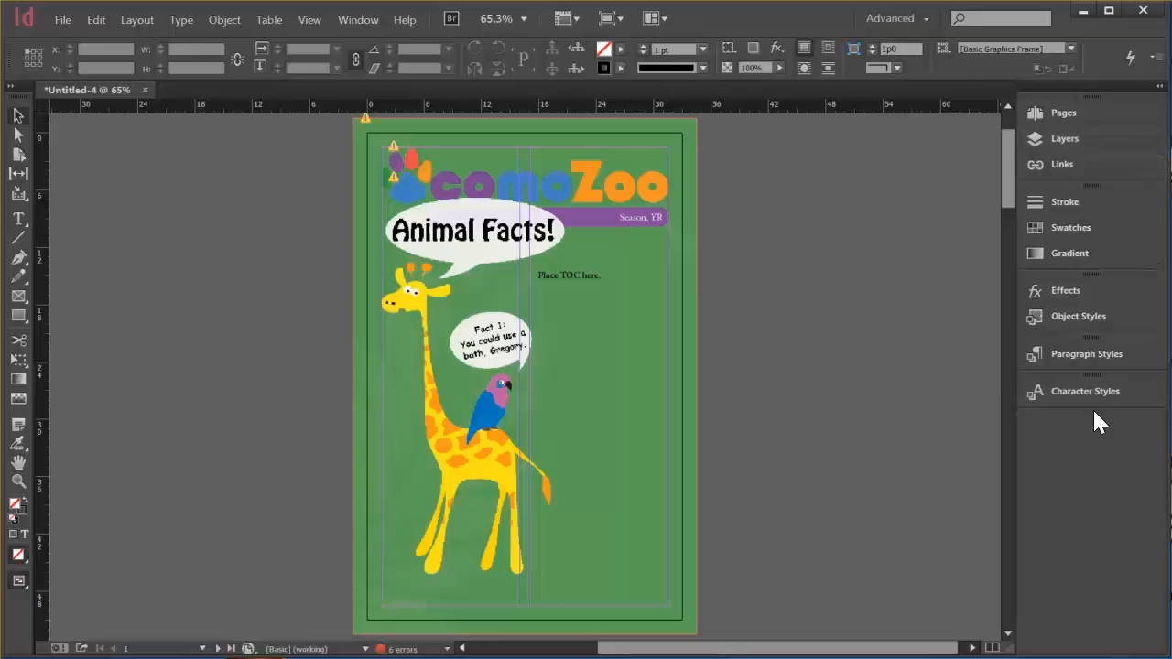
{"action": "left_click", "coordinate": [1086, 354]}
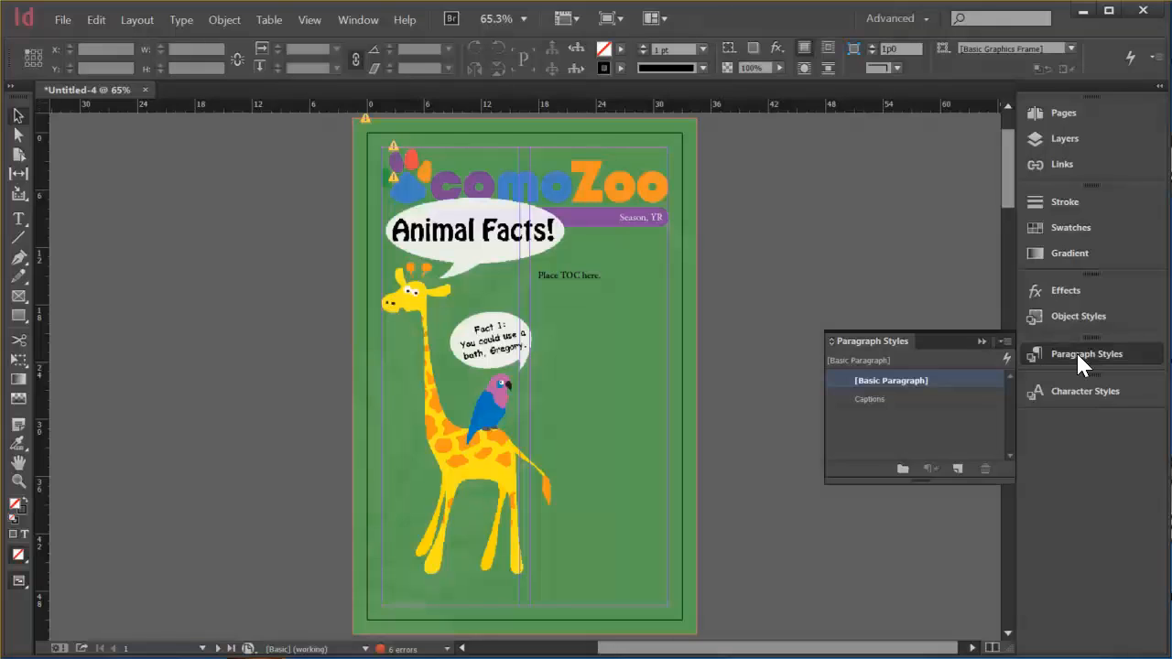
{"action": "left_click", "coordinate": [981, 341]}
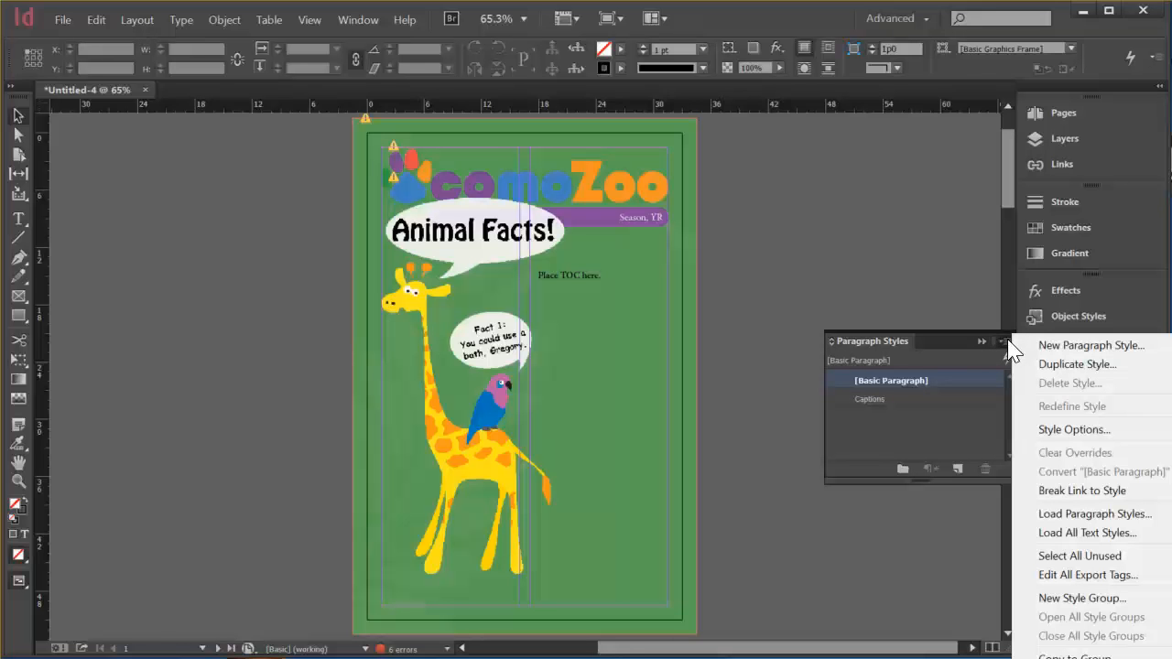
{"action": "mouse_move", "coordinate": [1095, 513]}
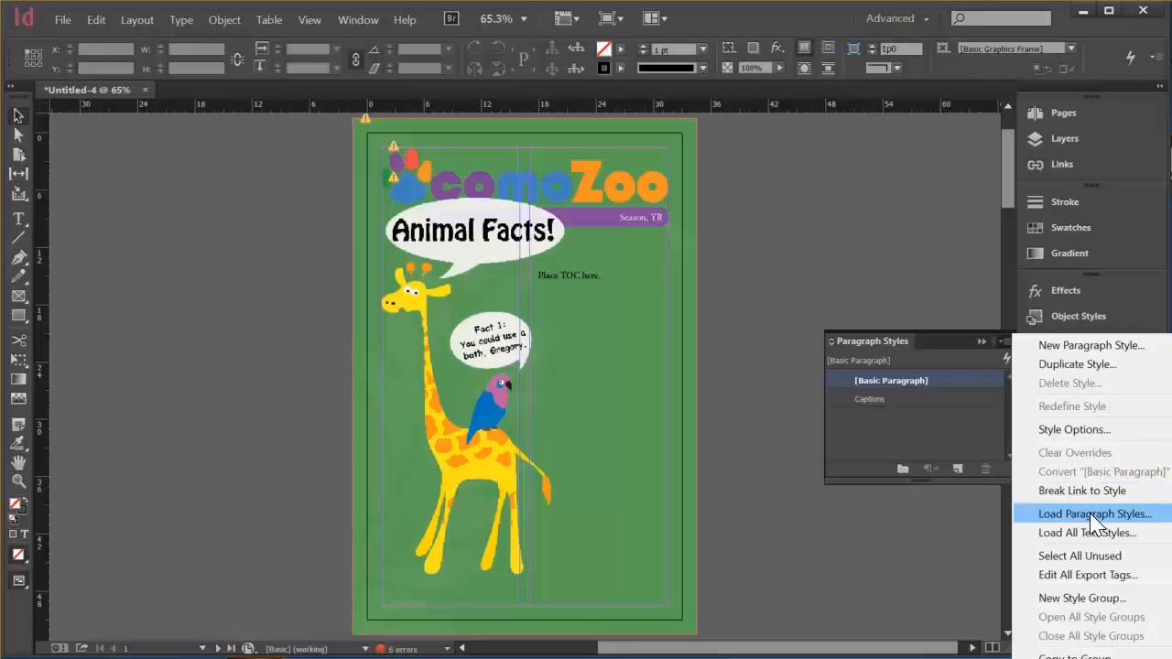
{"action": "left_click", "coordinate": [1094, 513]}
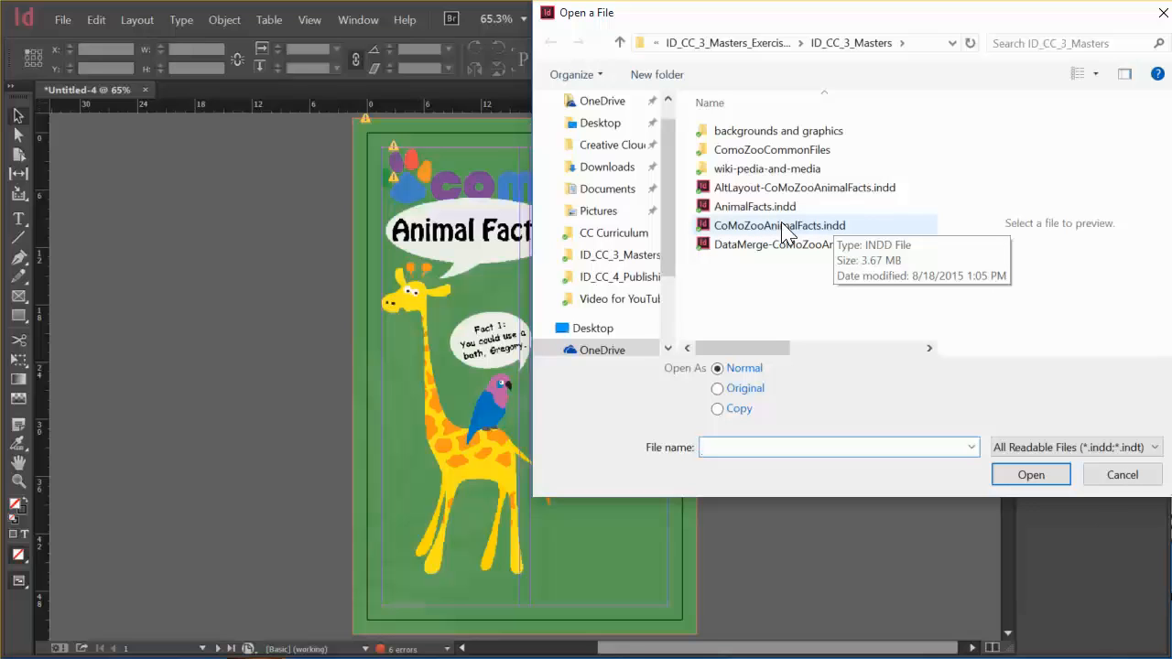
{"action": "mouse_move", "coordinate": [778, 236]}
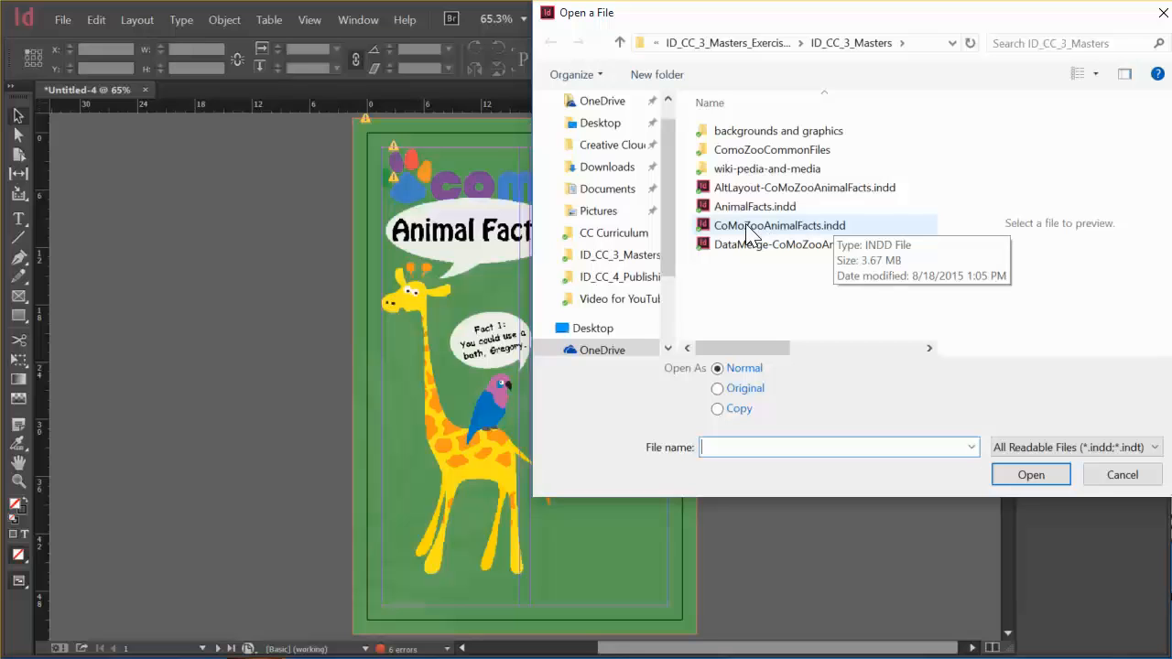
- Select CoMoZooAnimalFacts.indd in ID_CC_3_Masters as the paragraph style source
{"action": "left_click", "coordinate": [780, 225]}
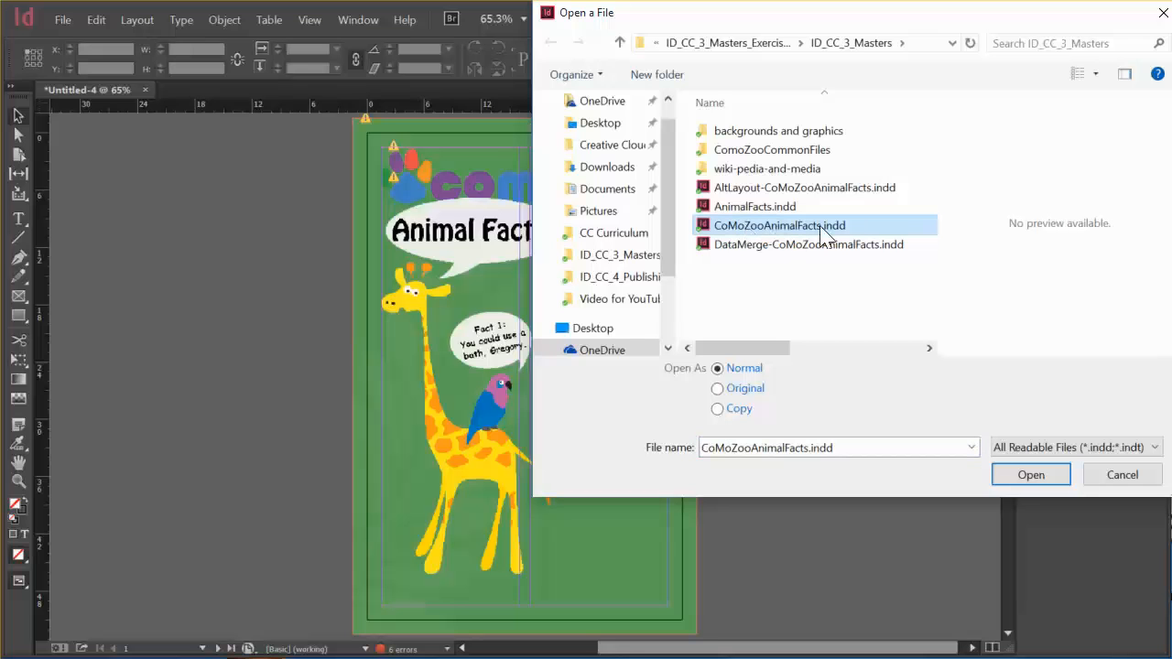
{"action": "mouse_move", "coordinate": [828, 231]}
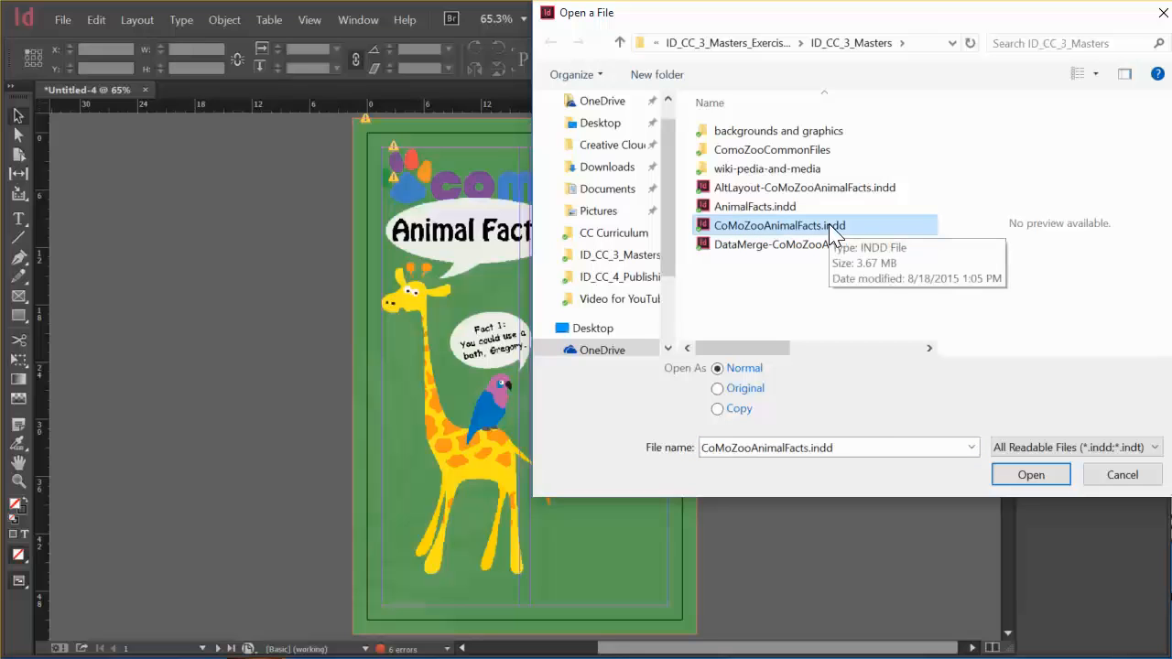
{"action": "mouse_move", "coordinate": [1022, 228]}
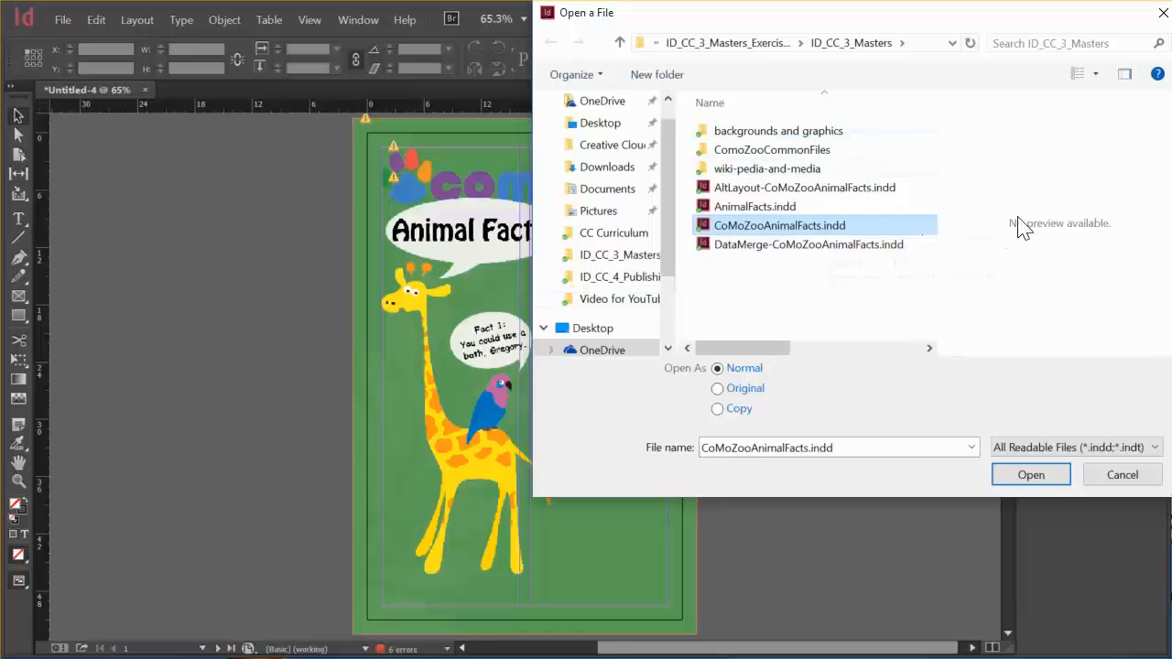
- Import all incoming styles, adding heading1, captions, read more and toc styles
{"action": "left_click", "coordinate": [1029, 474]}
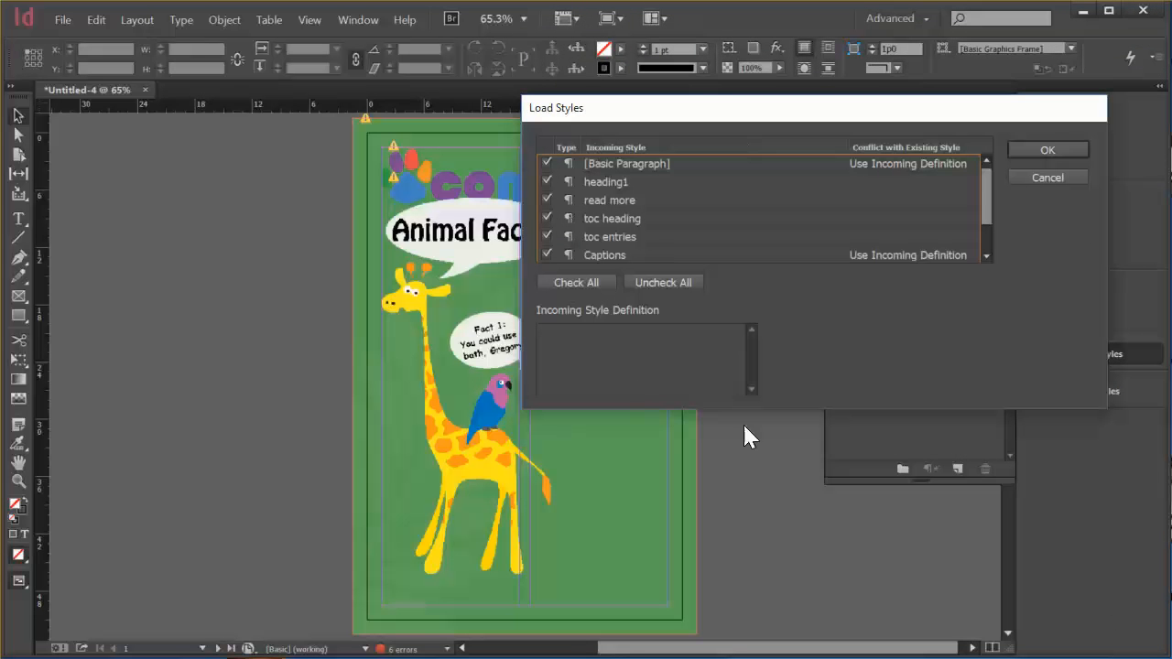
{"action": "mouse_move", "coordinate": [659, 113]}
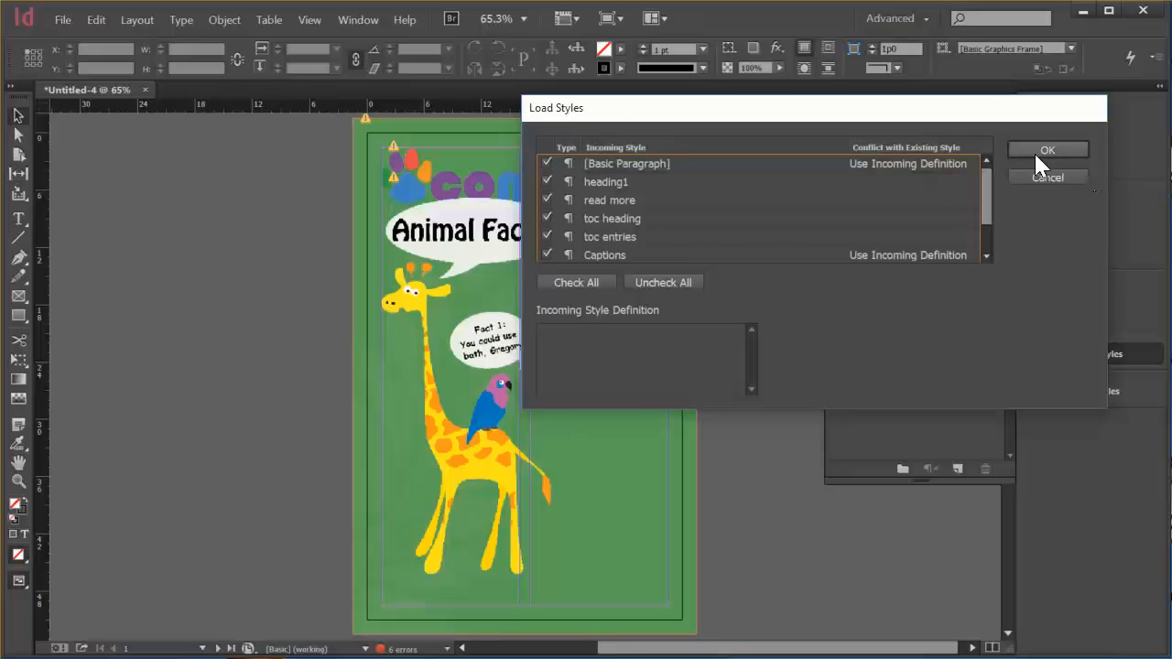
{"action": "left_click", "coordinate": [1048, 151]}
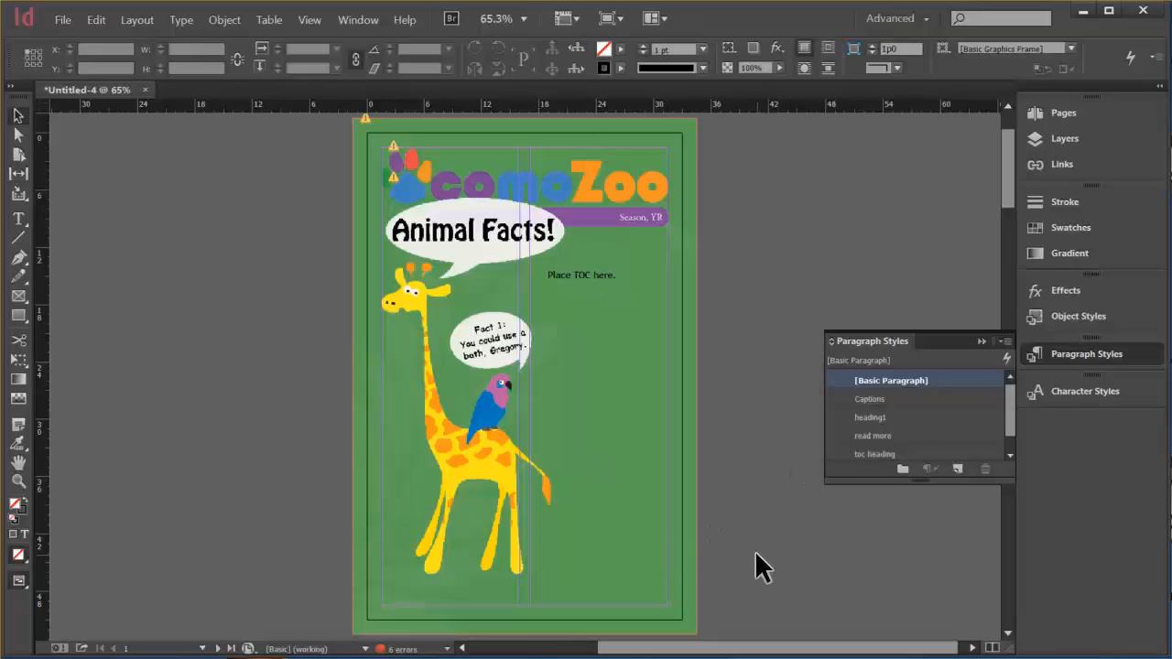
{"action": "mouse_move", "coordinate": [373, 128]}
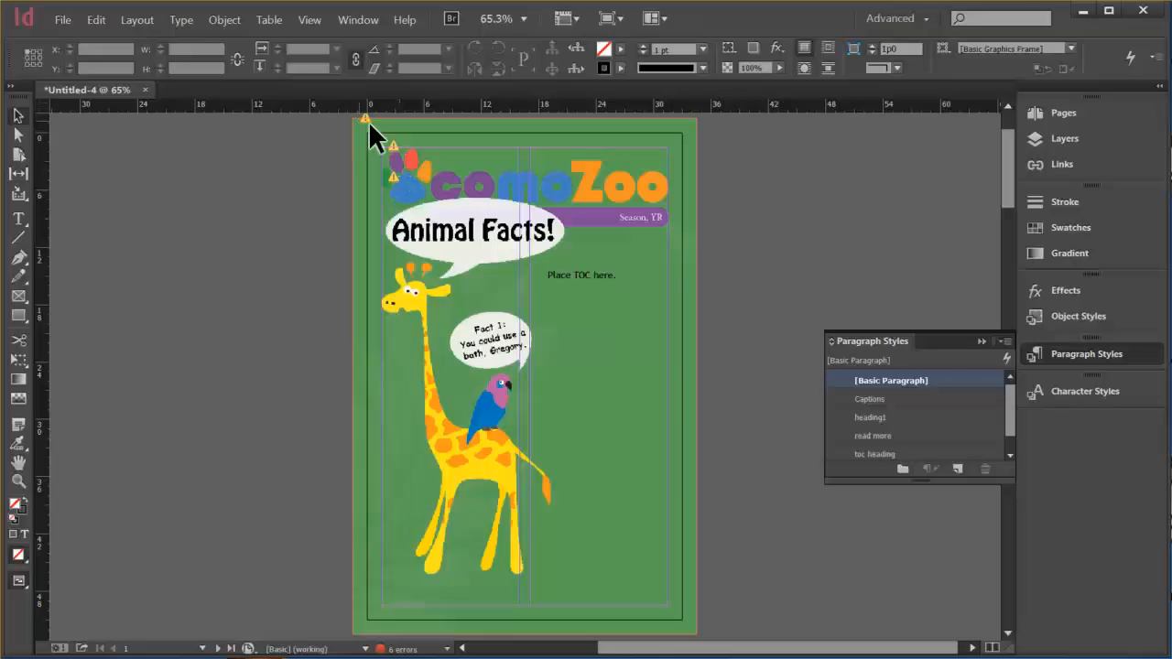
{"action": "mouse_move", "coordinate": [1007, 155]}
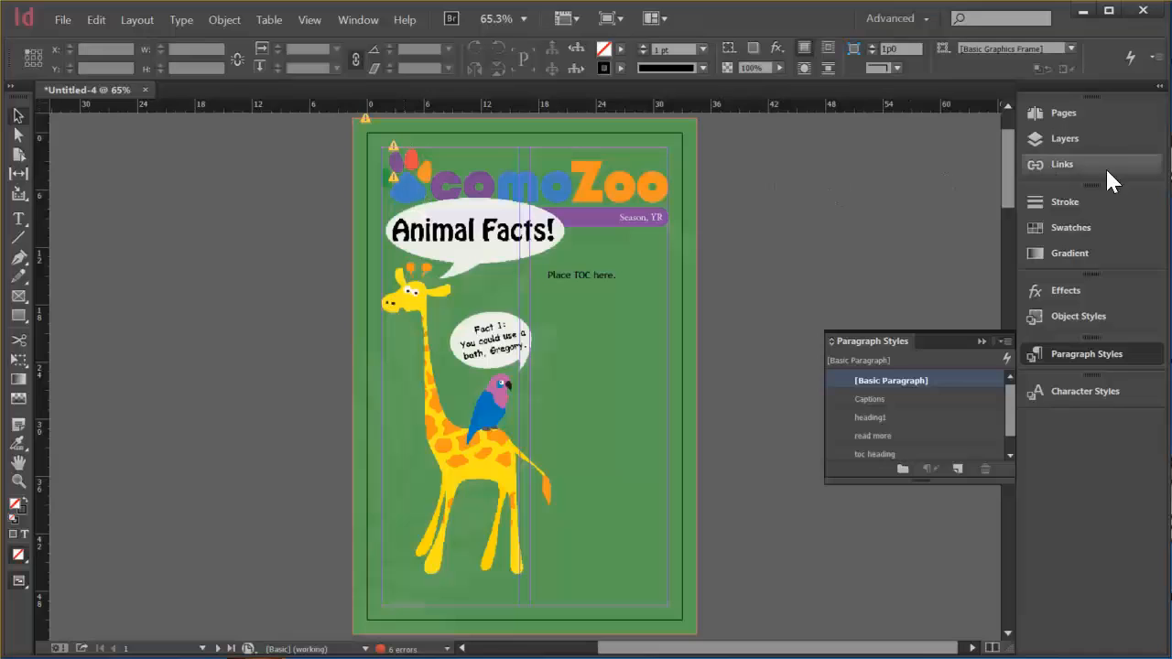
- Select the missing CoMoZooLogo.ai in the Links panel and begin relinking it
{"action": "left_click", "coordinate": [1063, 165]}
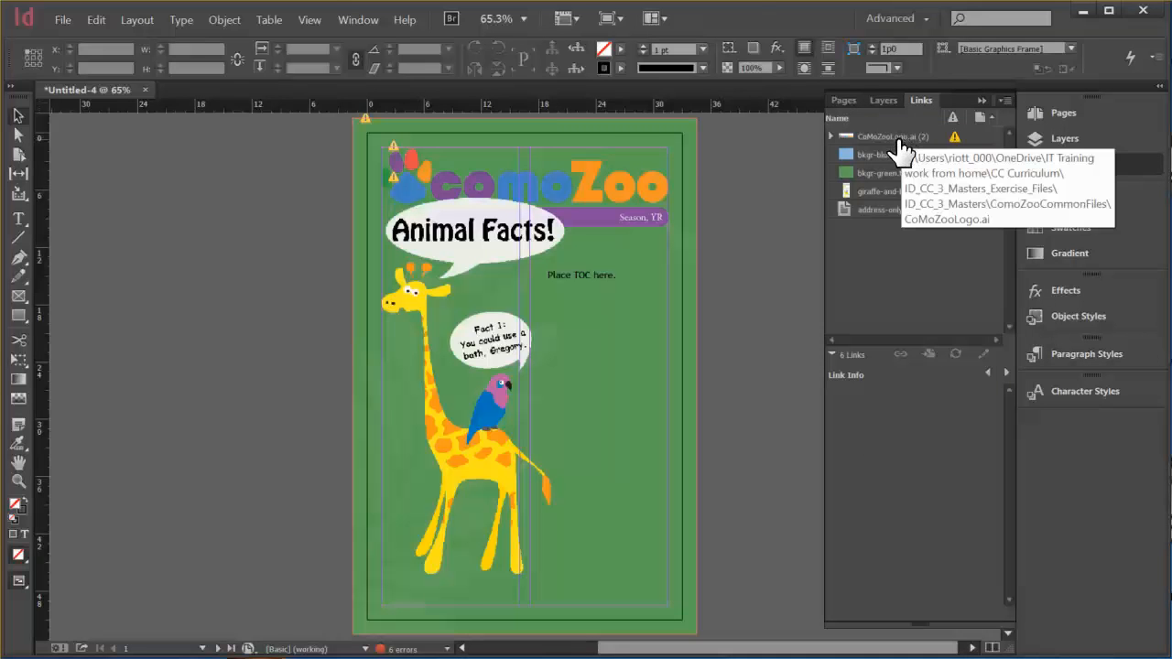
{"action": "left_click", "coordinate": [894, 136]}
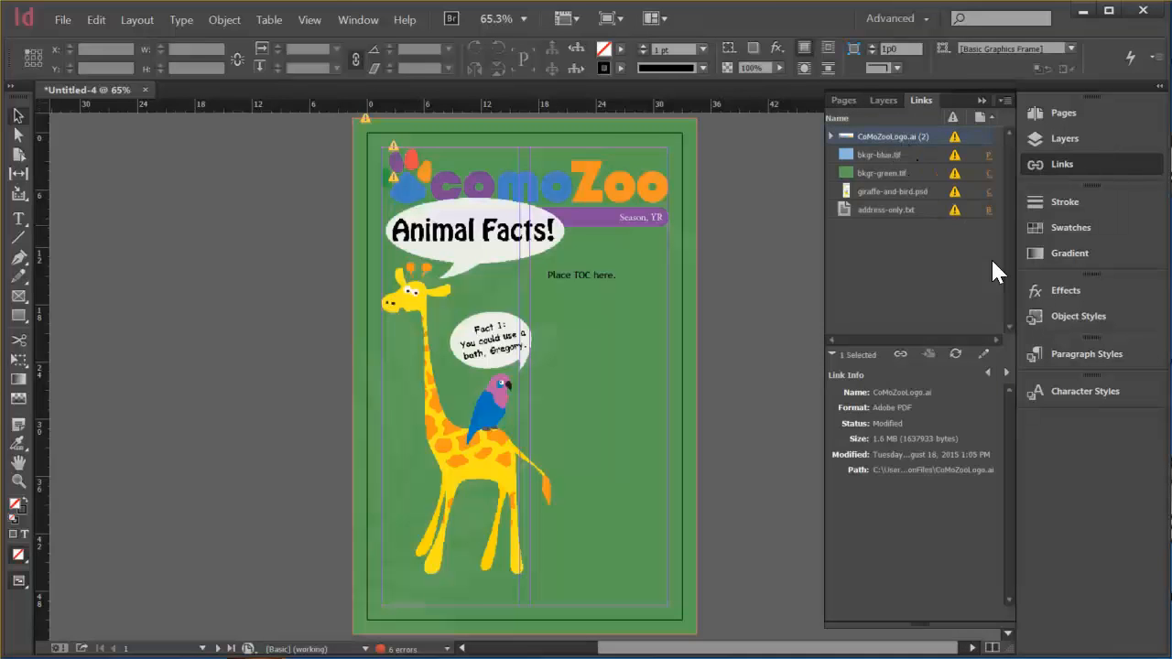
{"action": "mouse_move", "coordinate": [956, 356]}
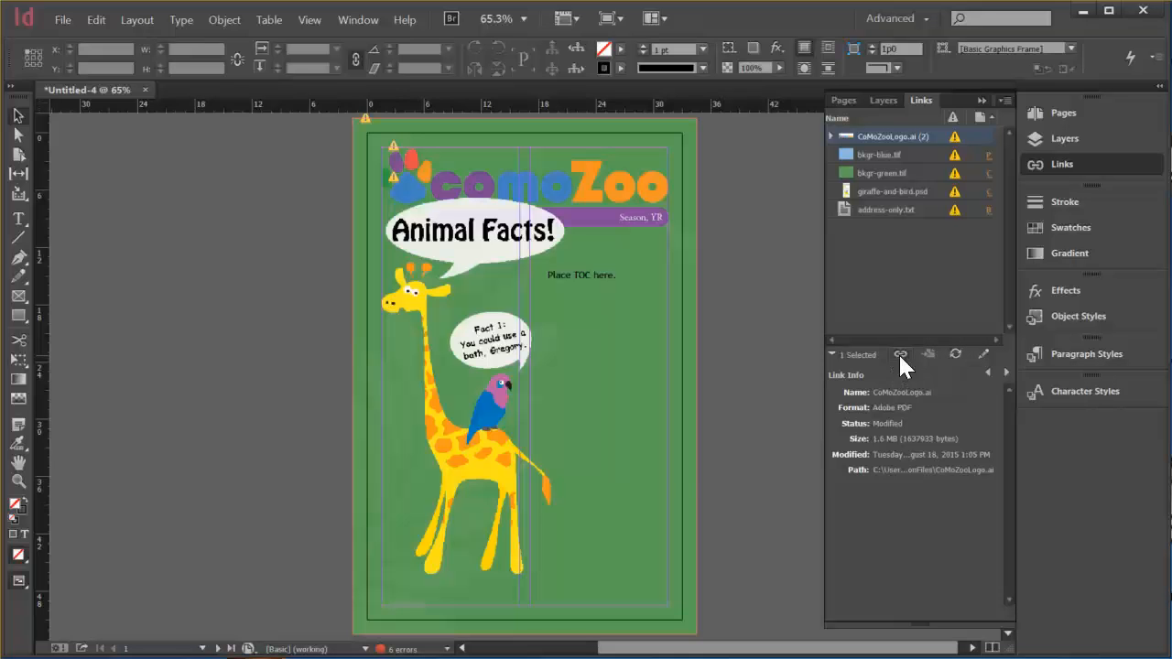
{"action": "left_click", "coordinate": [902, 355]}
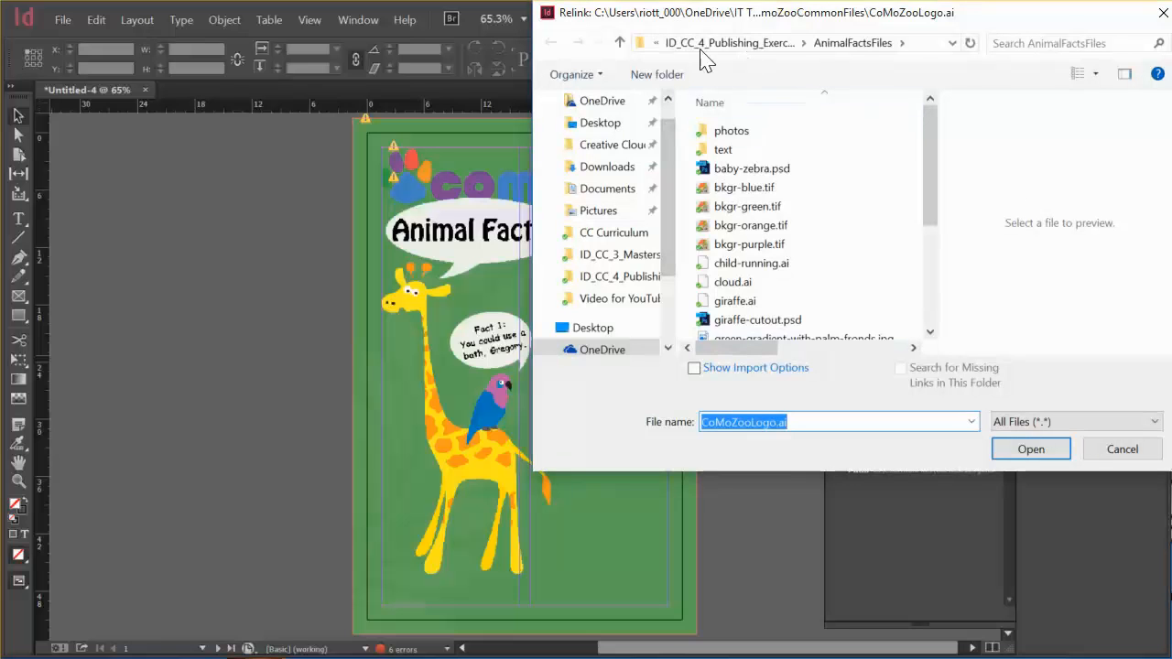
- Relink the logo to CoMoZooLogo.ai inside ID_CC_3_Masters > CoMoZooCommonFiles
{"action": "left_click", "coordinate": [639, 44]}
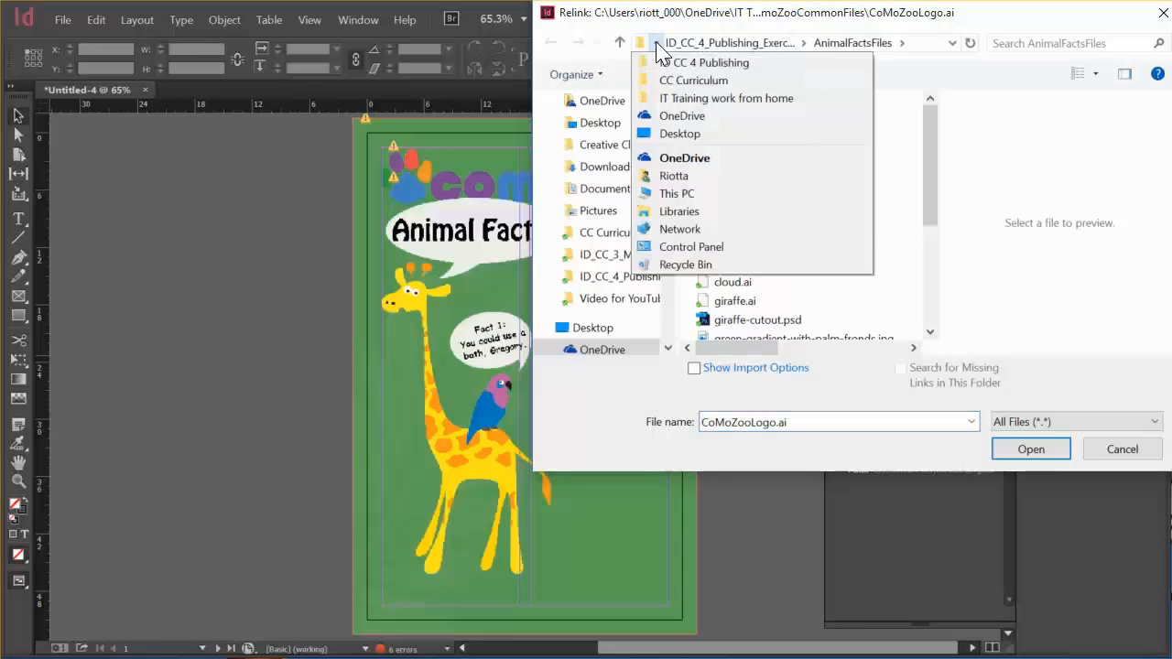
{"action": "mouse_move", "coordinate": [692, 81]}
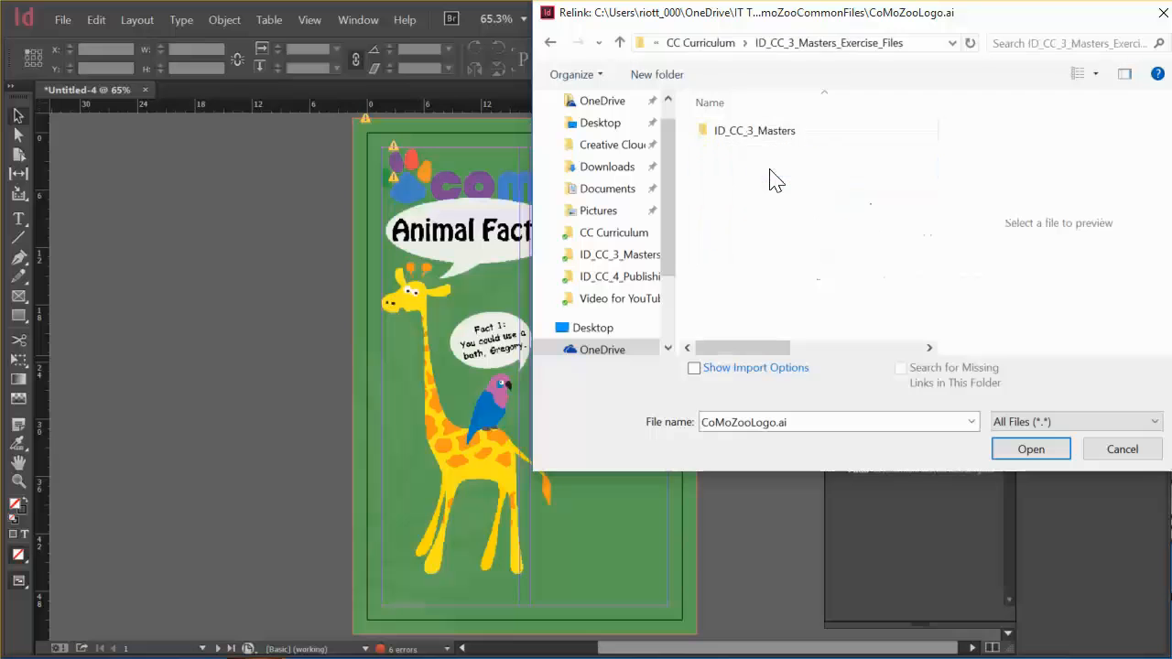
{"action": "double_click", "coordinate": [755, 130]}
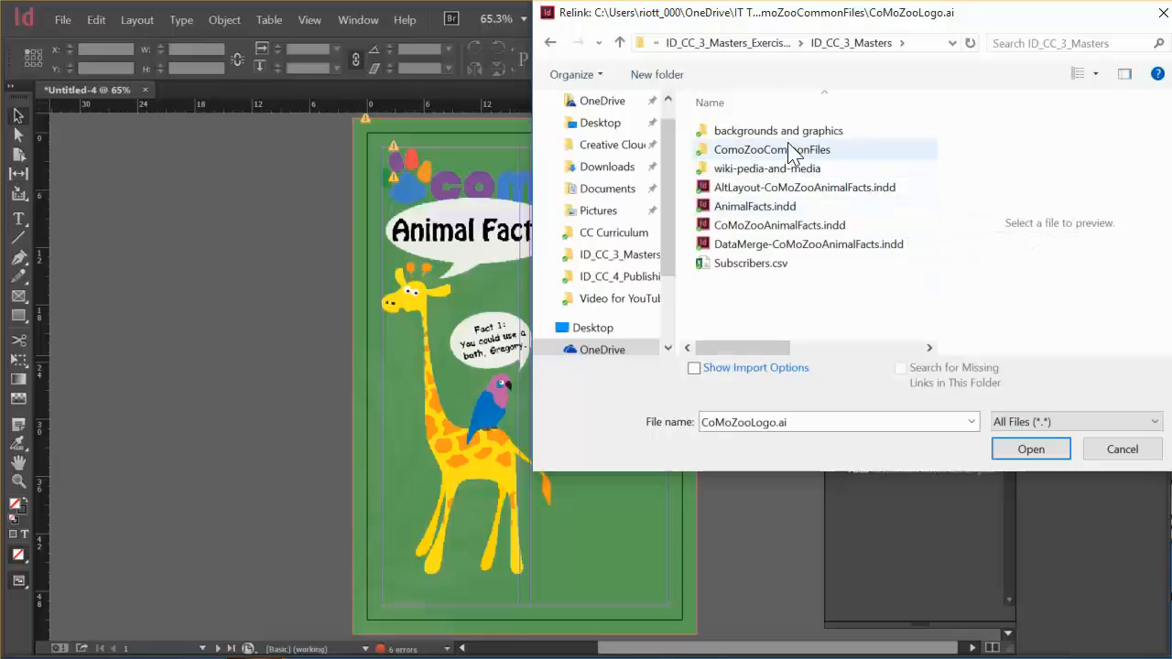
{"action": "double_click", "coordinate": [771, 150]}
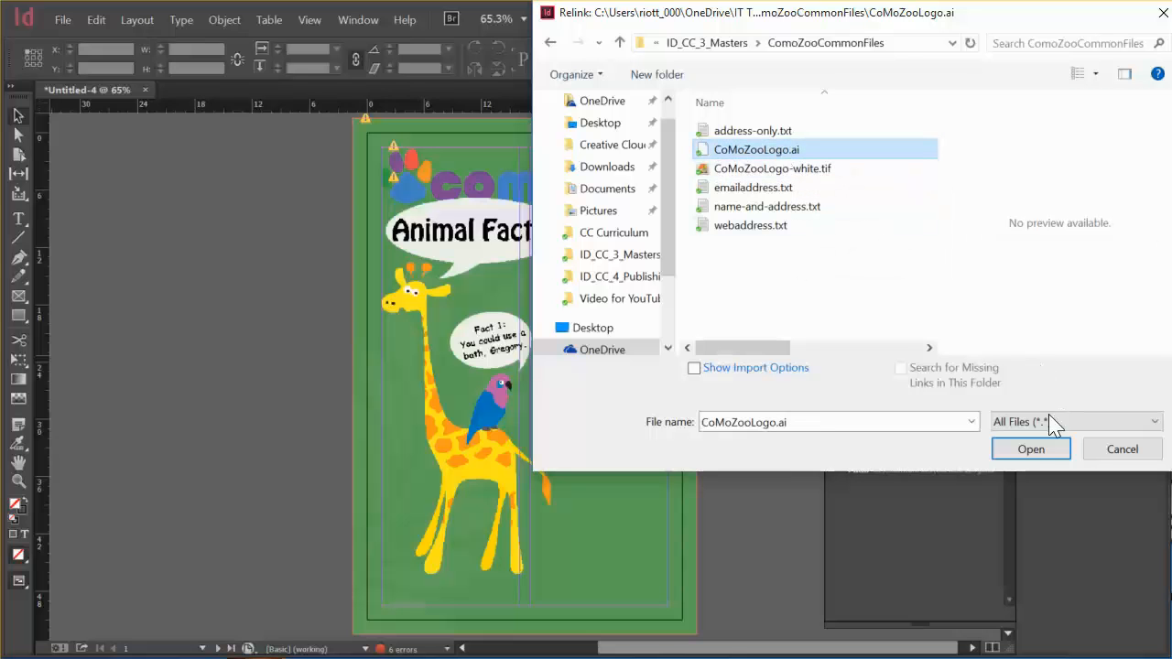
{"action": "left_click", "coordinate": [1030, 449]}
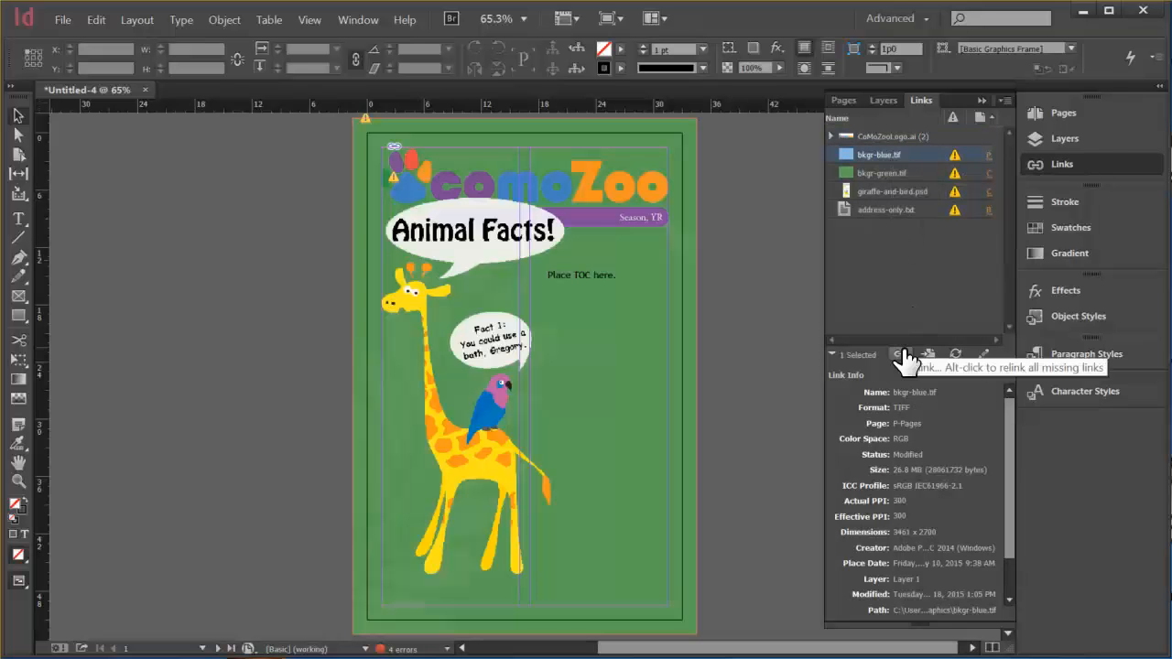
- Relink the missing blue background image to bkgr-blue.tif
{"action": "left_click", "coordinate": [901, 355]}
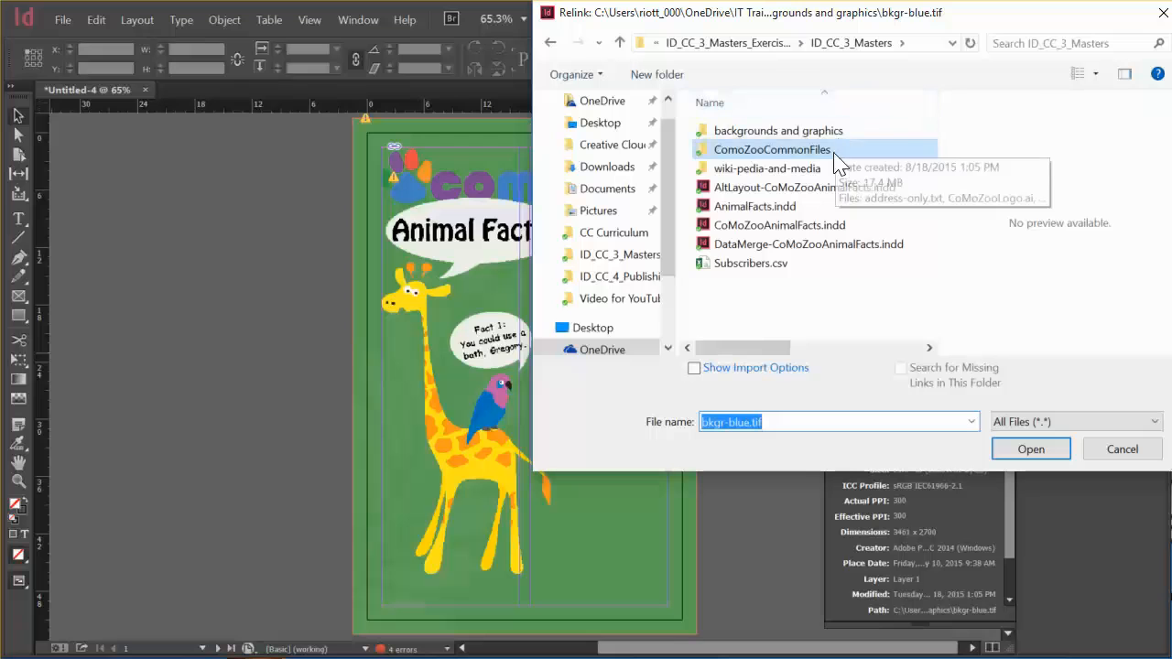
{"action": "double_click", "coordinate": [777, 130]}
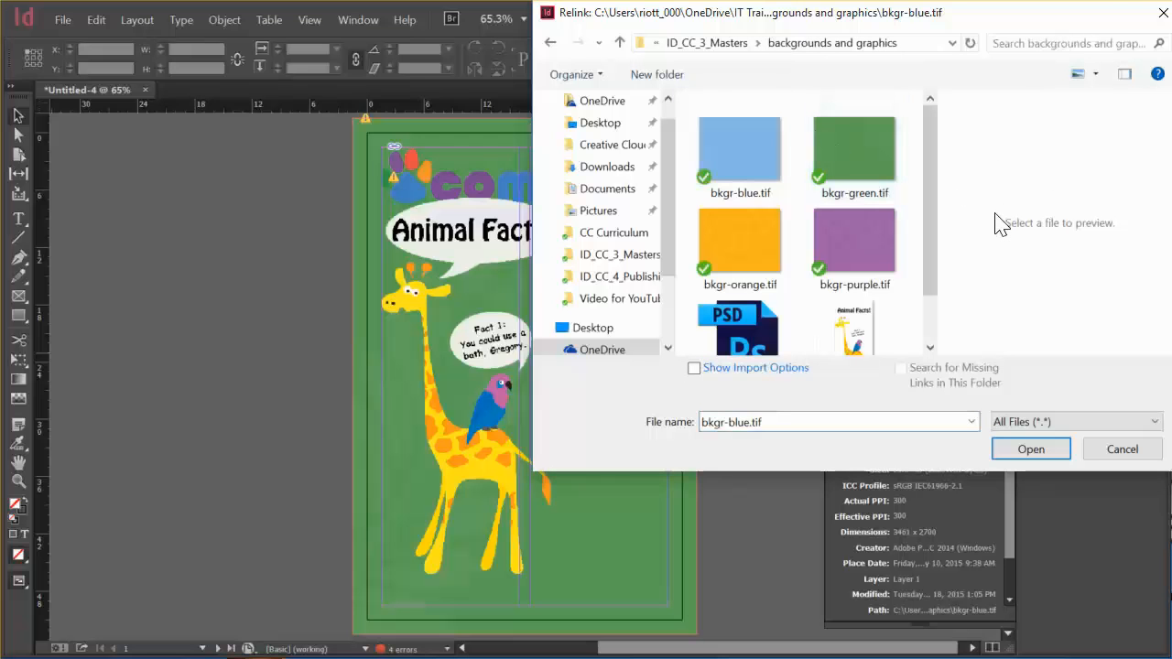
{"action": "left_click", "coordinate": [740, 149]}
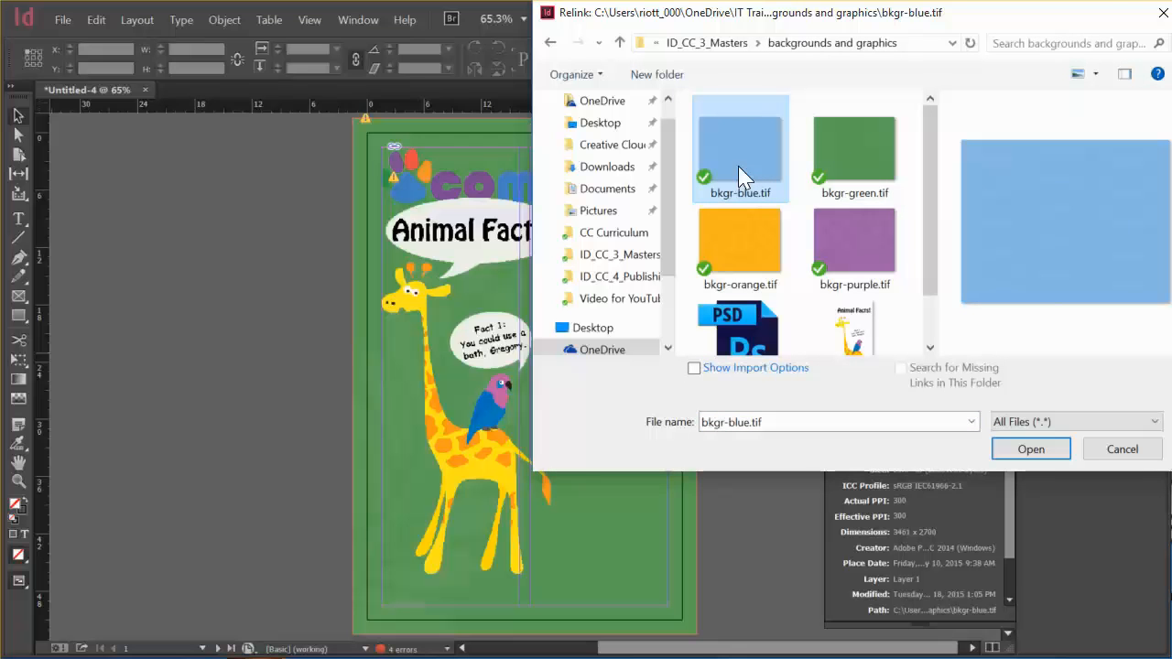
{"action": "mouse_move", "coordinate": [914, 382]}
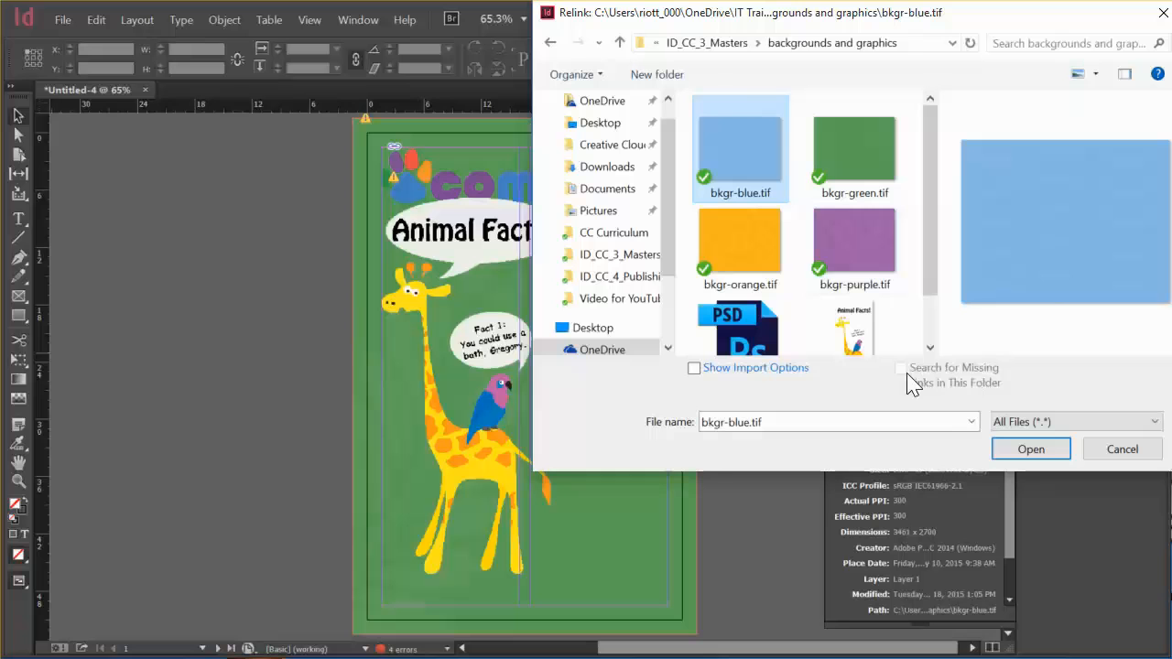
{"action": "left_click", "coordinate": [1029, 449]}
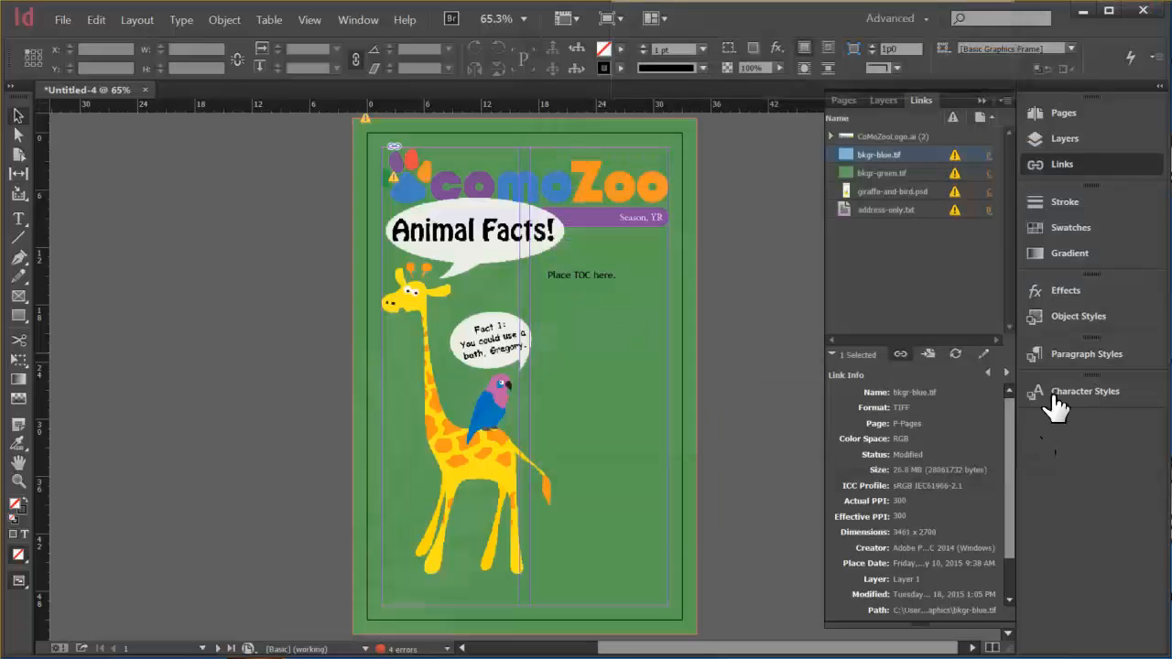
- Relink the green background image to bkgr-green.tif
{"action": "left_click", "coordinate": [883, 172]}
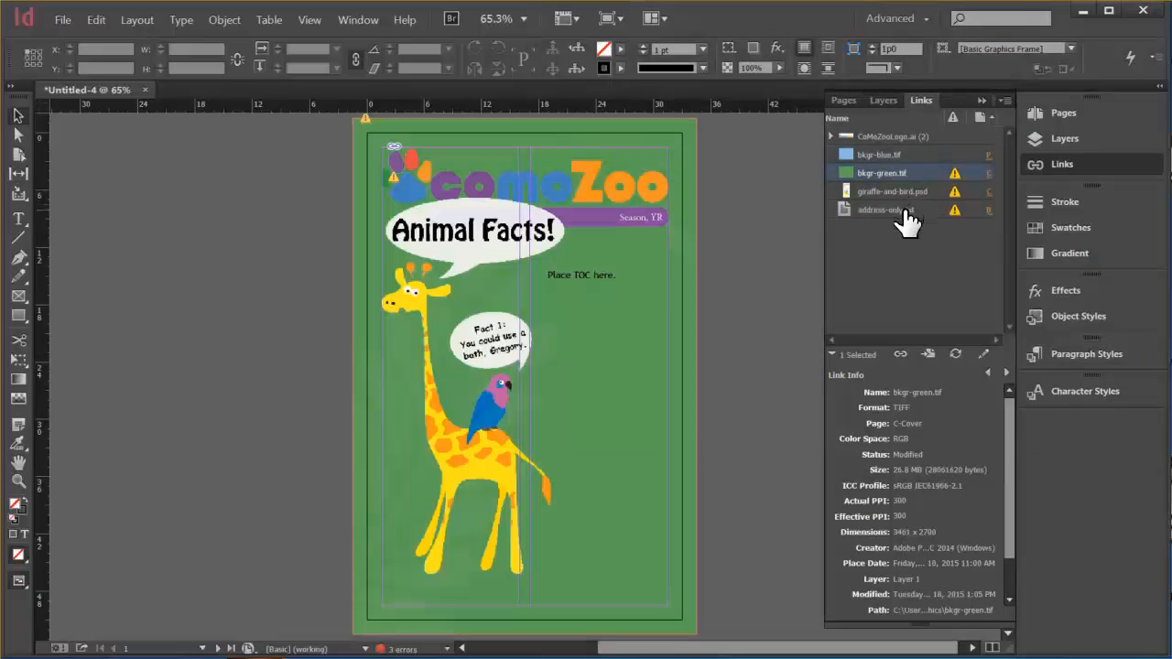
{"action": "left_click", "coordinate": [893, 192]}
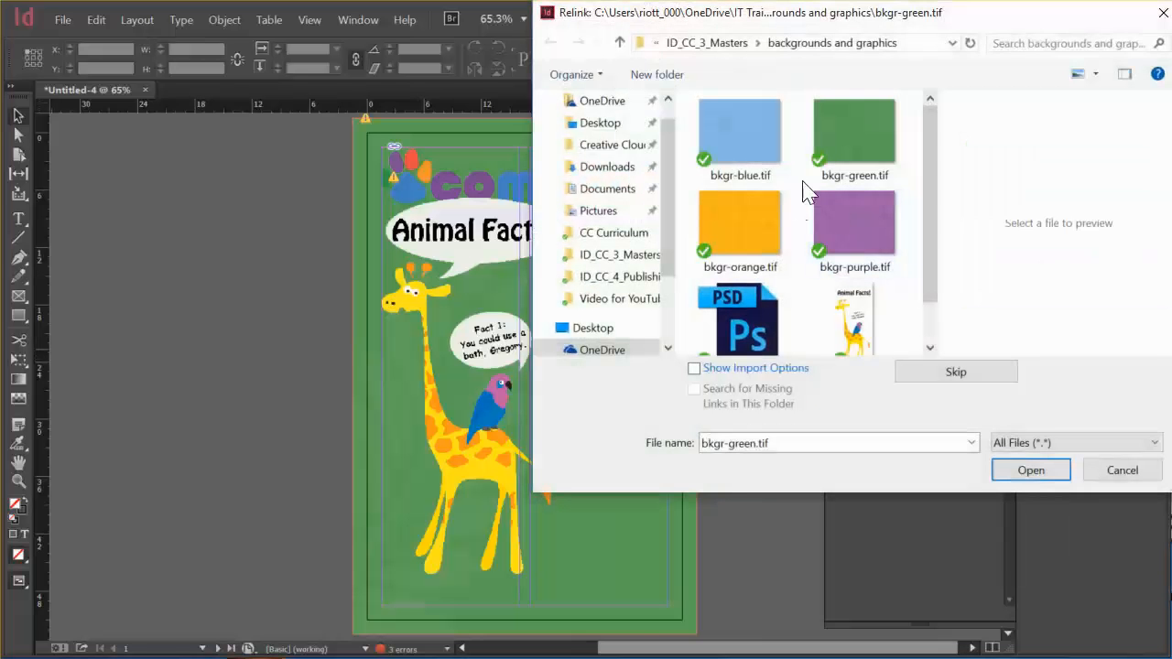
{"action": "left_click", "coordinate": [854, 132]}
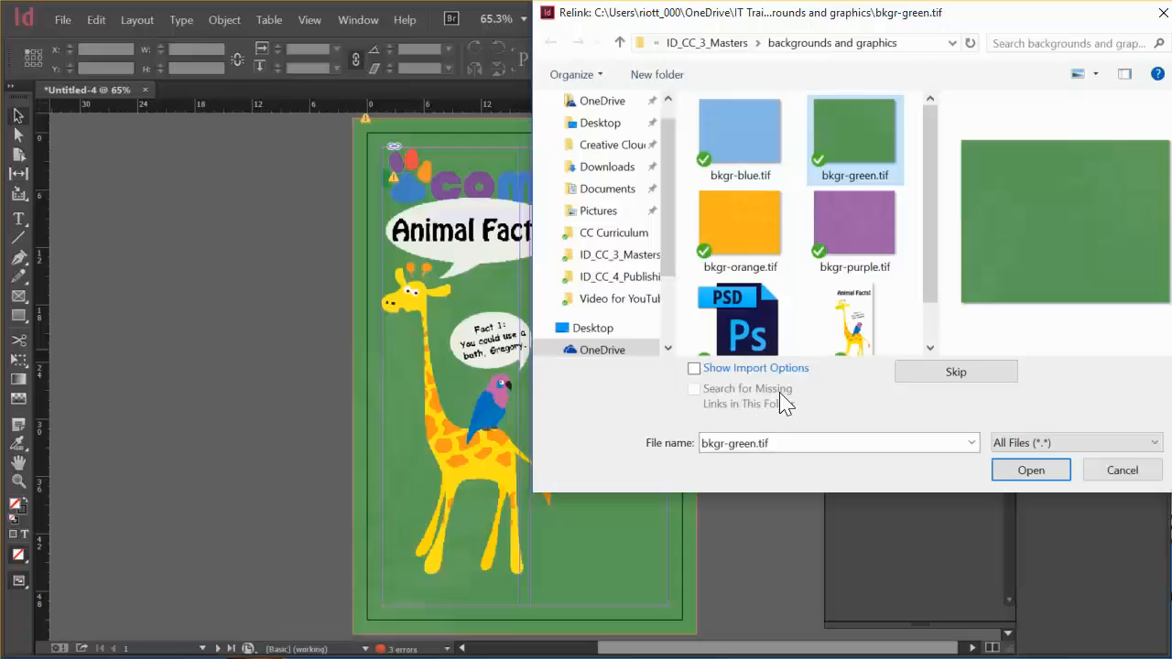
{"action": "mouse_move", "coordinate": [916, 355]}
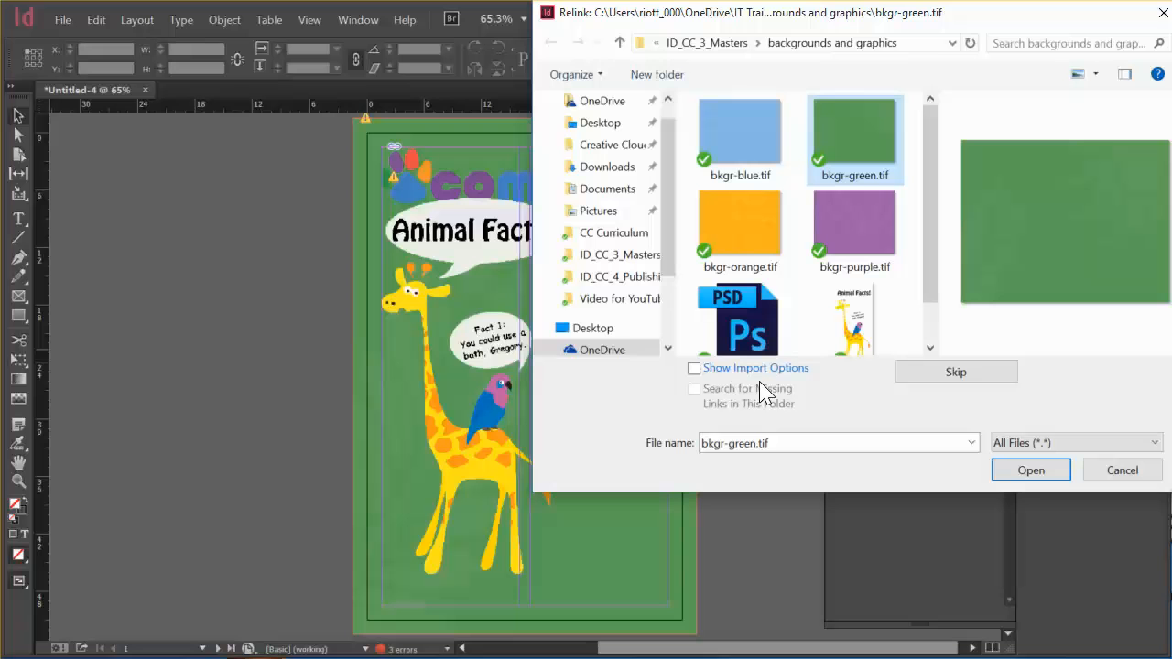
{"action": "mouse_move", "coordinate": [828, 410]}
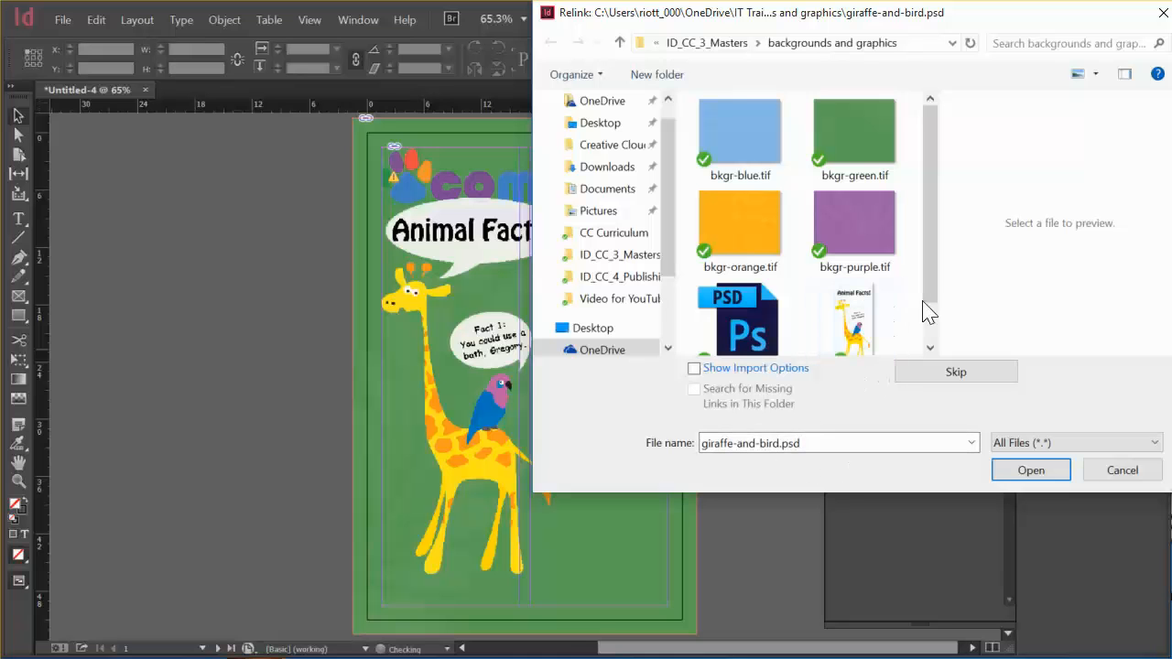
{"action": "scroll", "scroll_direction": "down", "scroll_amount": 3}
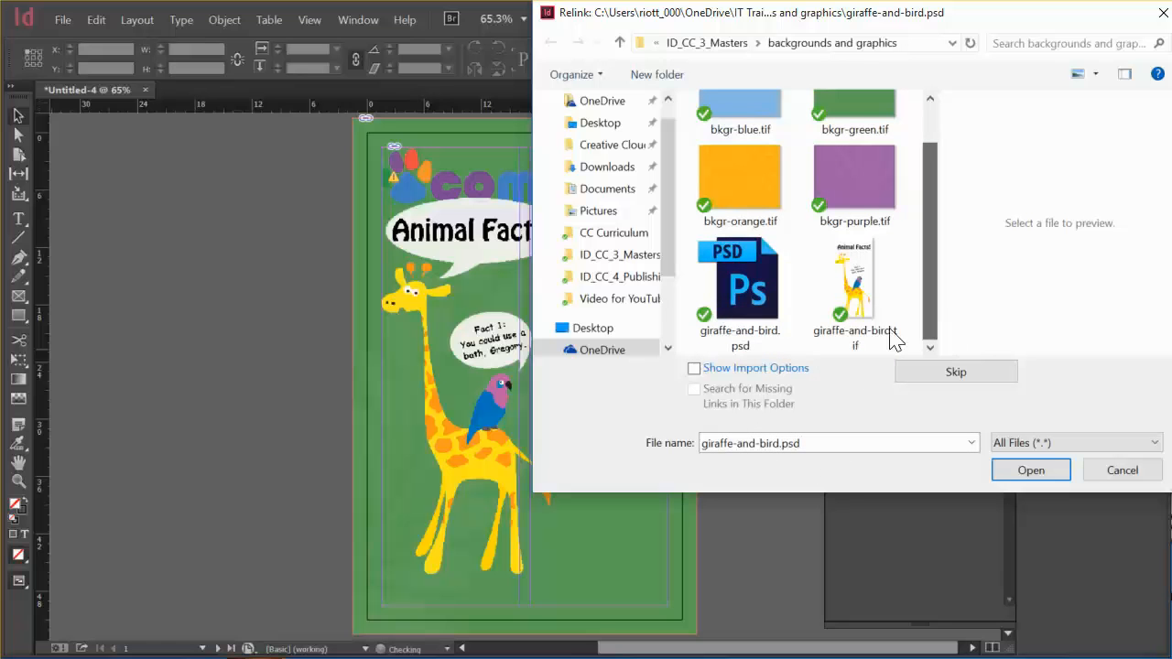
- Relink the giraffe-and-bird artwork and address-only.txt from the CoMoZooCommonFiles folder
{"action": "left_click", "coordinate": [1029, 469]}
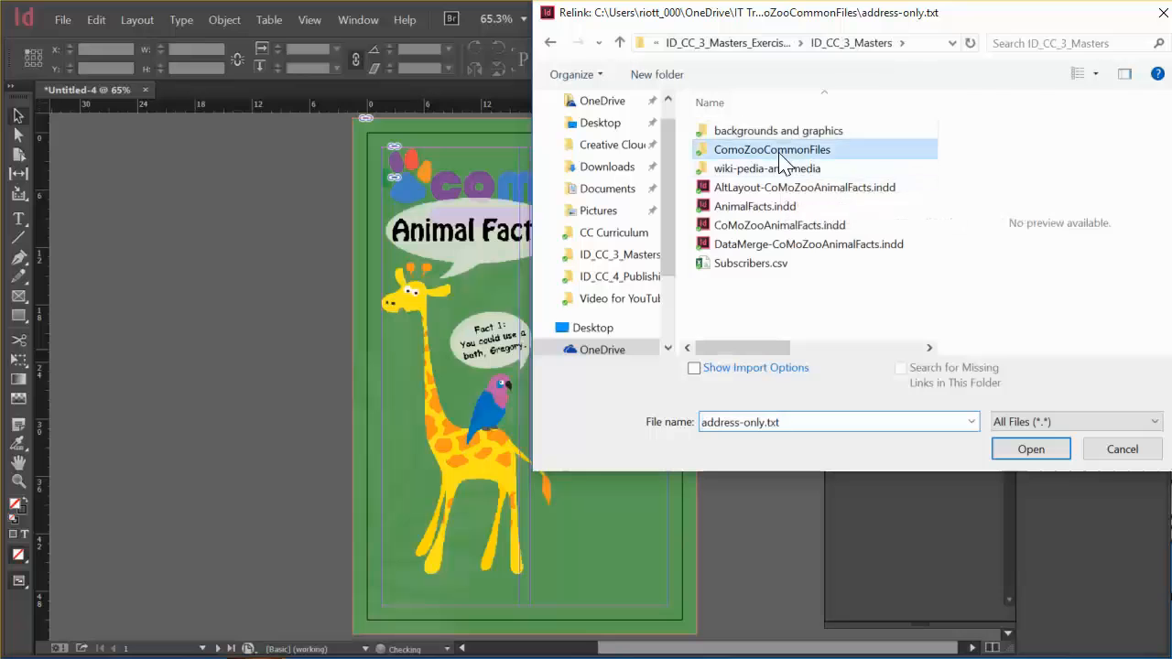
{"action": "double_click", "coordinate": [771, 150]}
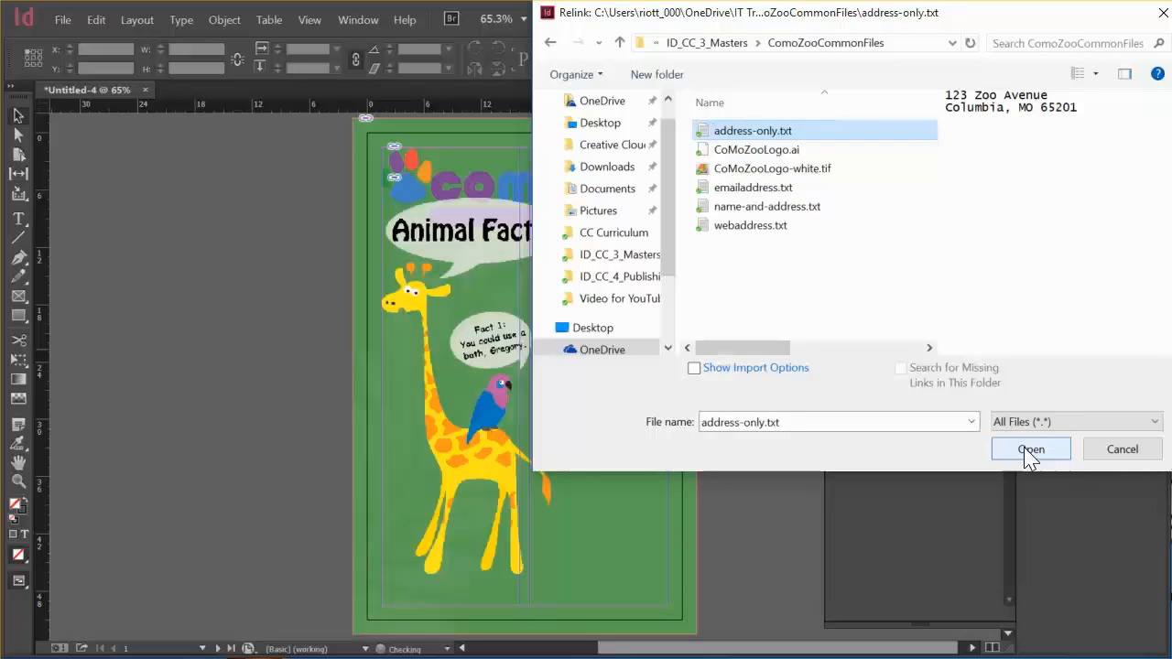
{"action": "left_click", "coordinate": [1031, 449]}
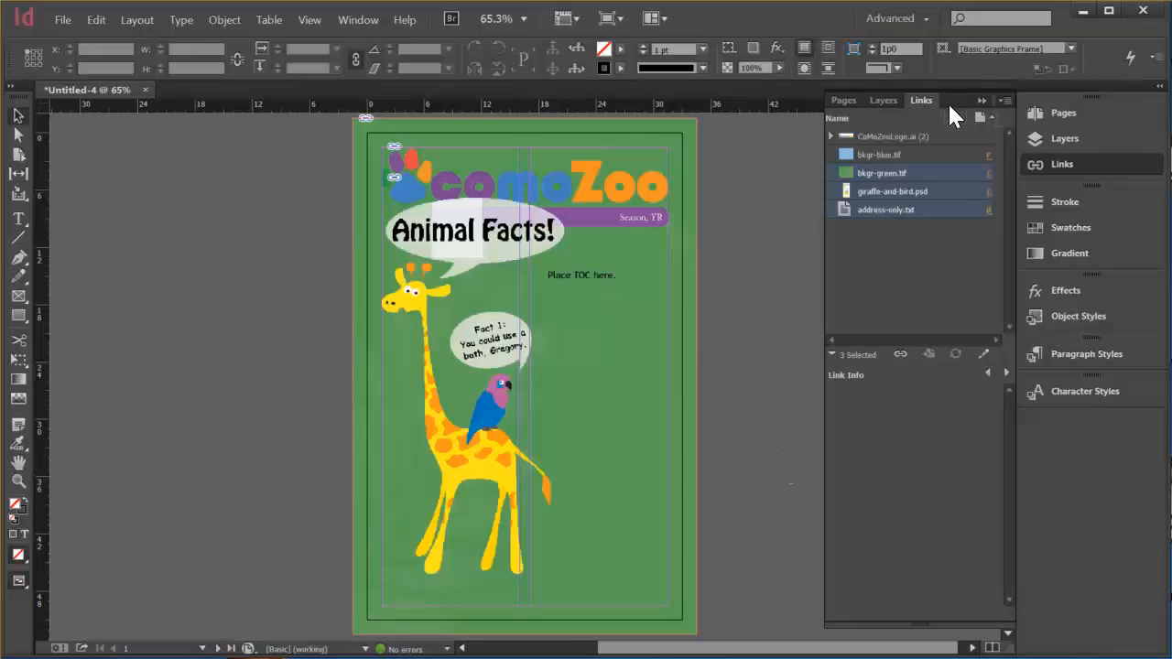
- Show the page thumbnails and bring the pages 4–5 spread on screen
{"action": "left_click", "coordinate": [842, 99]}
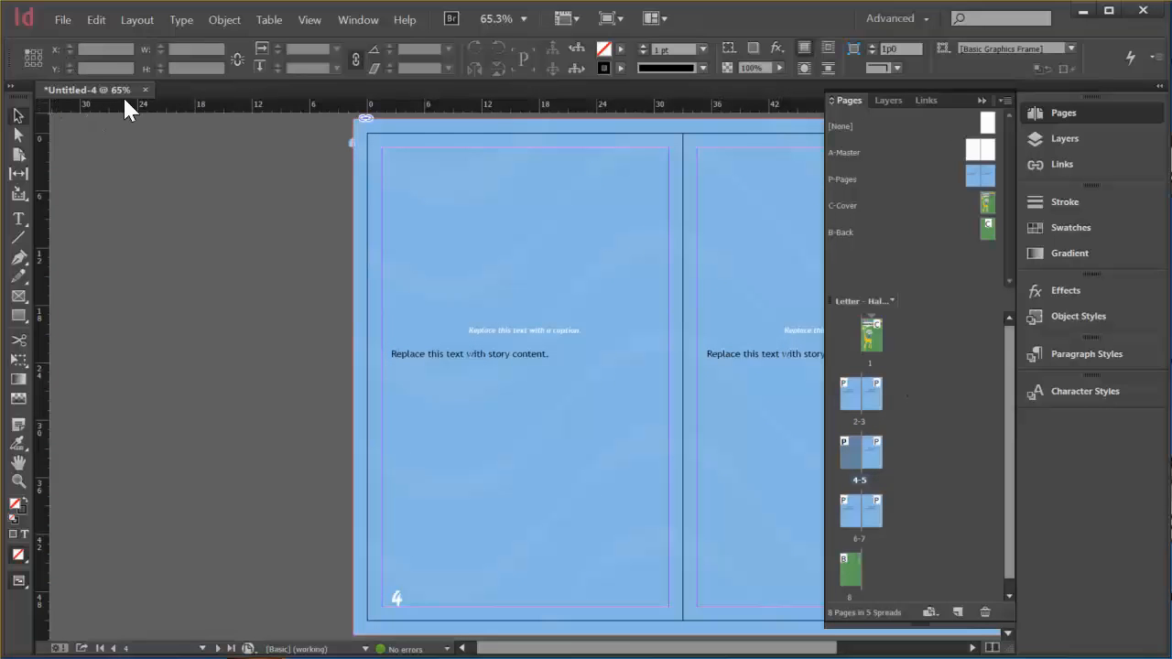
{"action": "mouse_move", "coordinate": [150, 231]}
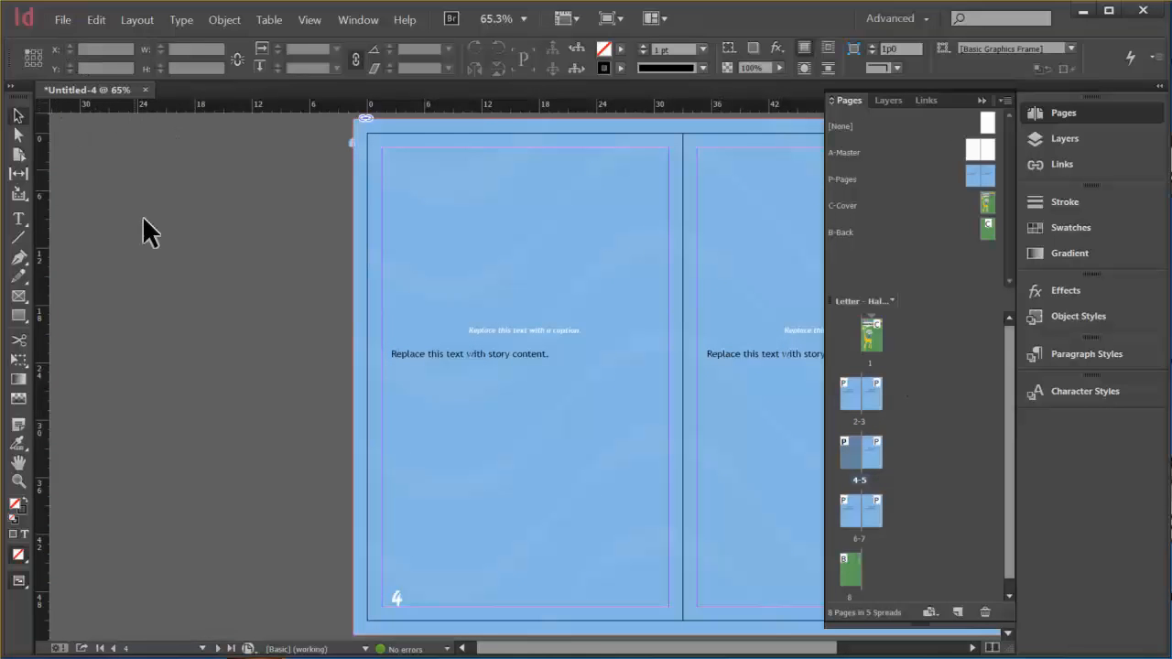
{"action": "mouse_move", "coordinate": [63, 18]}
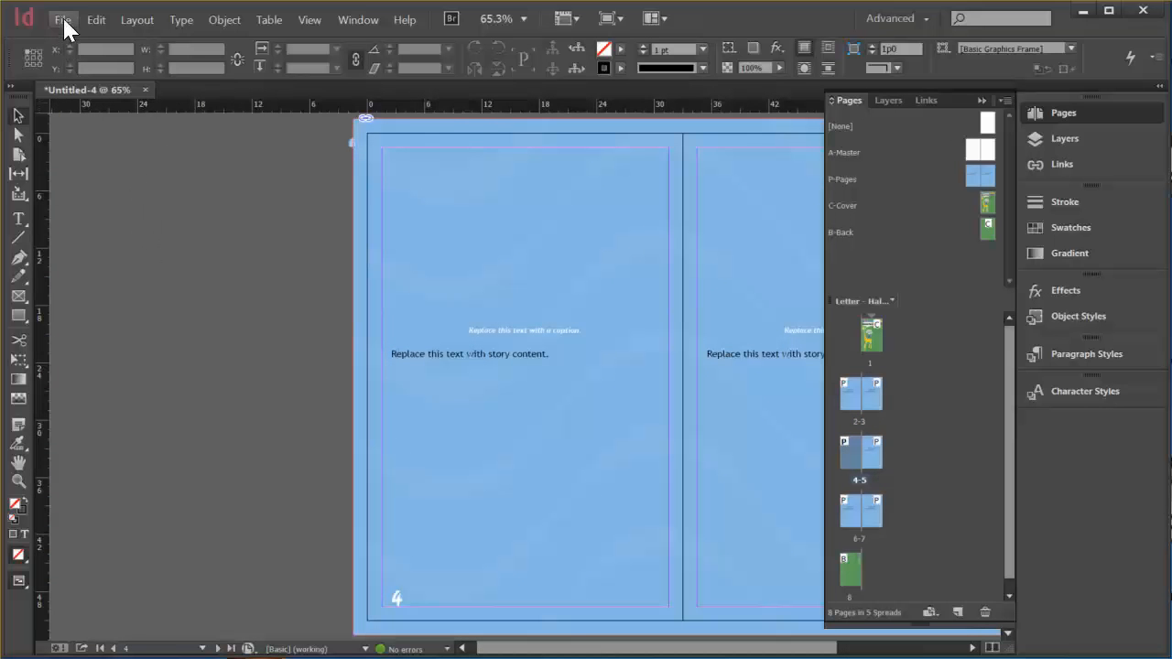
- Save the layout as the InDesign CC 2014 template Animal Facts Template.indt
{"action": "left_click", "coordinate": [62, 18]}
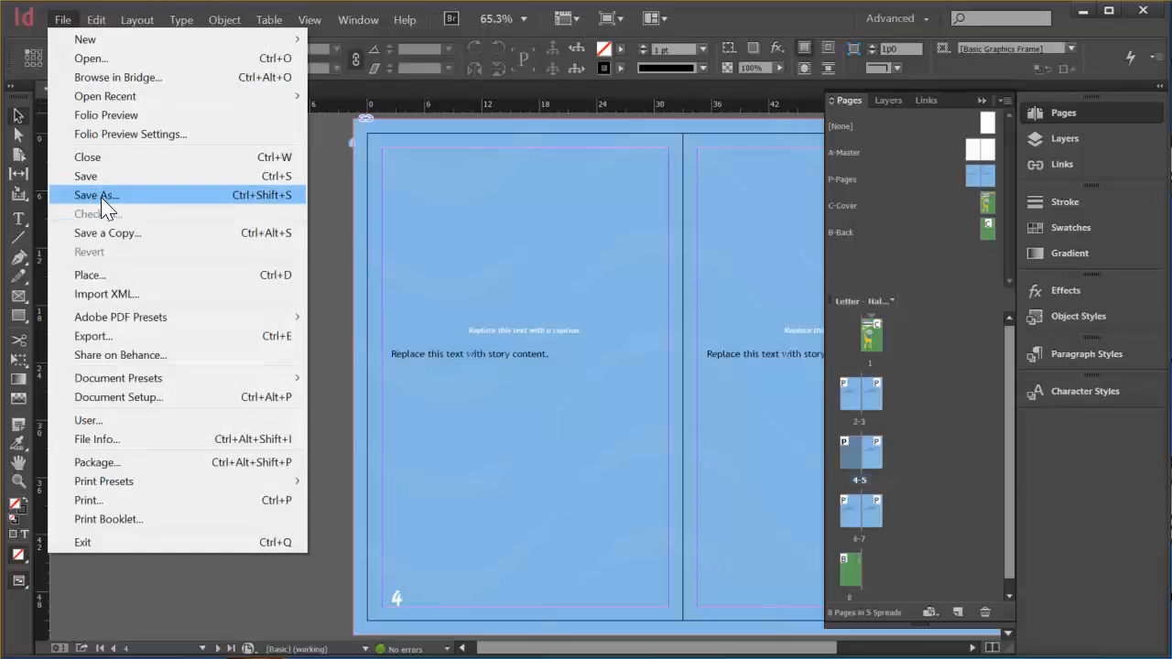
{"action": "left_click", "coordinate": [95, 194]}
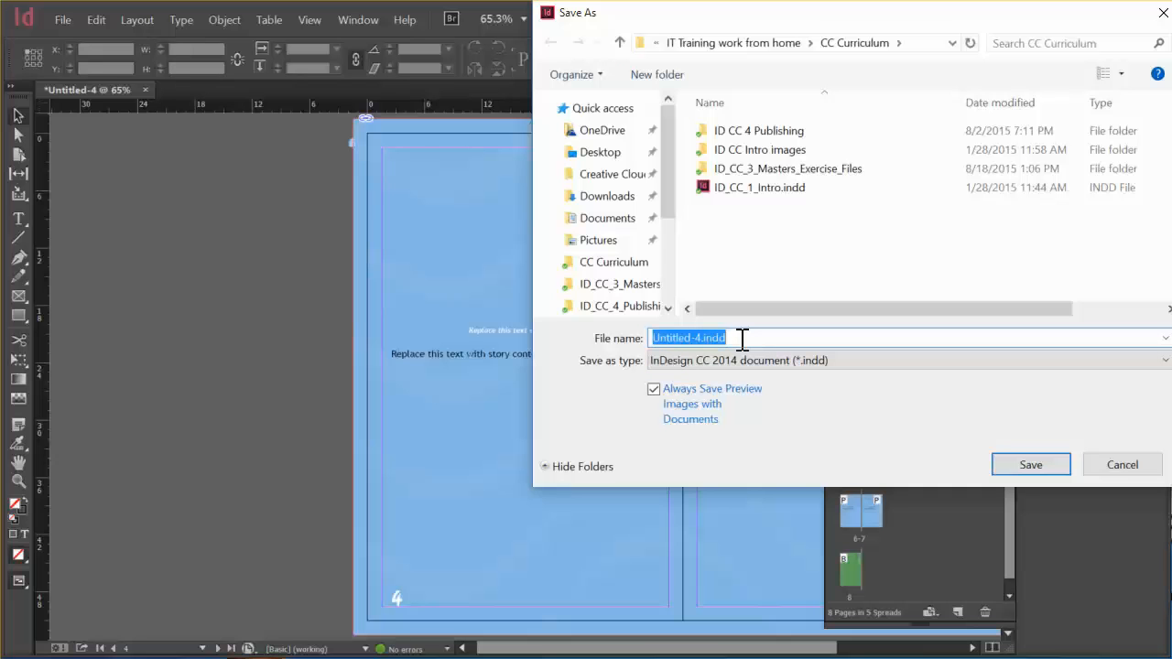
{"action": "type", "text": "Animal Facts Templ"}
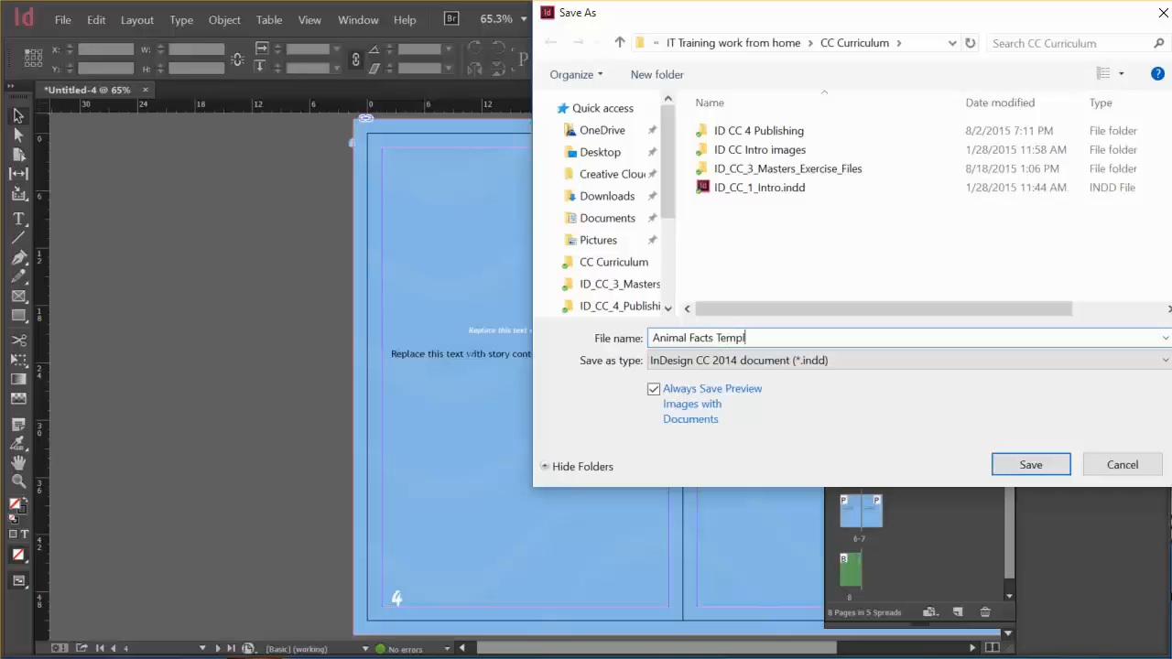
{"action": "type", "text": "ate"}
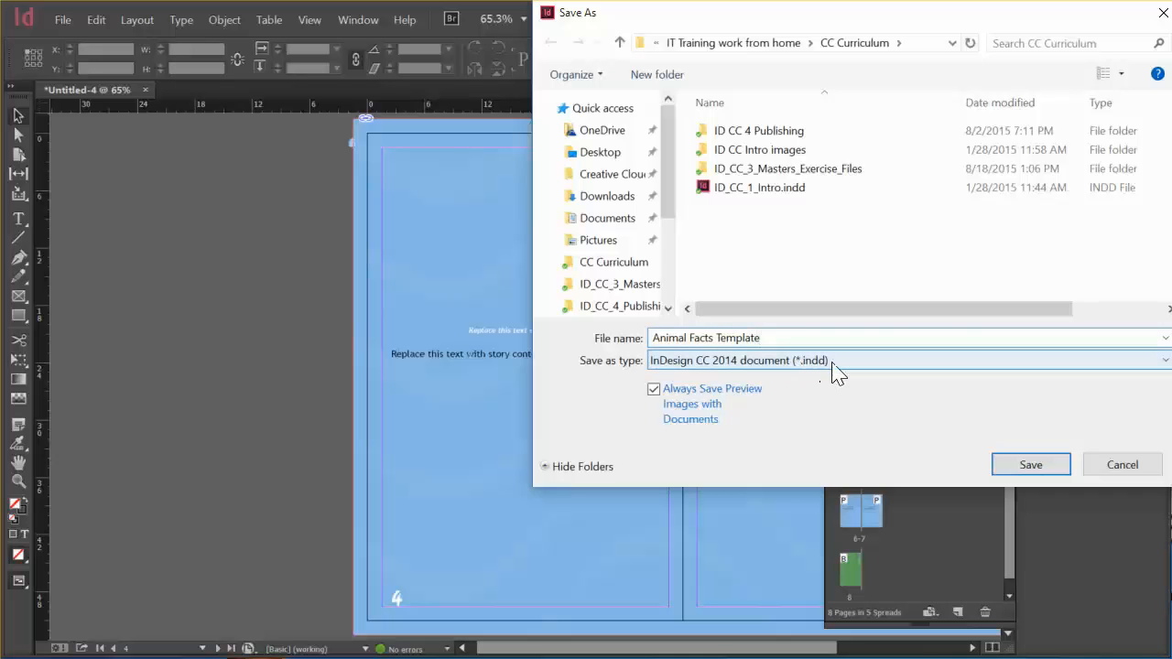
{"action": "mouse_move", "coordinate": [842, 373]}
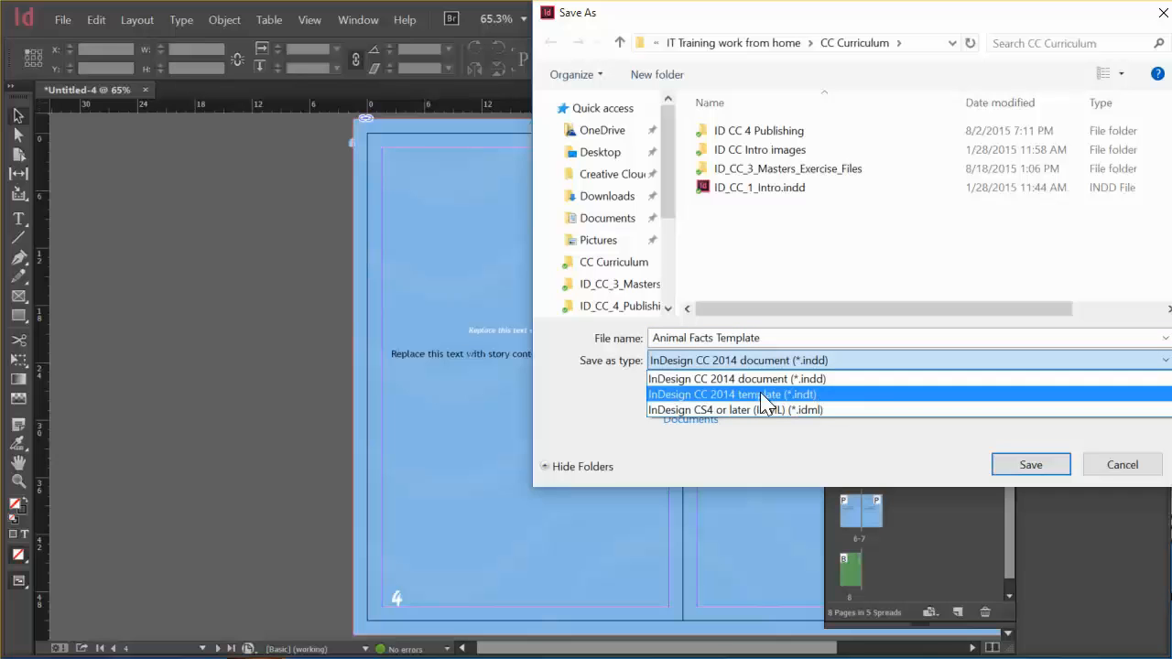
{"action": "left_click", "coordinate": [733, 393]}
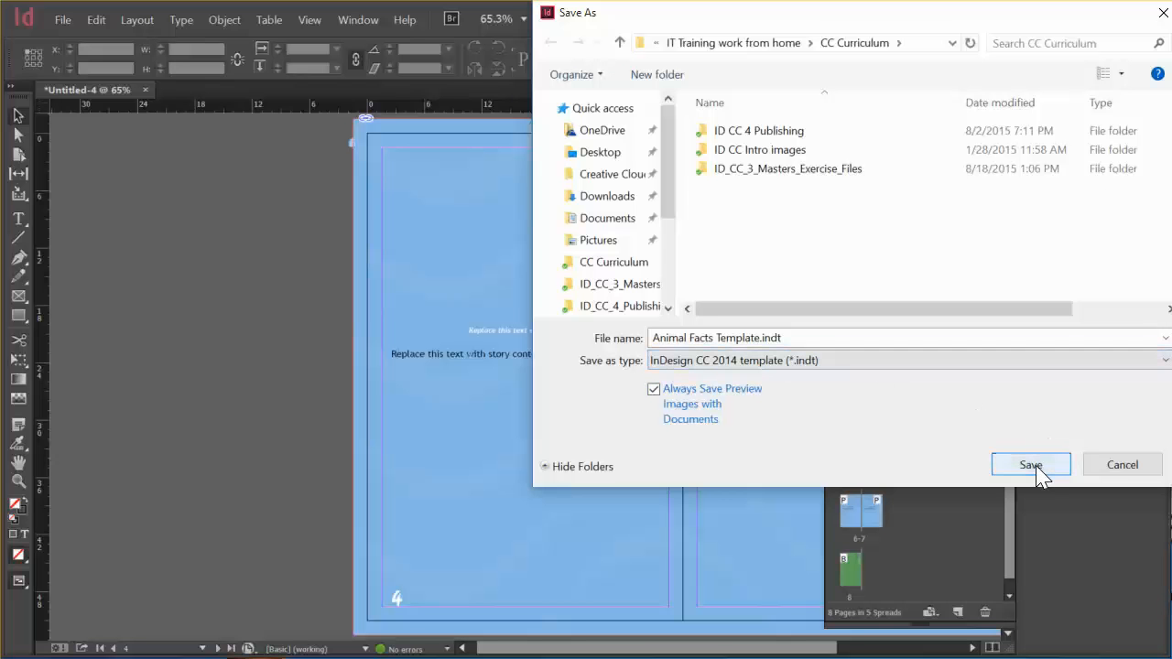
{"action": "left_click", "coordinate": [1030, 465]}
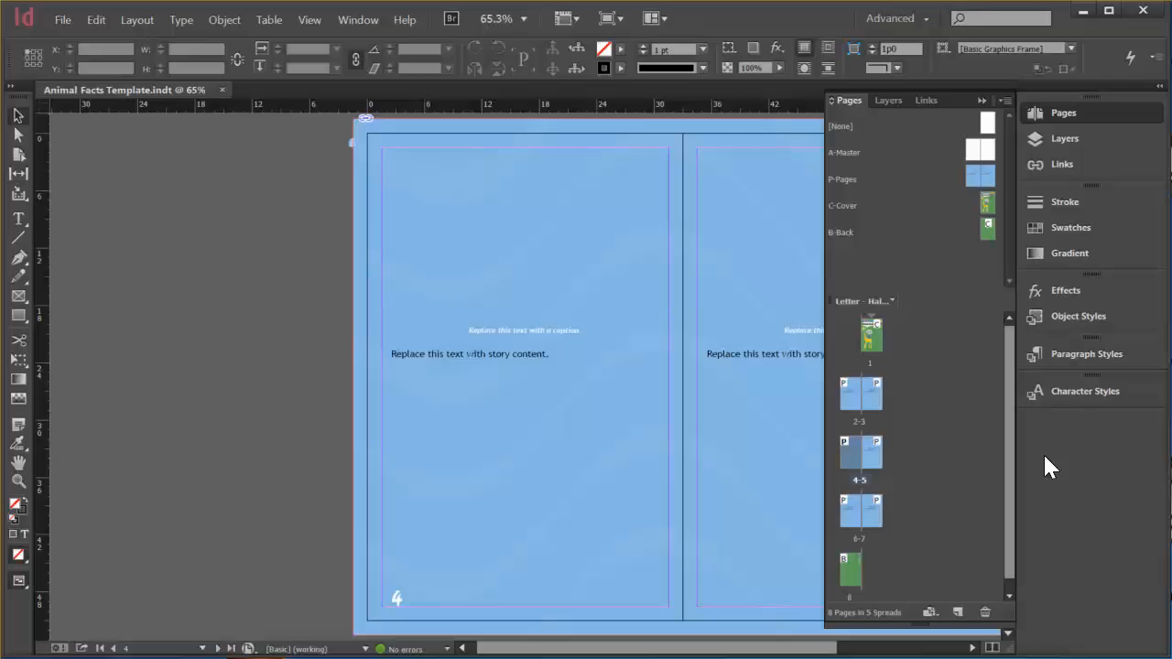
{"action": "mouse_move", "coordinate": [166, 101]}
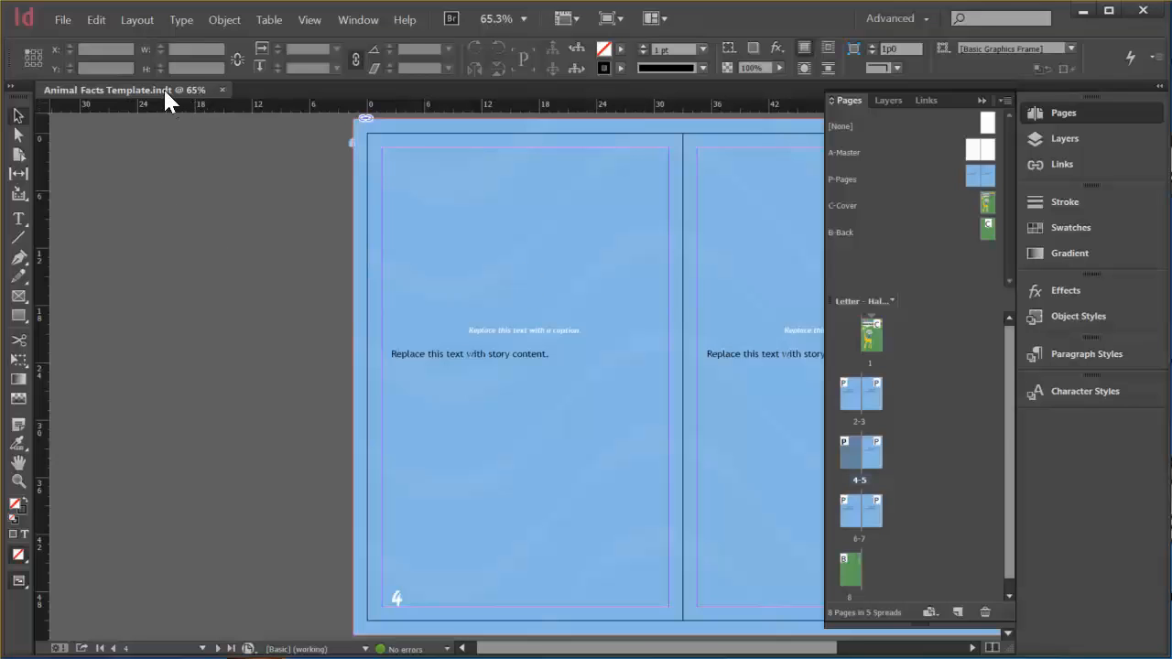
{"action": "mouse_move", "coordinate": [467, 278]}
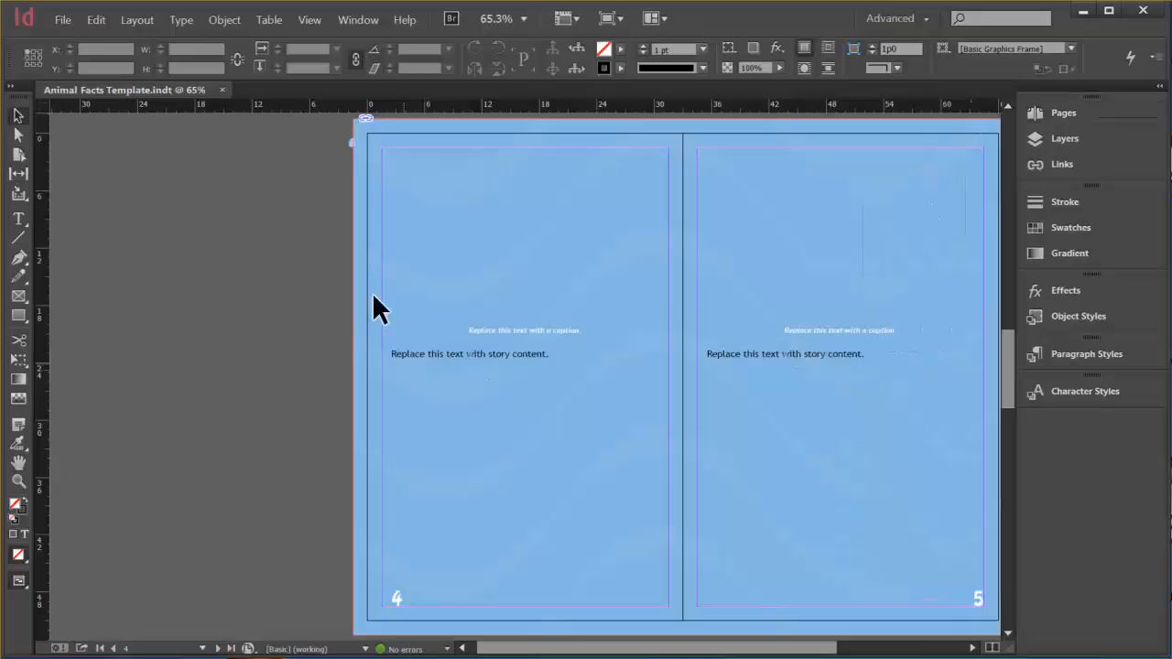
{"action": "mouse_move", "coordinate": [970, 370]}
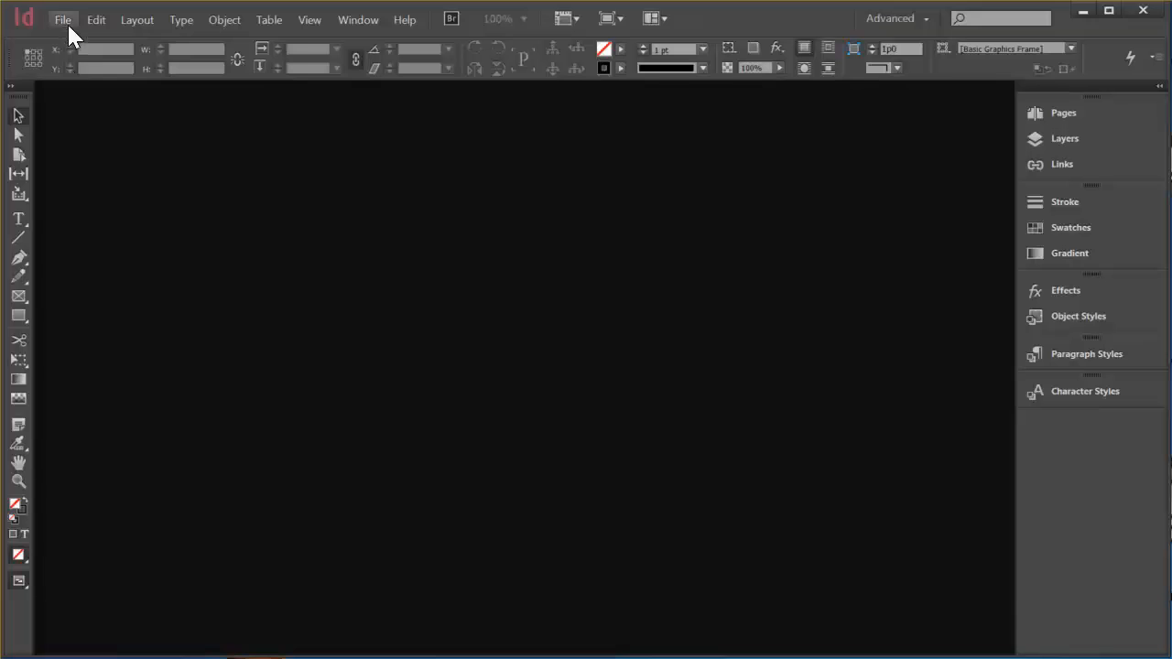
- Open Animal Facts Template.indt from the CC Curriculum folder as a new untitled document
{"action": "left_click", "coordinate": [62, 18]}
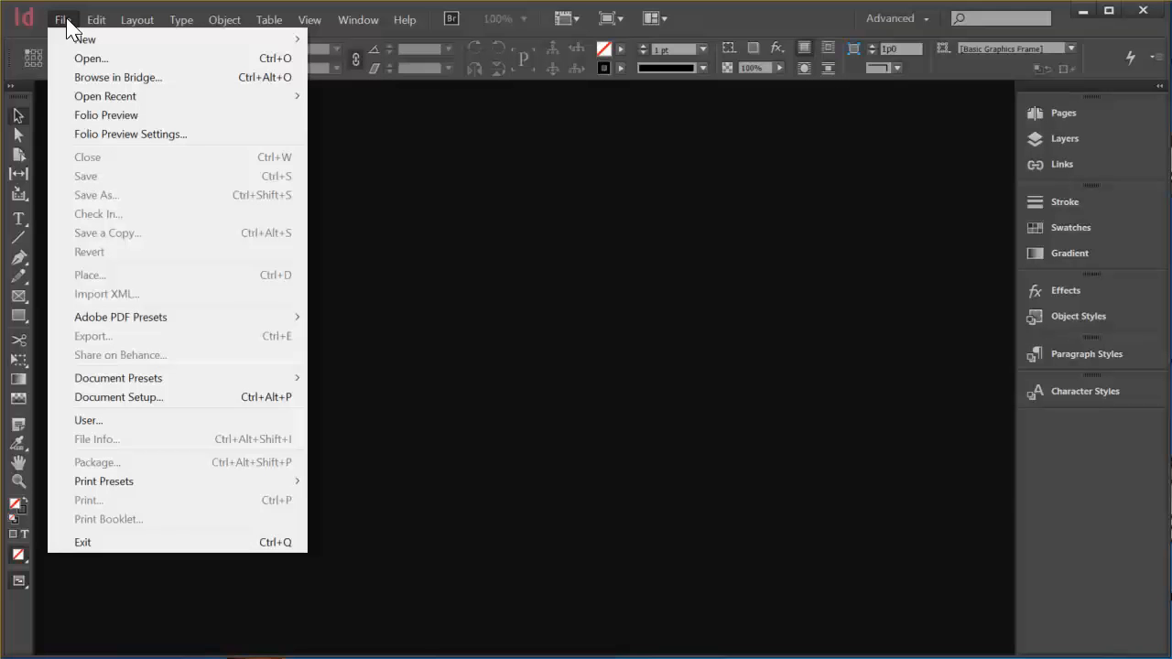
{"action": "left_click", "coordinate": [91, 57]}
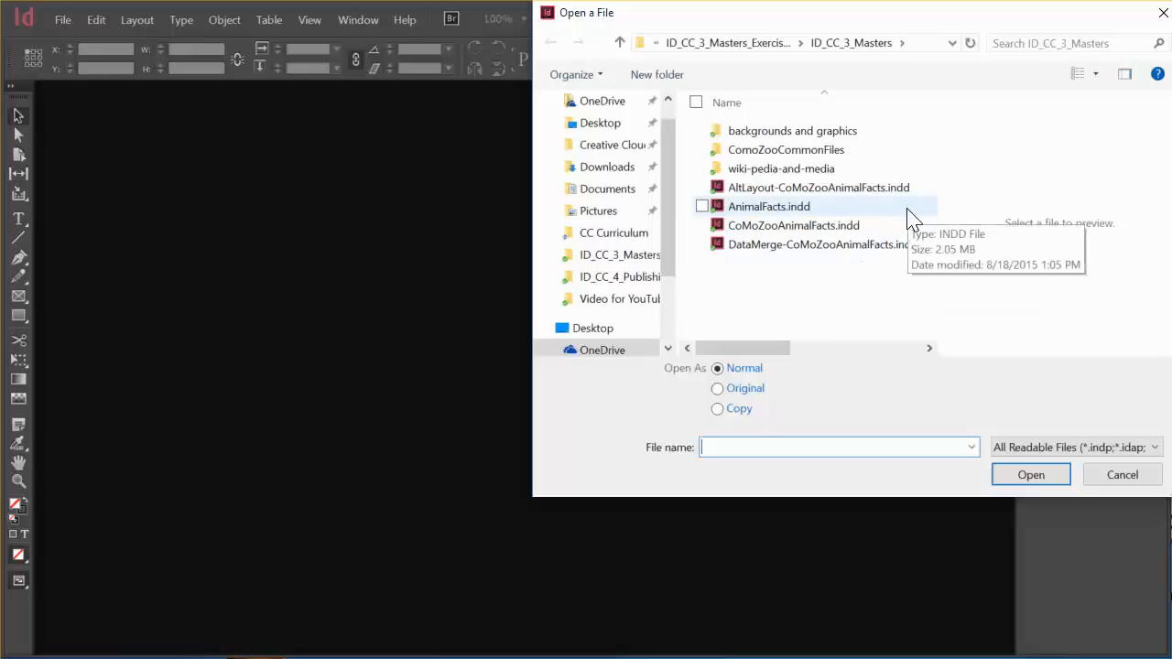
{"action": "mouse_move", "coordinate": [717, 74]}
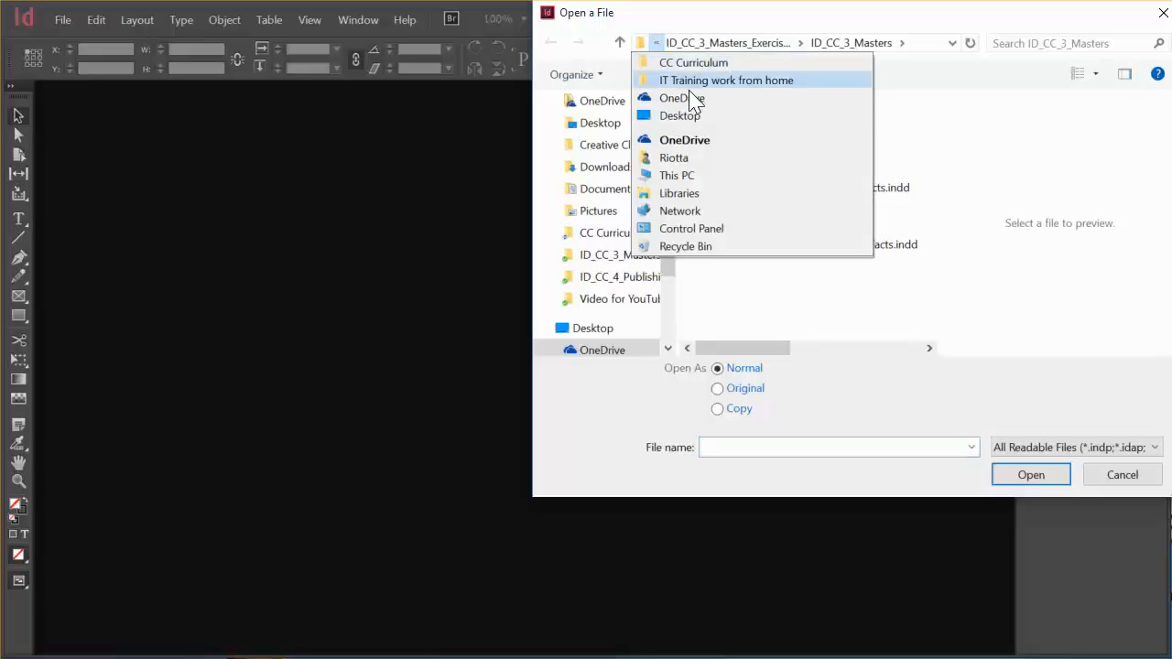
{"action": "left_click", "coordinate": [692, 63]}
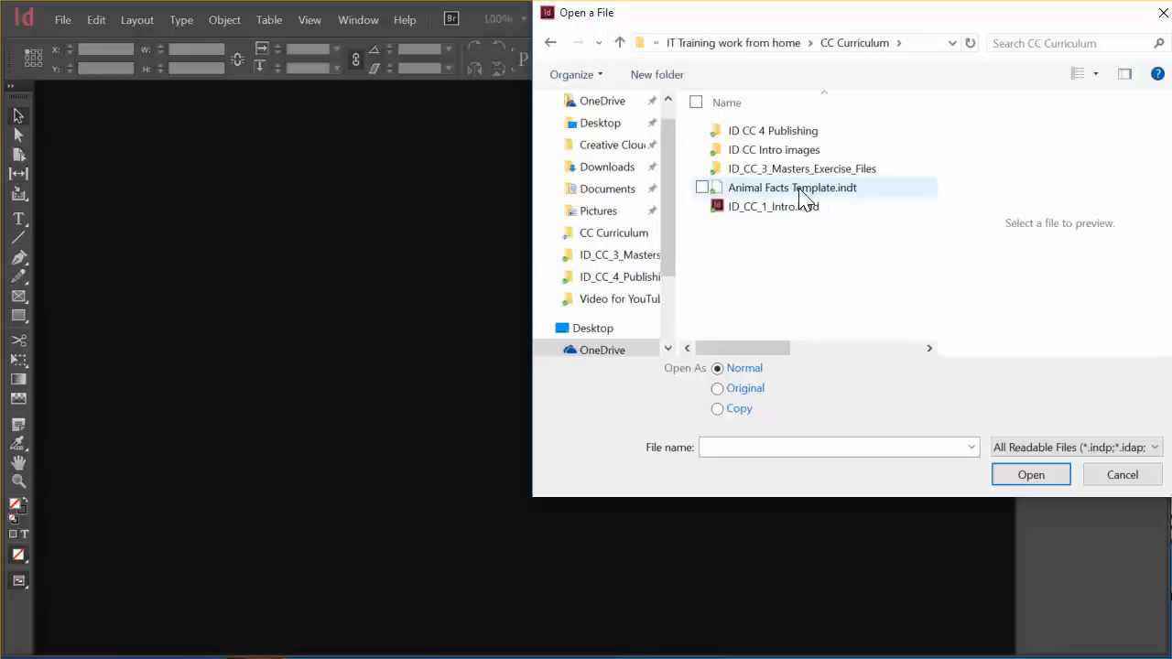
{"action": "left_click", "coordinate": [792, 187]}
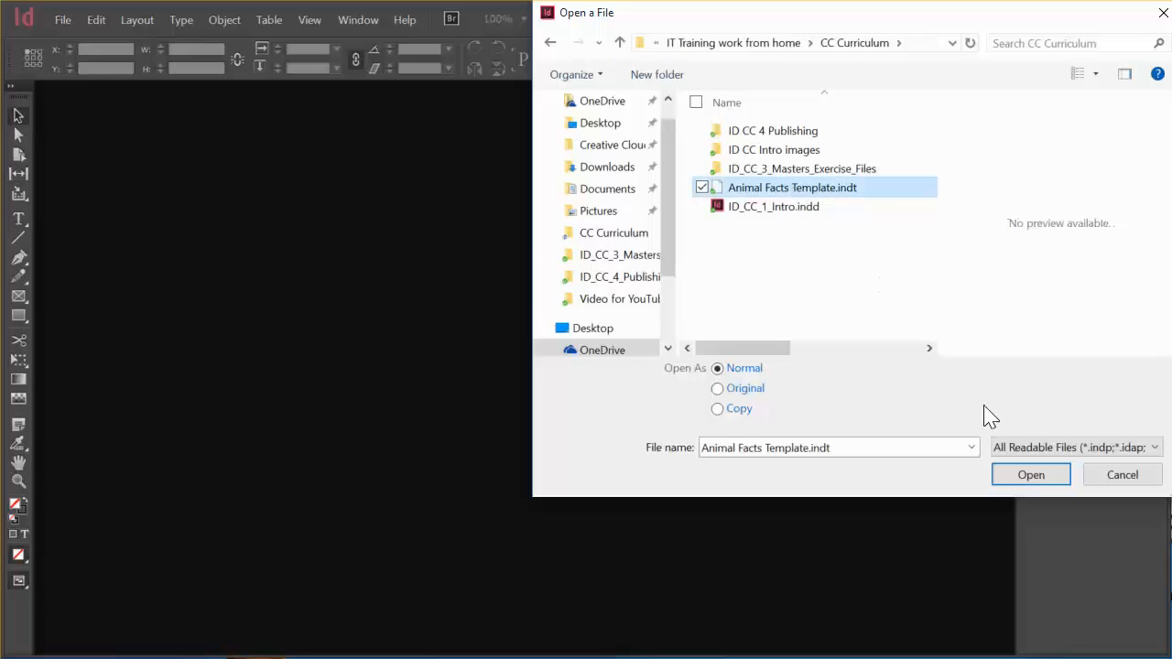
{"action": "left_click", "coordinate": [1029, 475]}
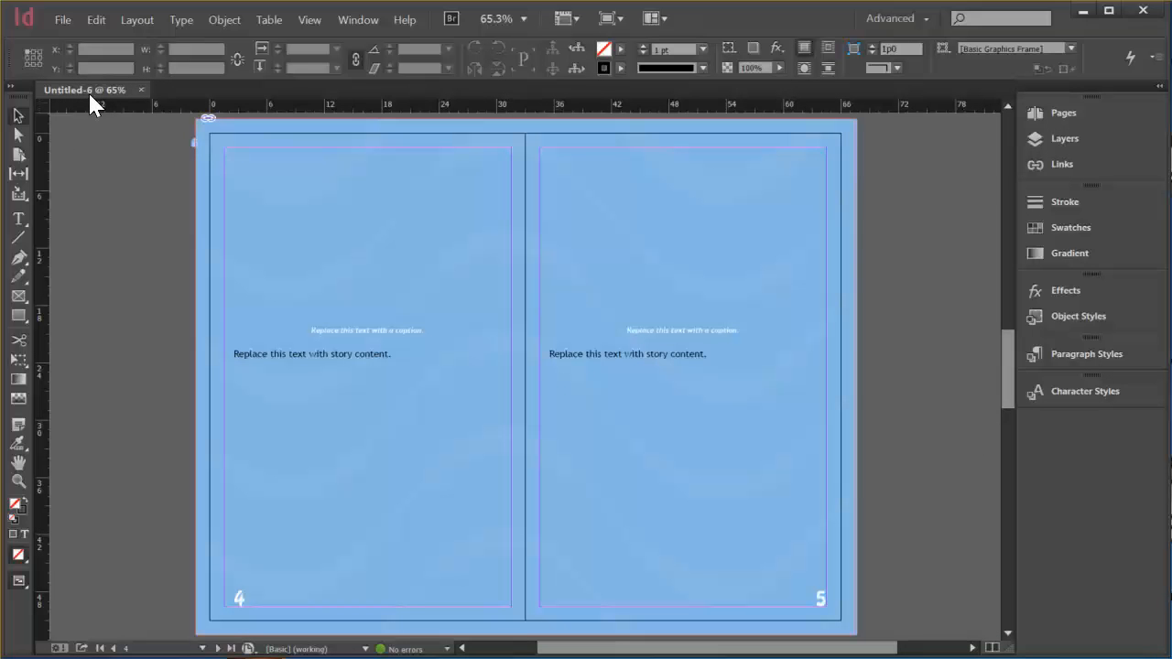
{"action": "mouse_move", "coordinate": [142, 278]}
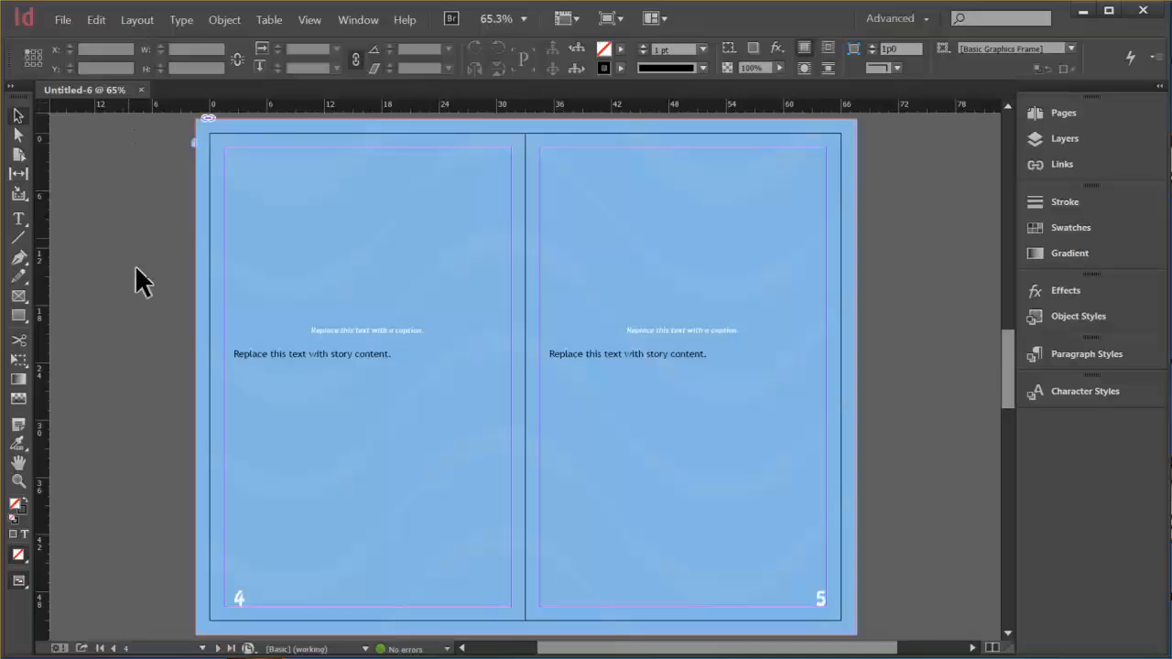
{"action": "mouse_move", "coordinate": [125, 328]}
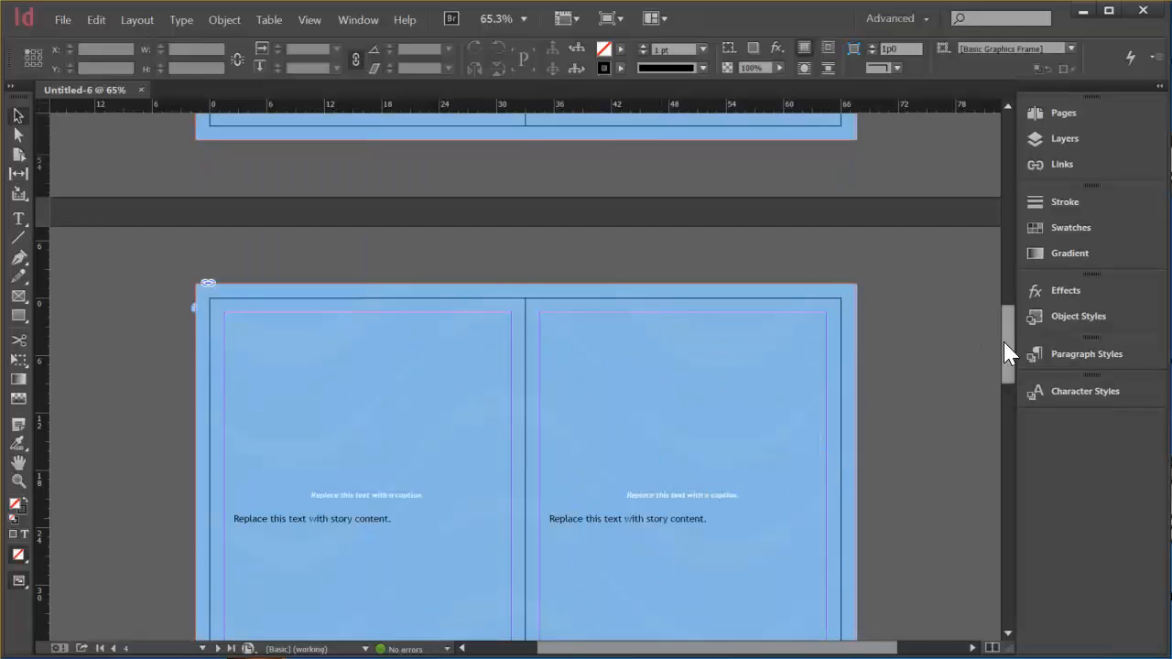
- Scroll through the untitled document's spreads to reach the Animal Facts cover page
{"action": "scroll", "scroll_direction": "down", "scroll_amount": 3}
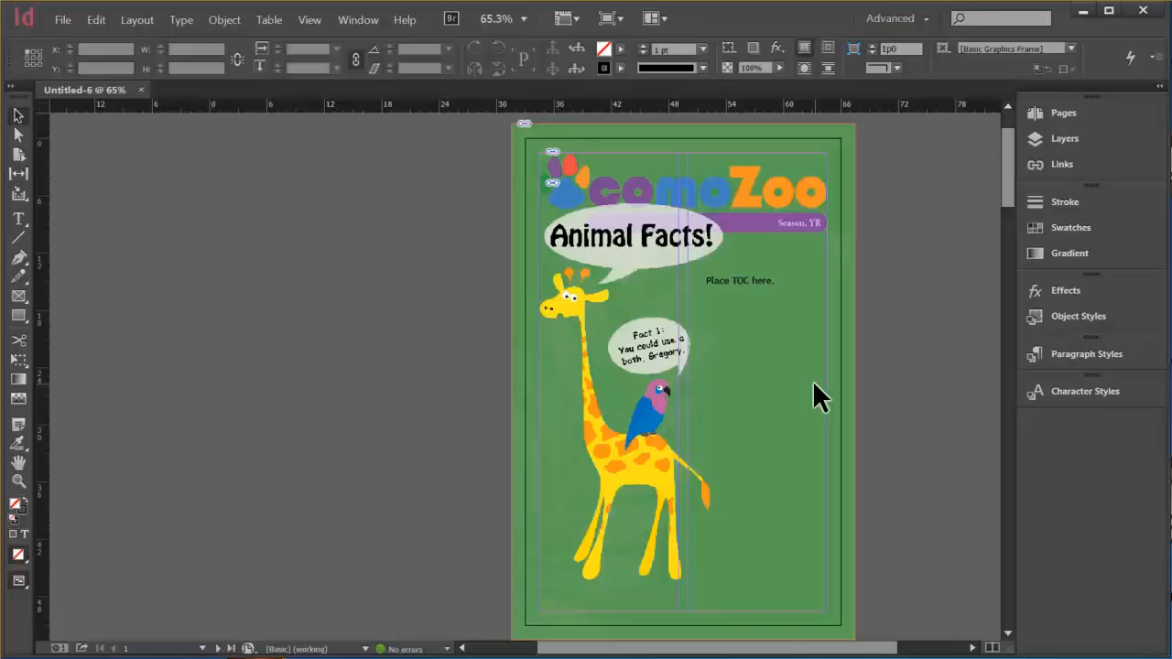
{"action": "mouse_move", "coordinate": [934, 403]}
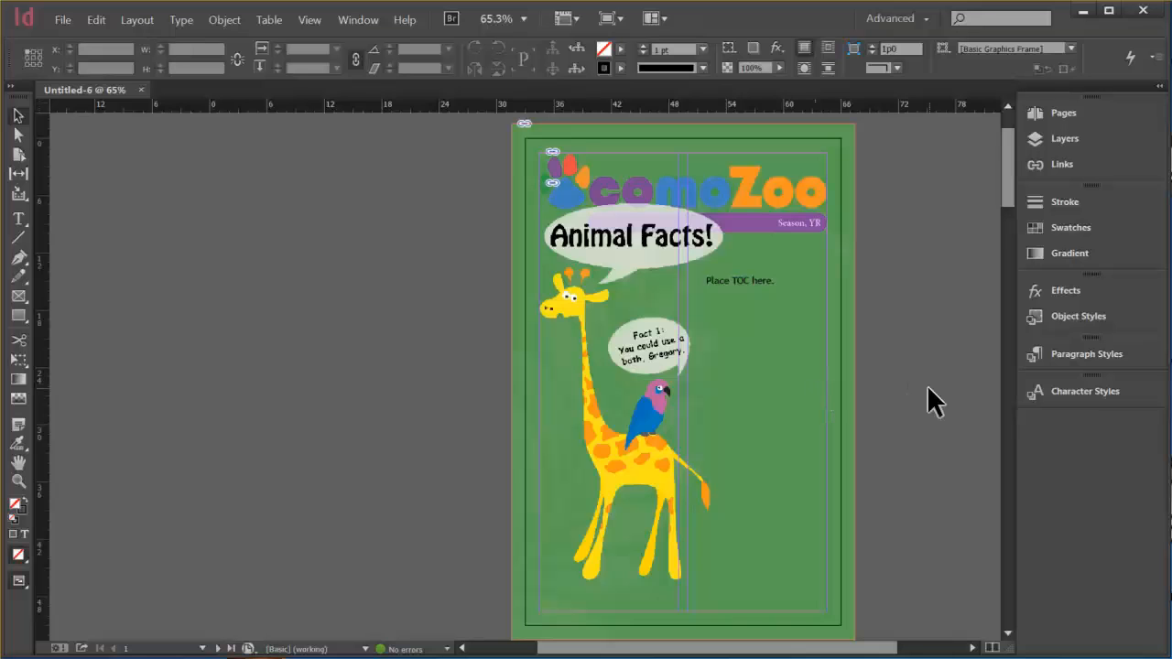
{"action": "mouse_move", "coordinate": [153, 172]}
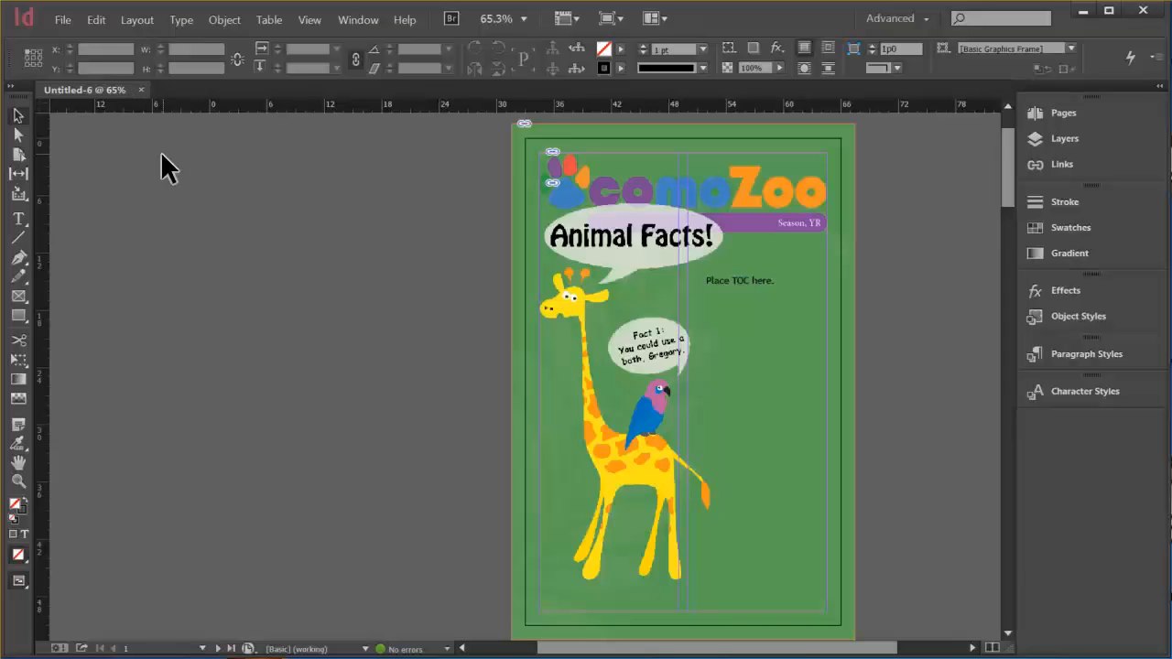
{"action": "mouse_move", "coordinate": [236, 227]}
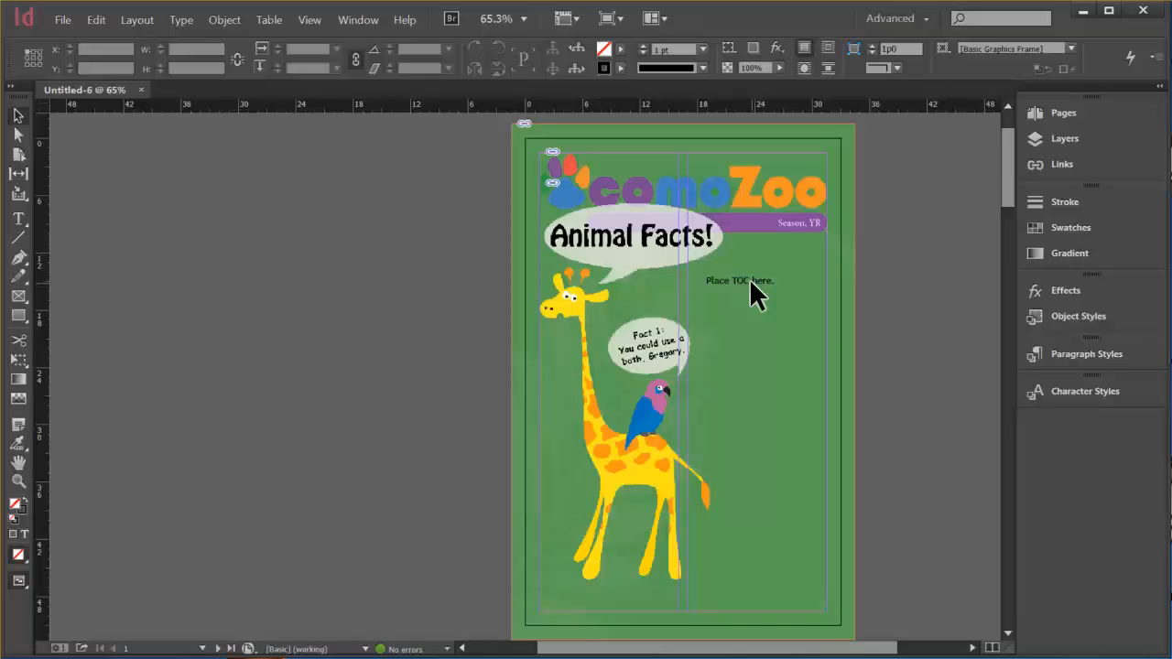
- Delete the 'Place TOC here.' placeholder frame from the cover page
{"action": "left_click", "coordinate": [740, 280]}
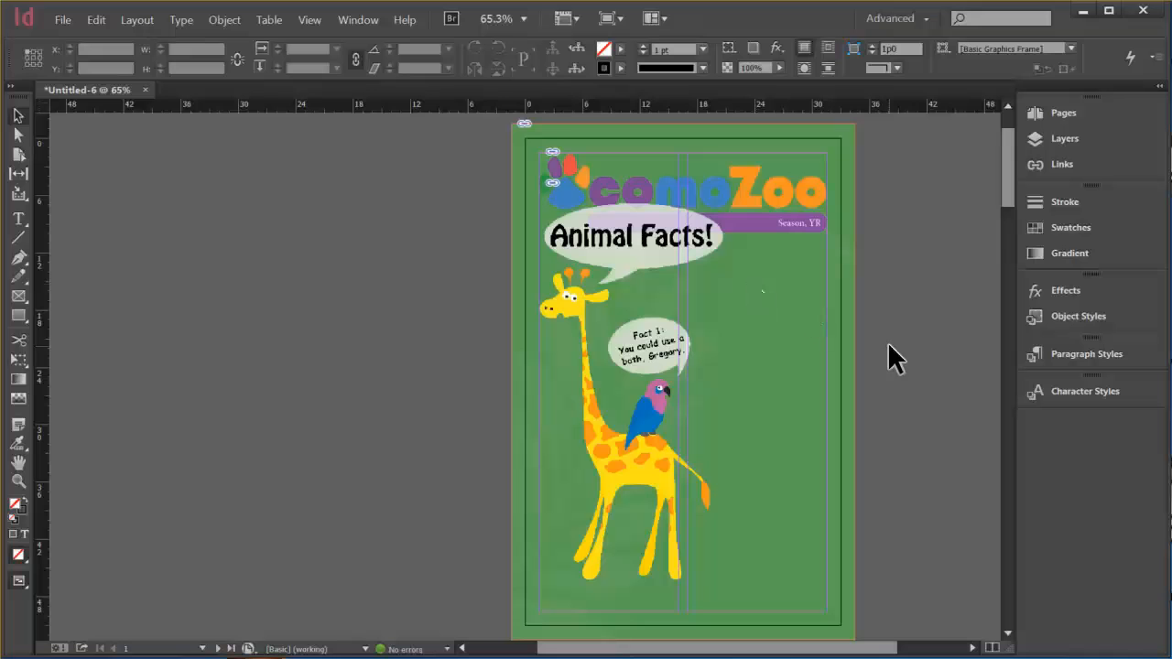
{"action": "mouse_move", "coordinate": [828, 368]}
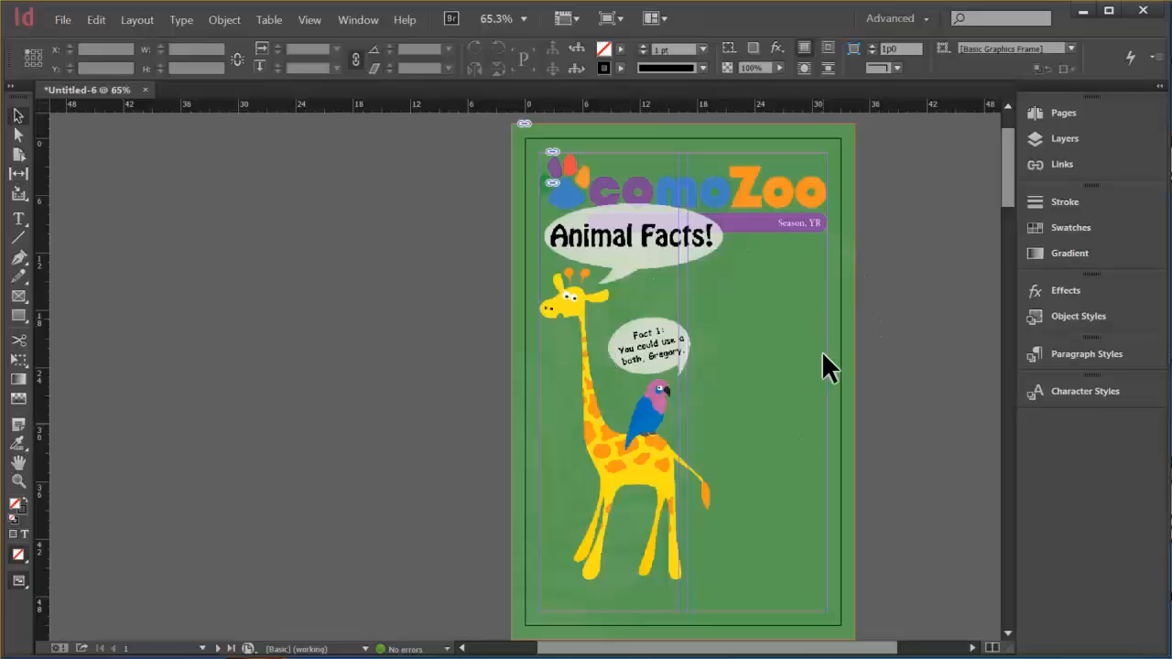
{"action": "mouse_move", "coordinate": [778, 379]}
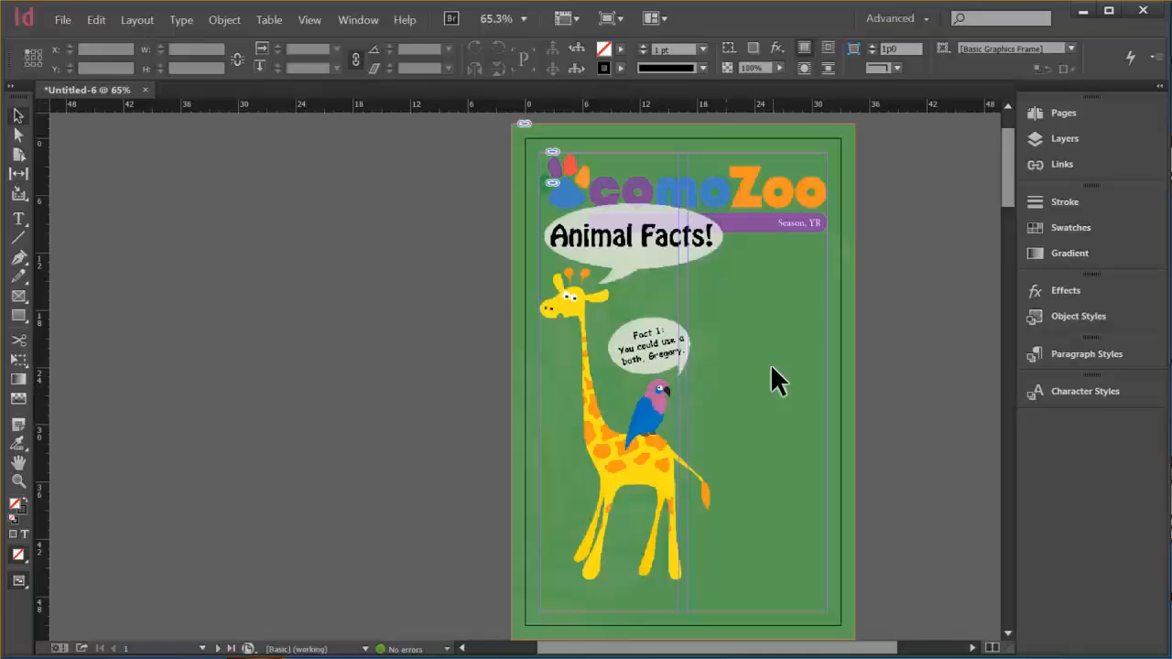
{"action": "left_click", "coordinate": [62, 18]}
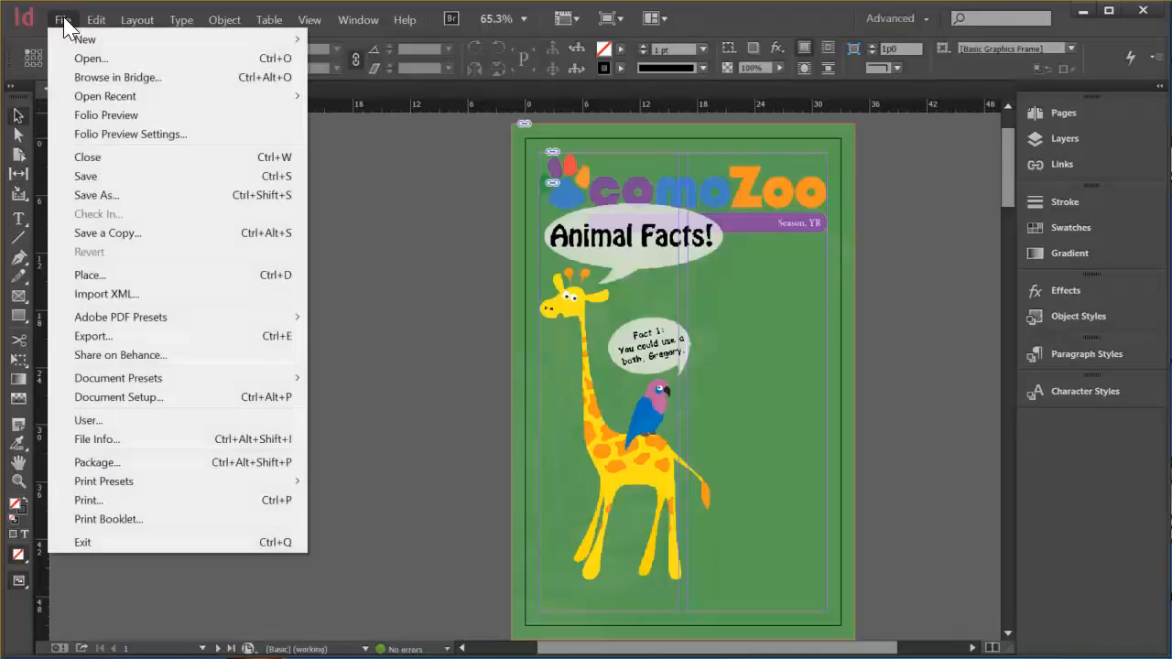
- Save as an InDesign CC 2014 template, overwriting the existing Animal Facts Template.indt
{"action": "left_click", "coordinate": [95, 194]}
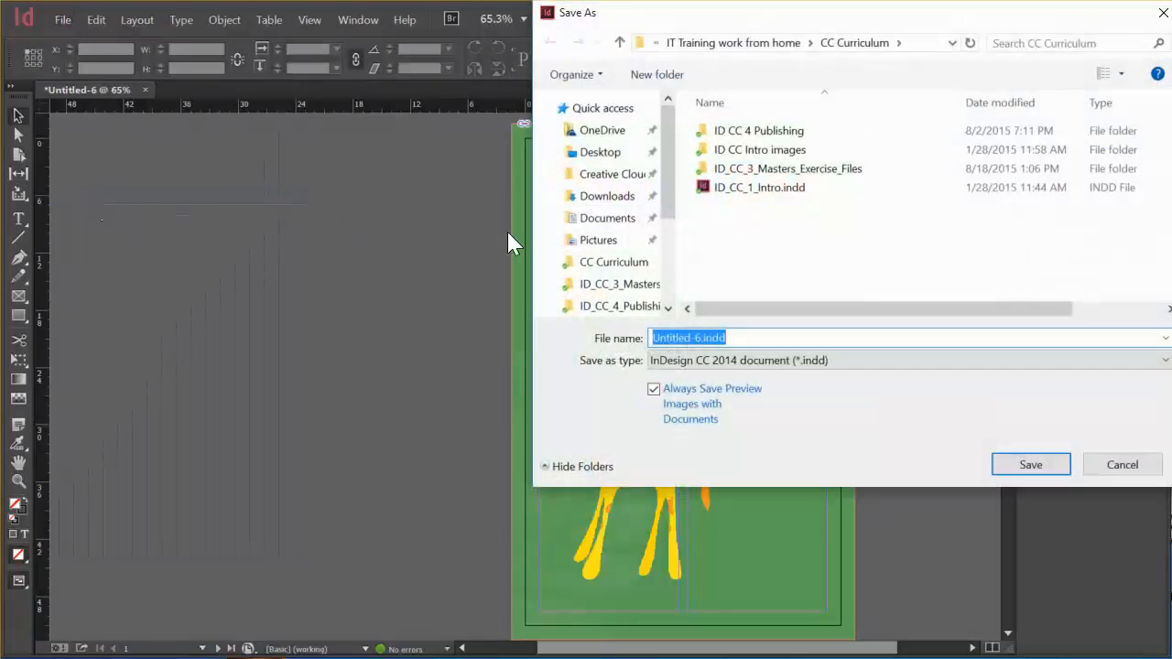
{"action": "mouse_move", "coordinate": [902, 406]}
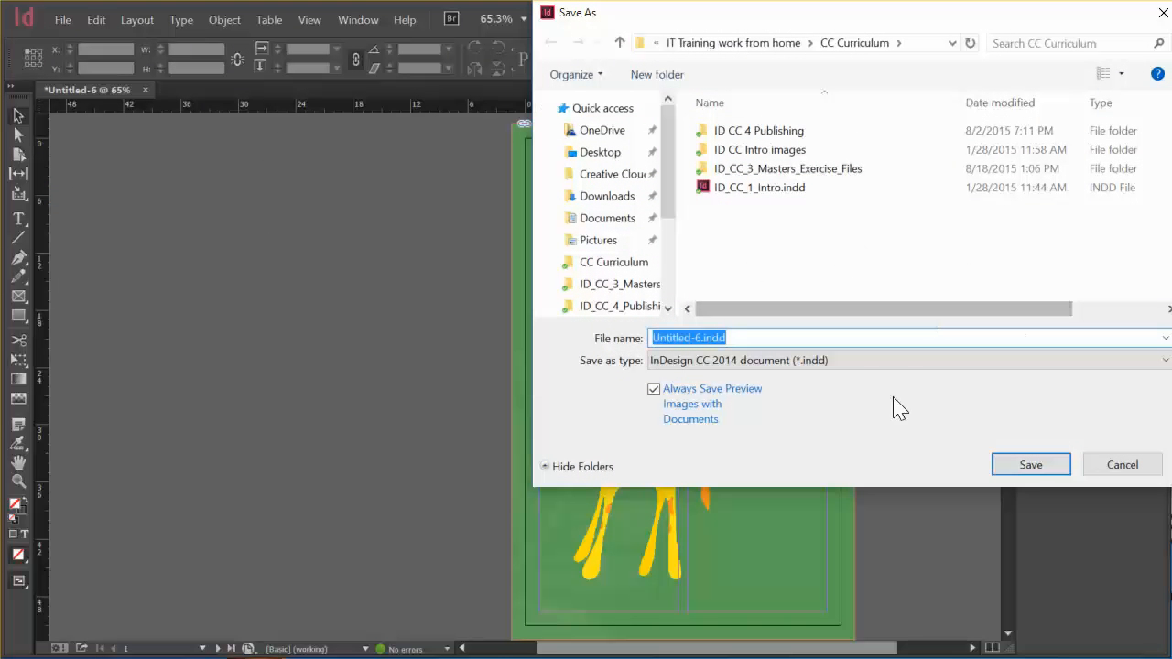
{"action": "left_click", "coordinate": [1165, 359]}
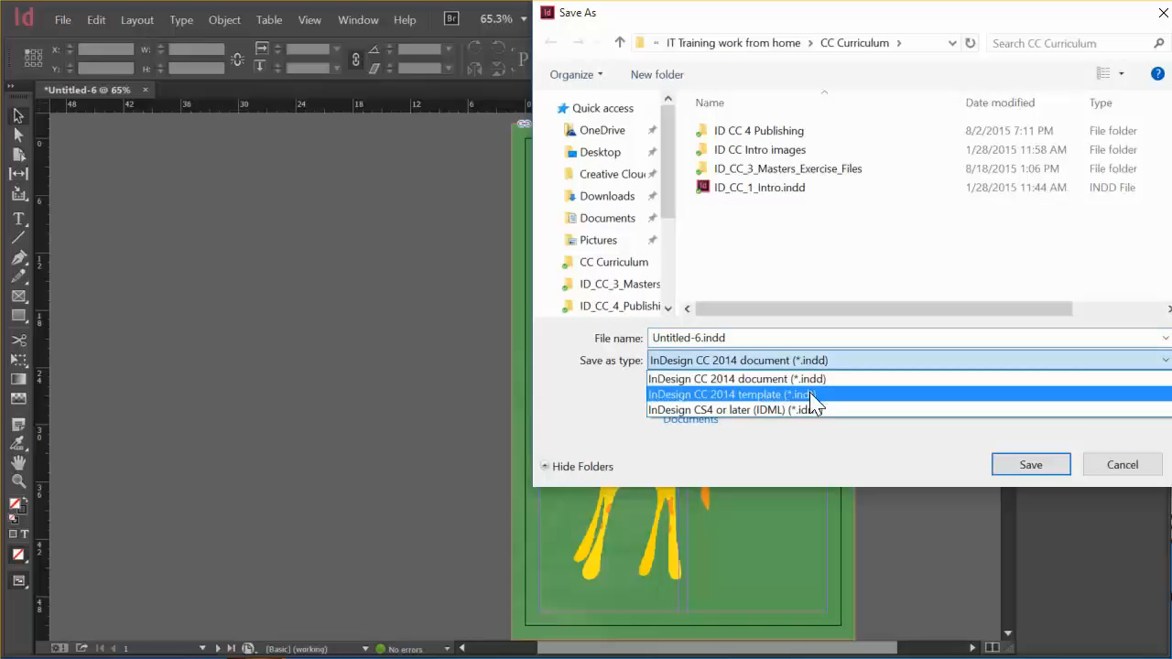
{"action": "left_click", "coordinate": [729, 394]}
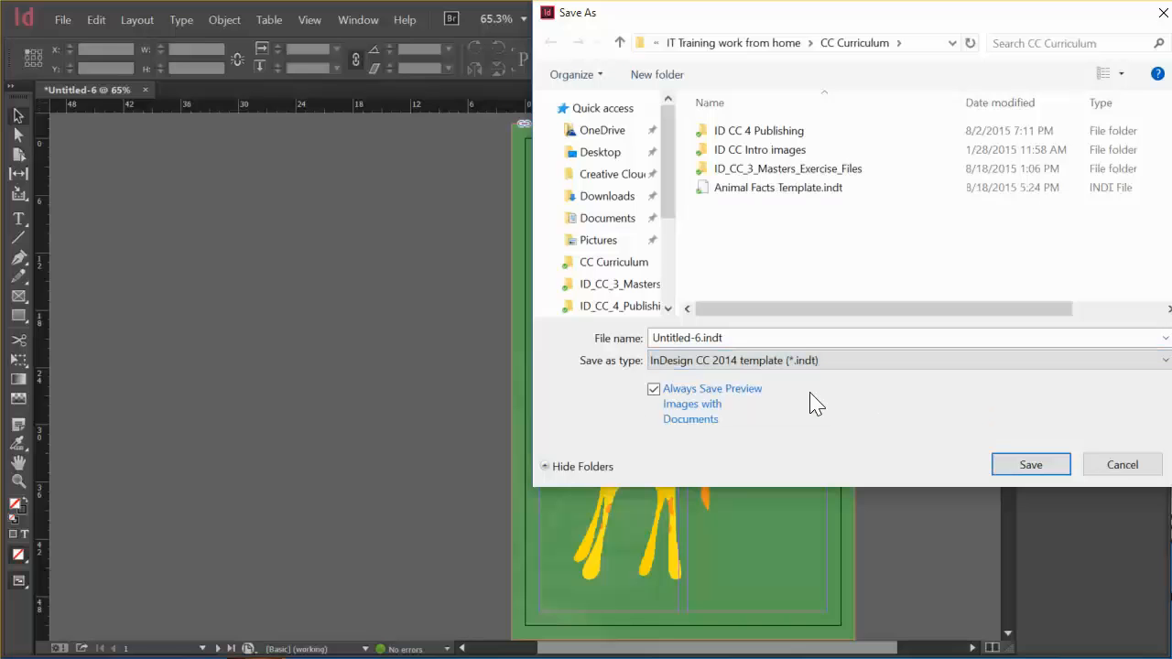
{"action": "left_click", "coordinate": [777, 187]}
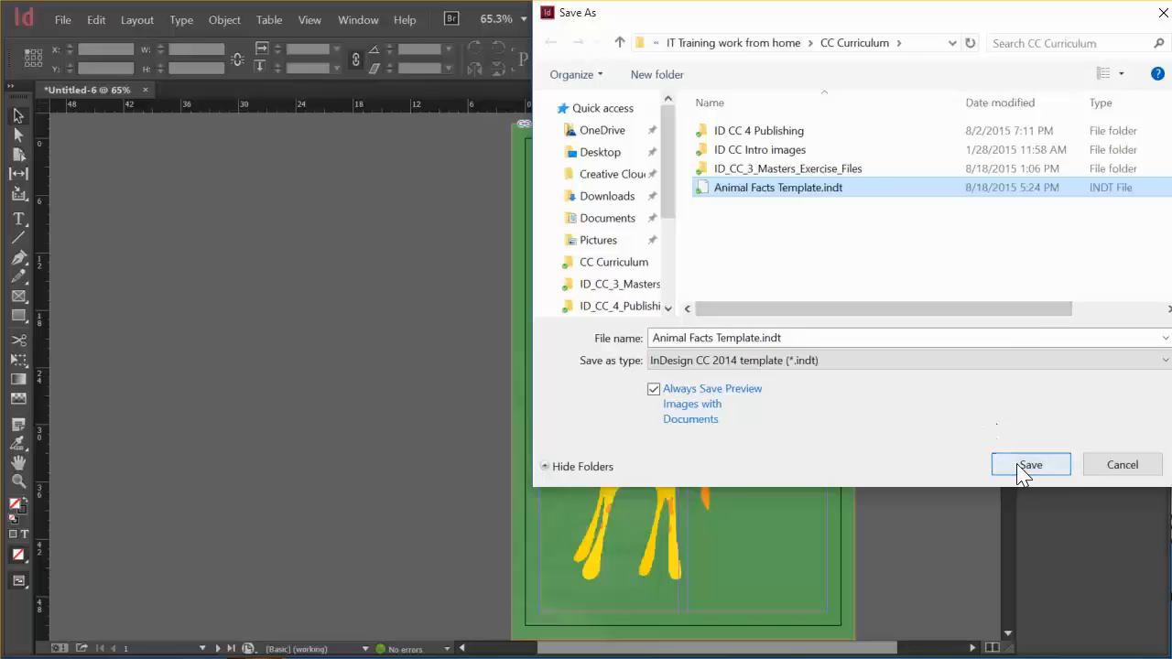
{"action": "left_click", "coordinate": [1030, 465]}
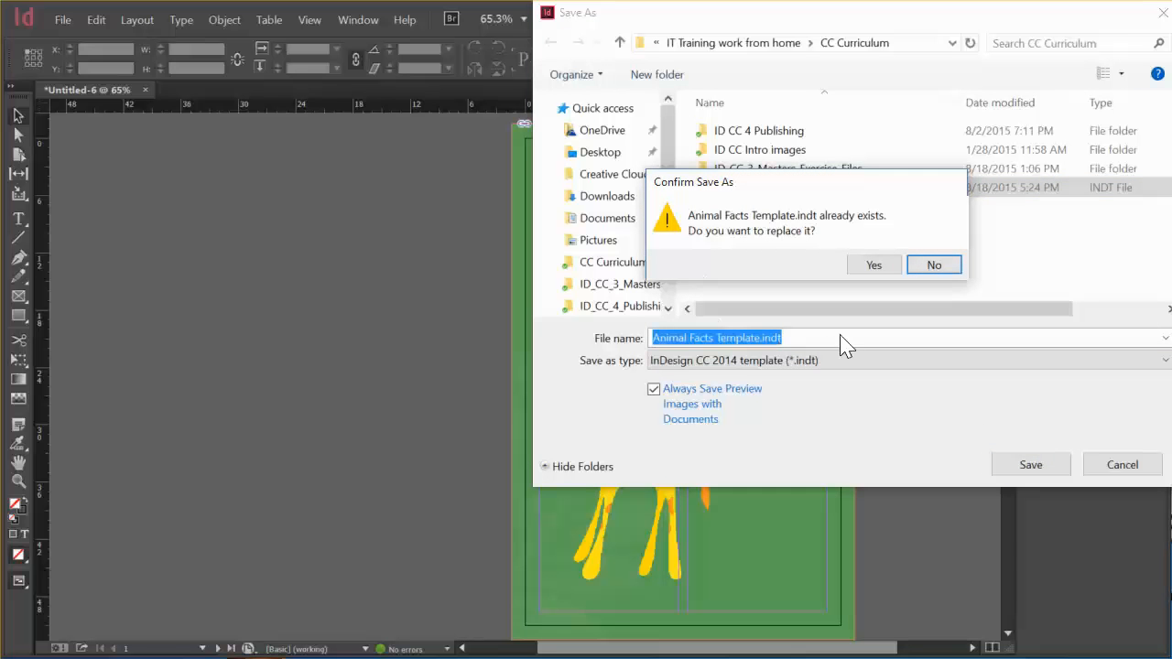
{"action": "mouse_move", "coordinate": [874, 264]}
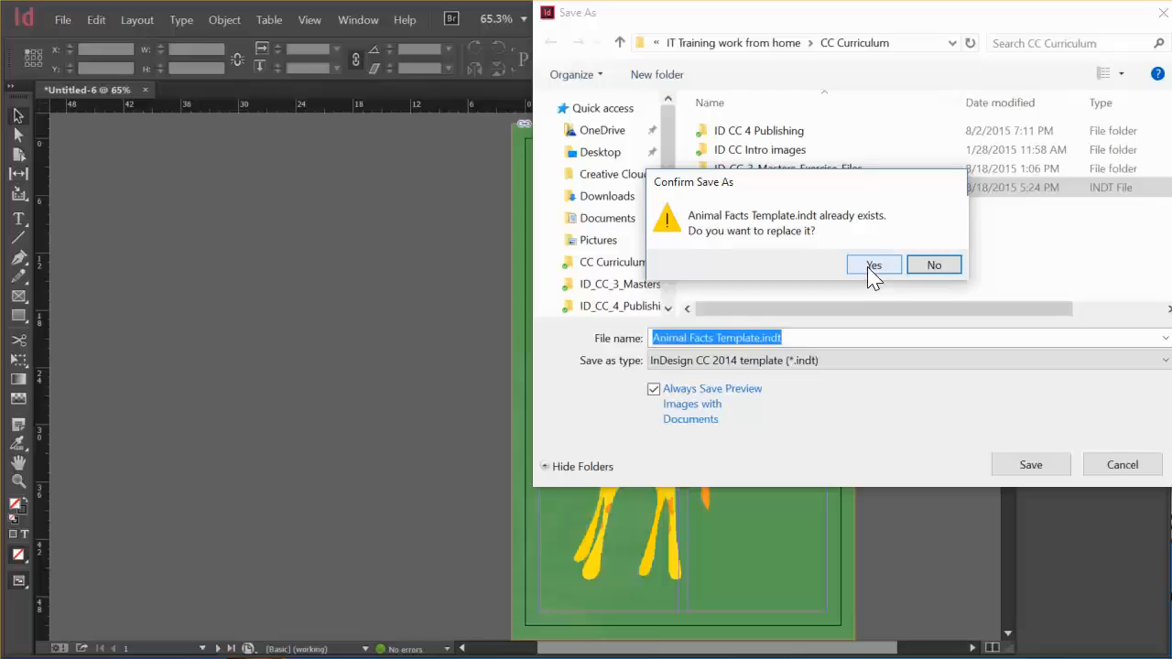
{"action": "left_click", "coordinate": [872, 264]}
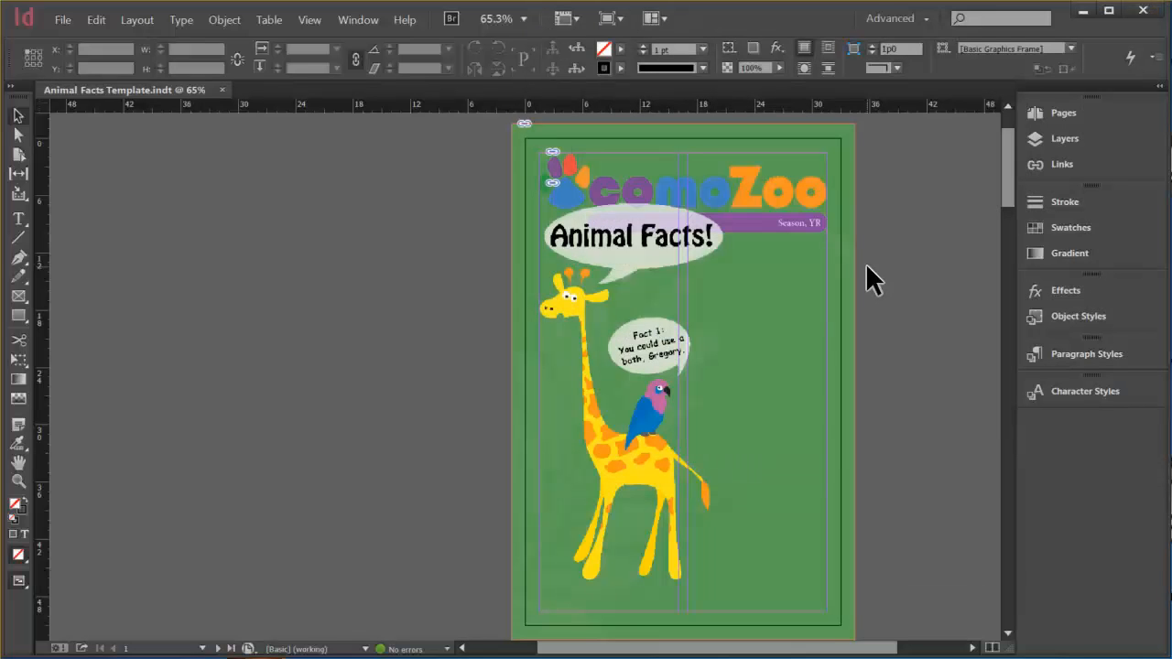